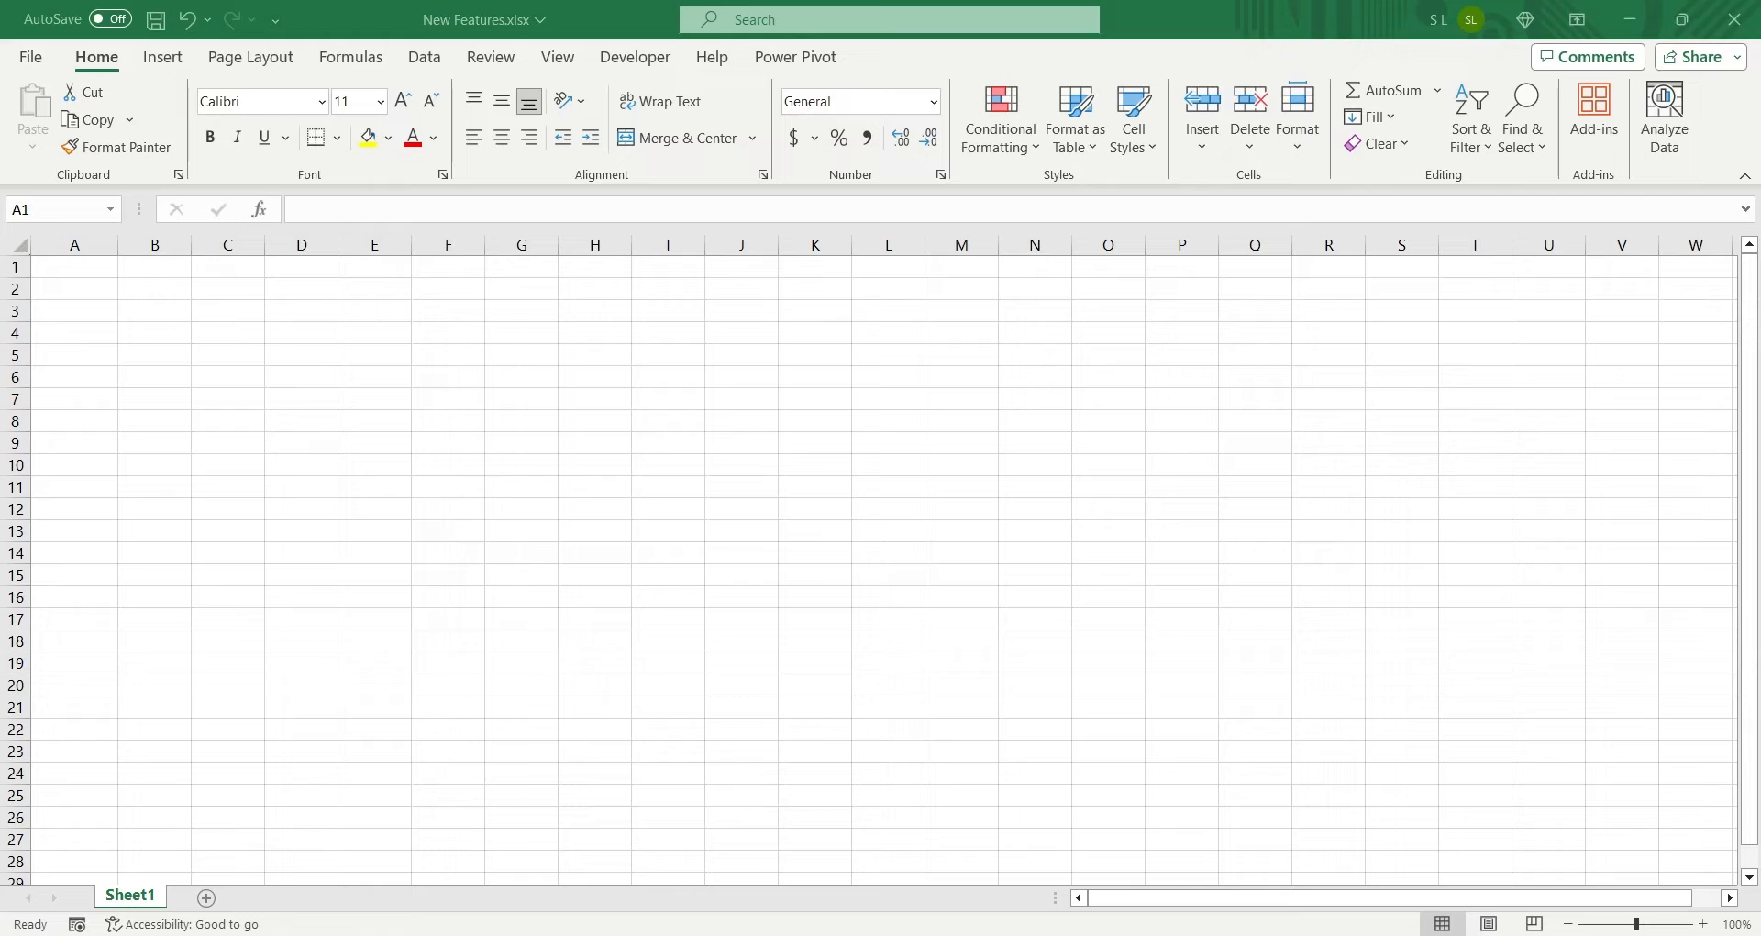
Begin a =PY formula in cell A1, then abandon the unfinished entry
type("=p")
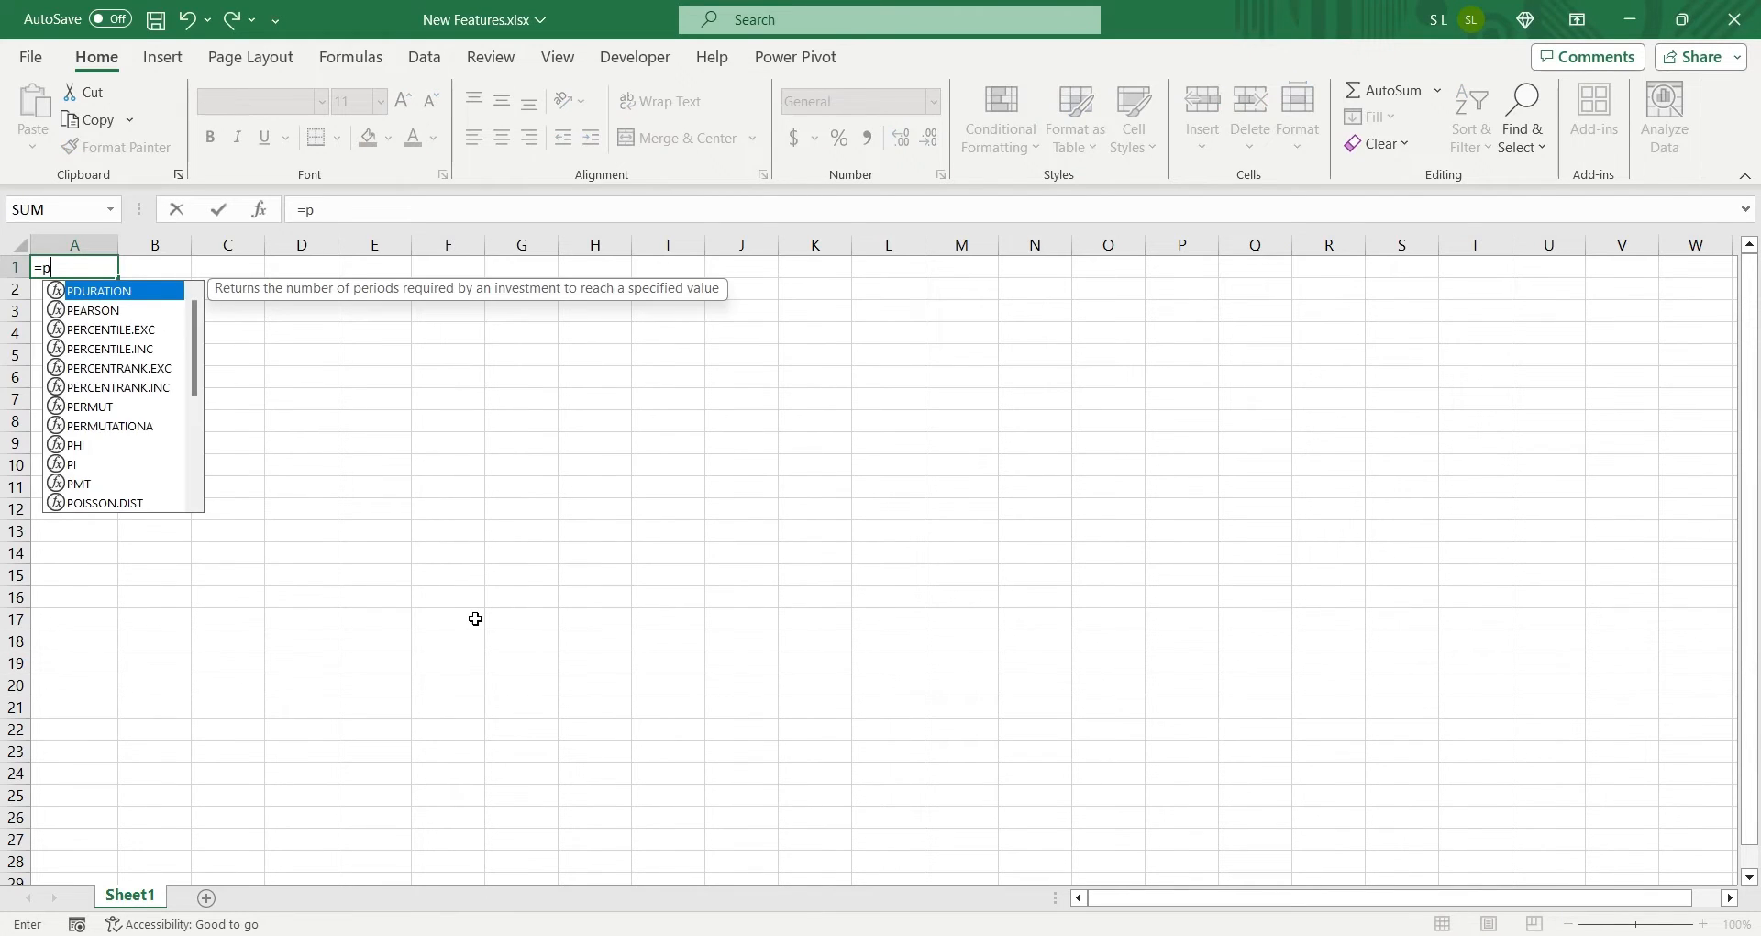
type("y")
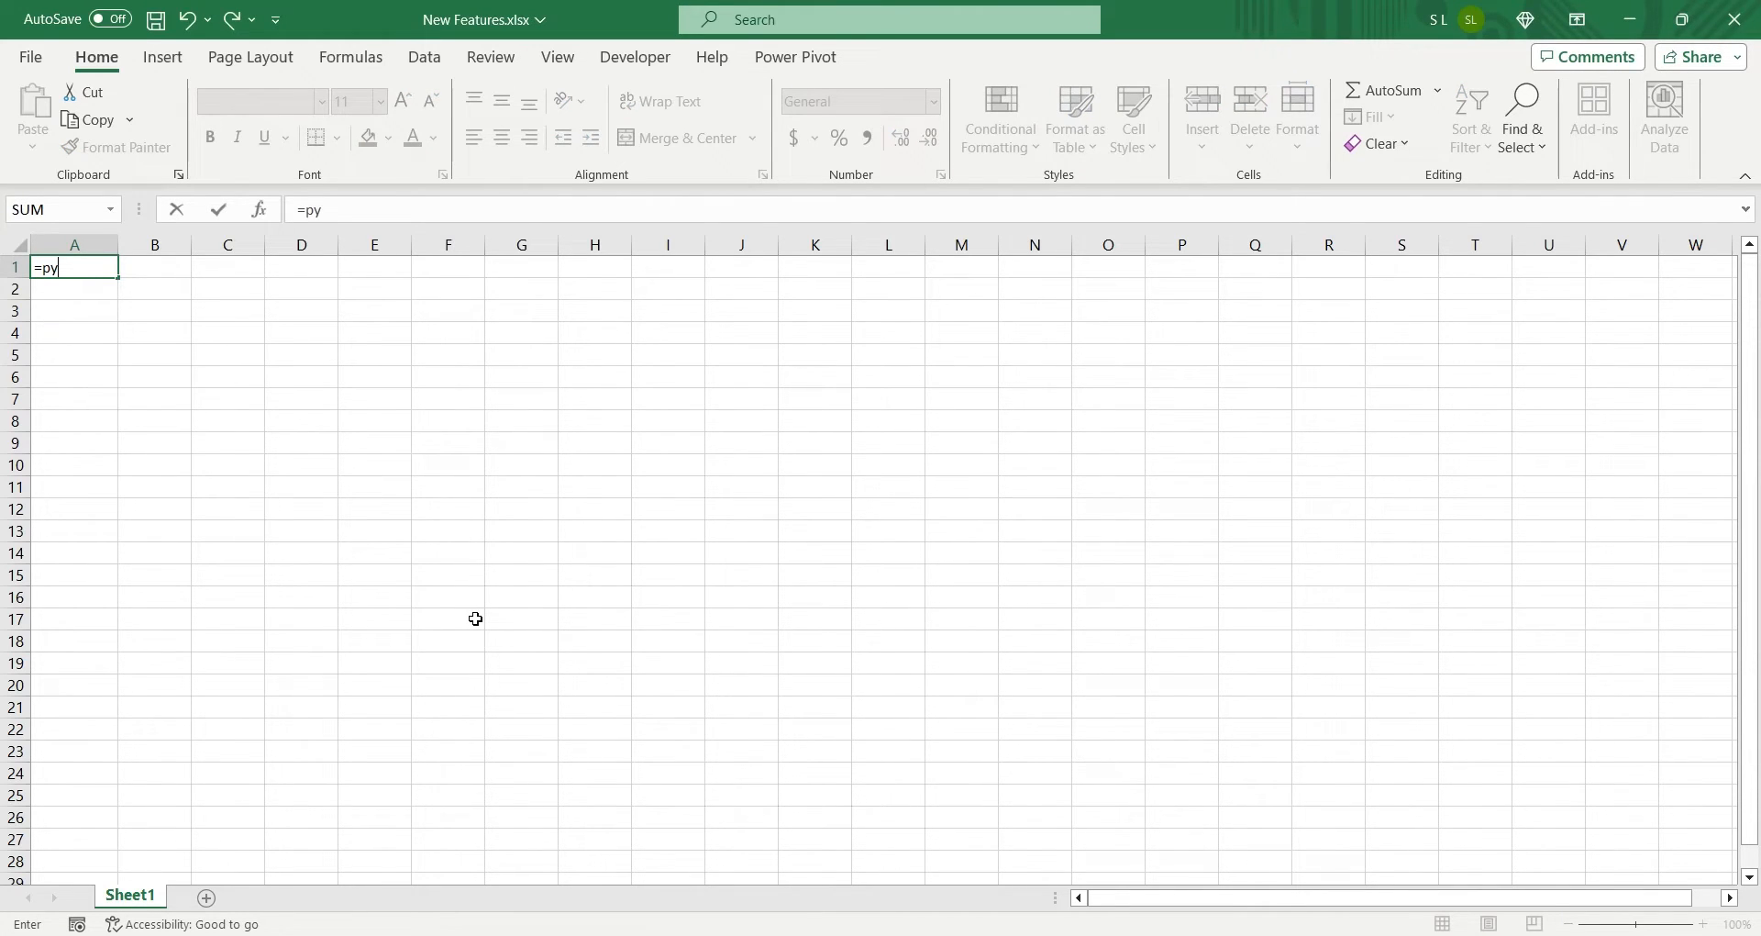
key("Enter")
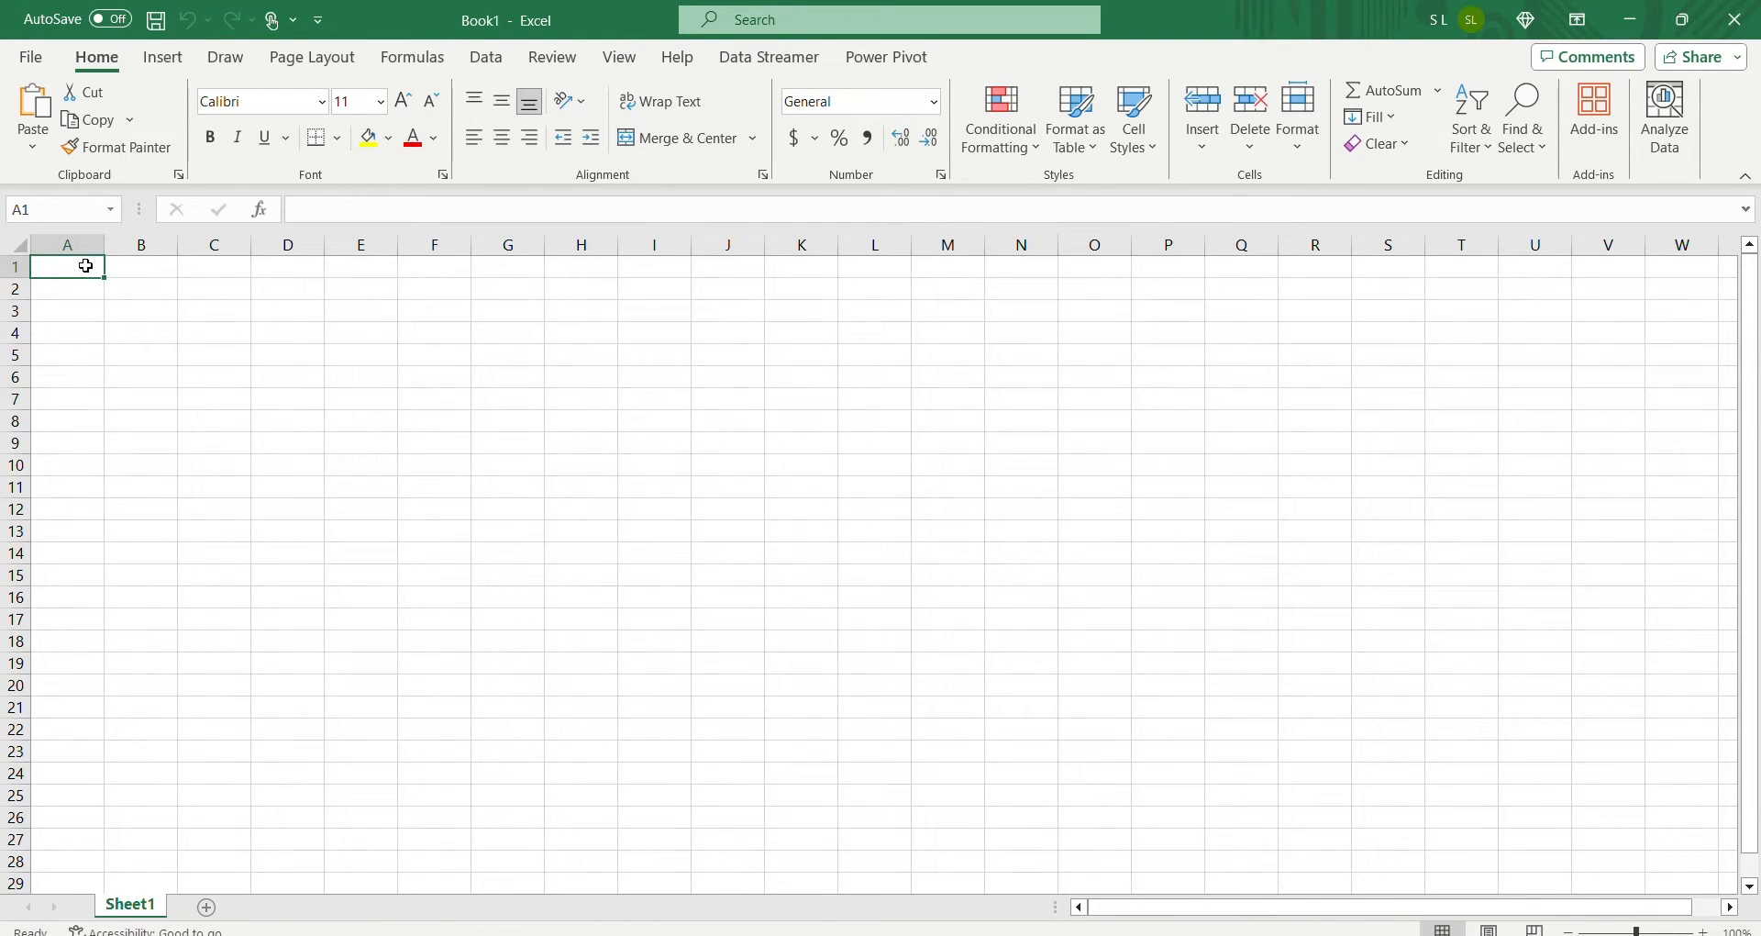
Fill the Date/Shop/Sales table from 01/01/2000 with =RANDBETWEEN(100,200) sales
type("Shop")
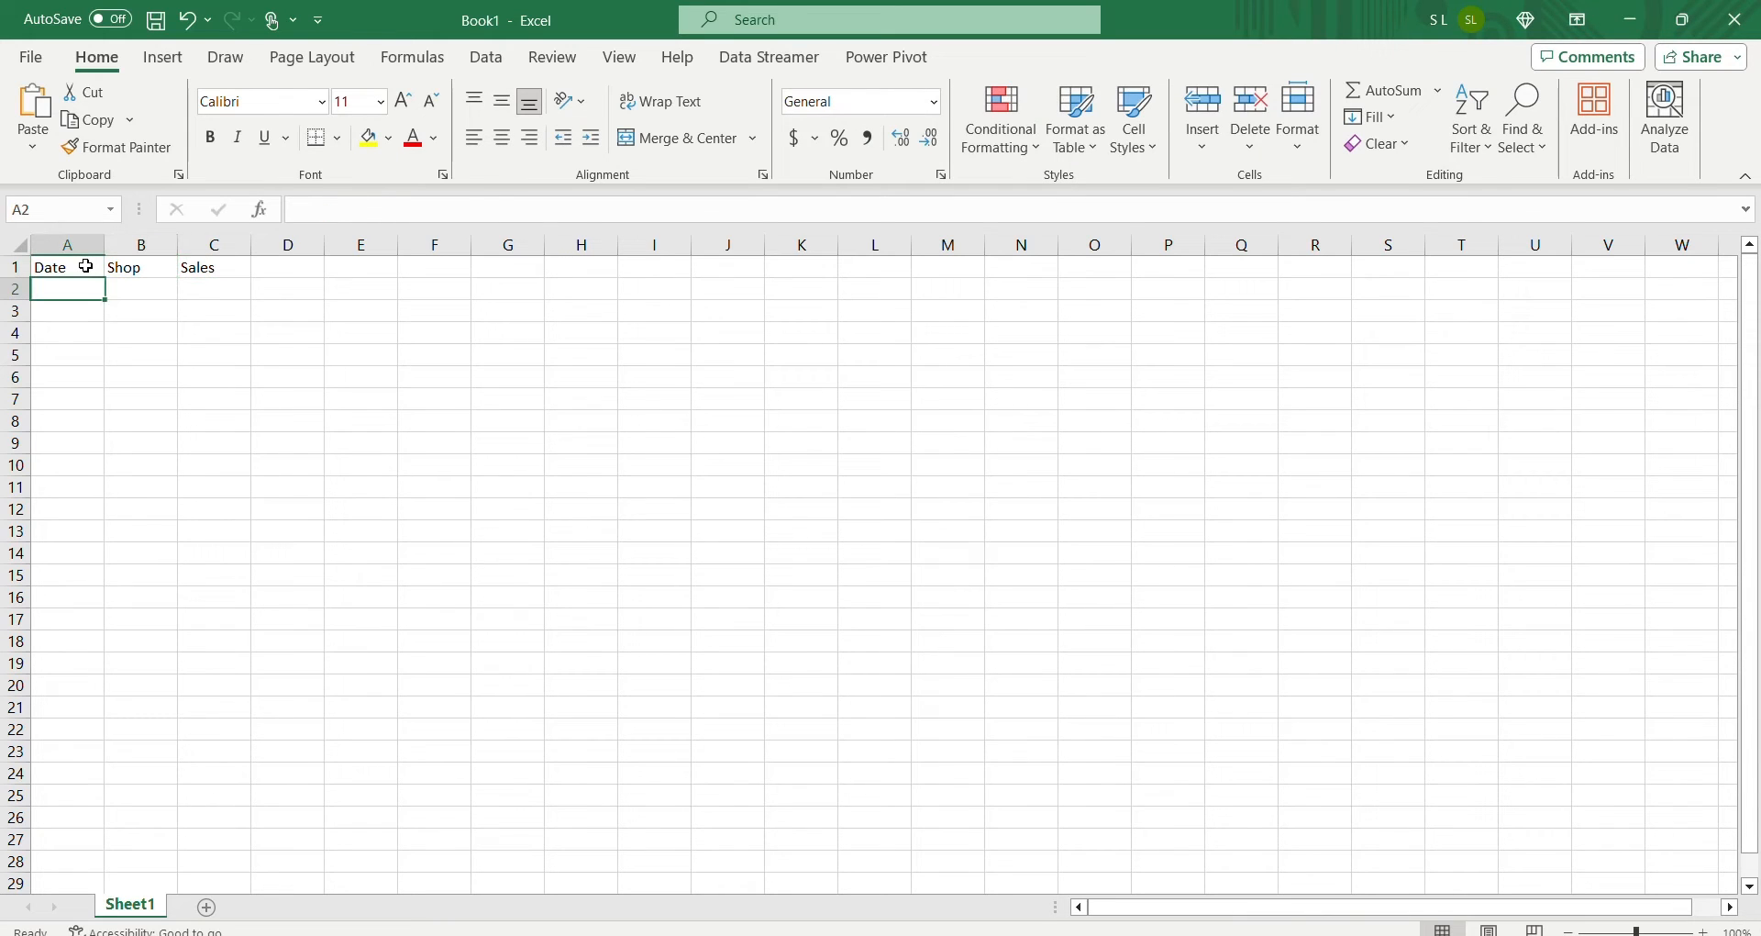
type("01/01/2000")
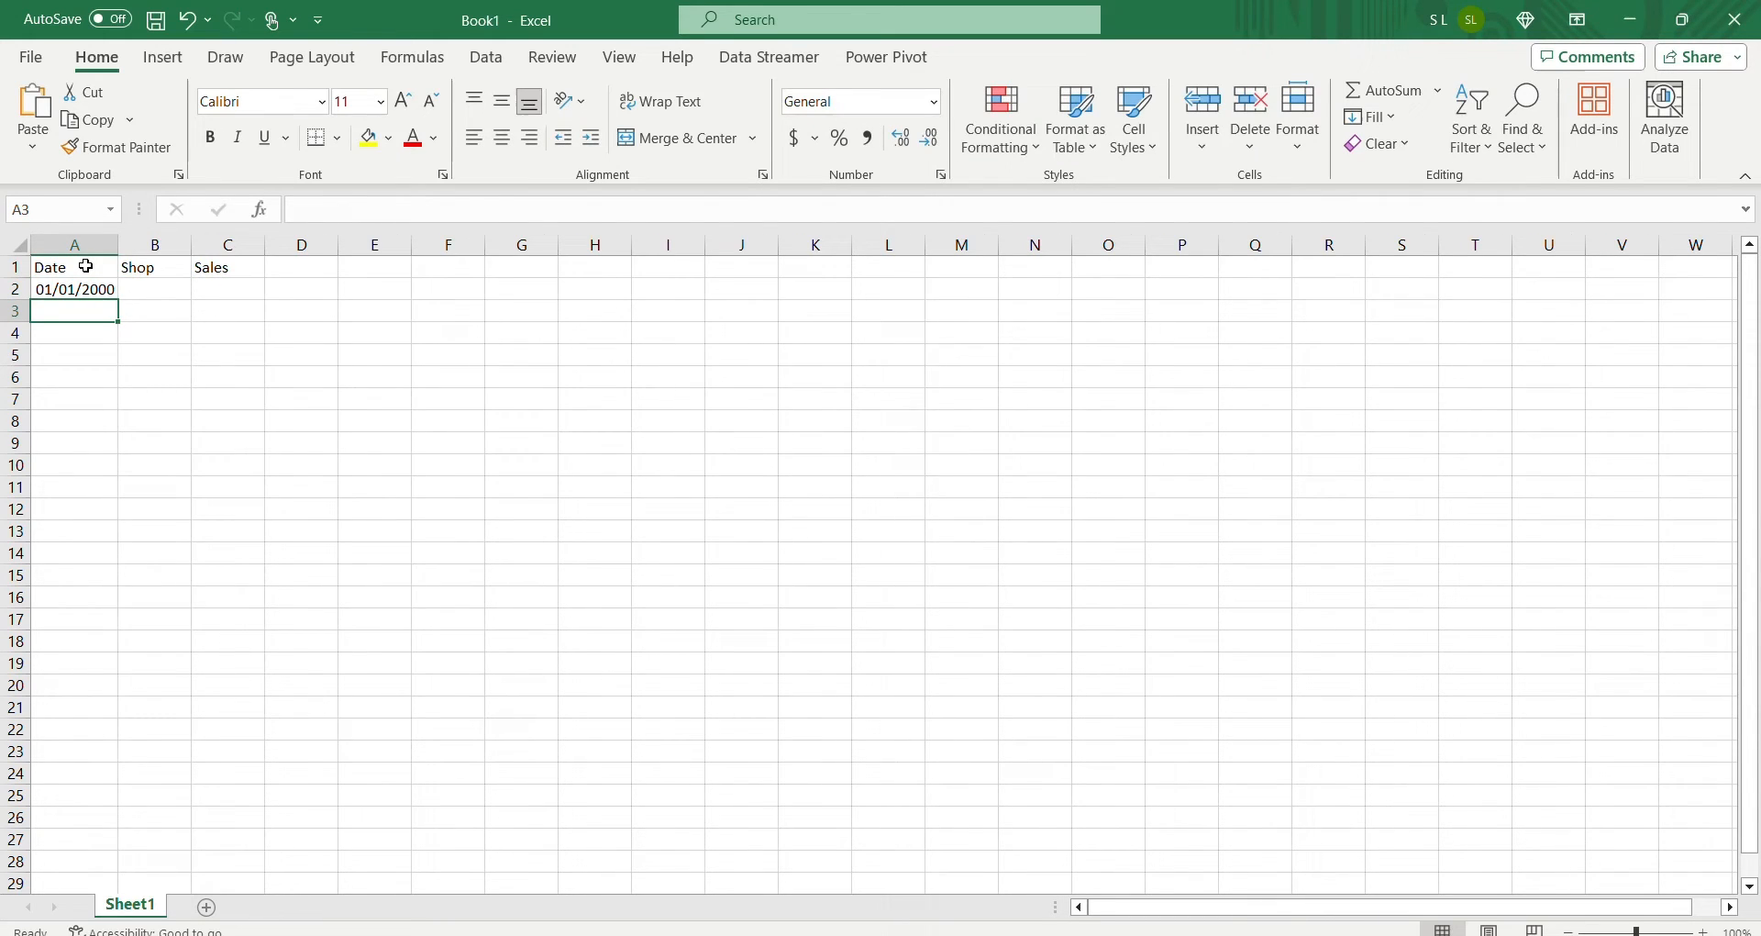
type("1-1-200")
left_click(227, 289)
type("=RANDBETWEEN(100,2")
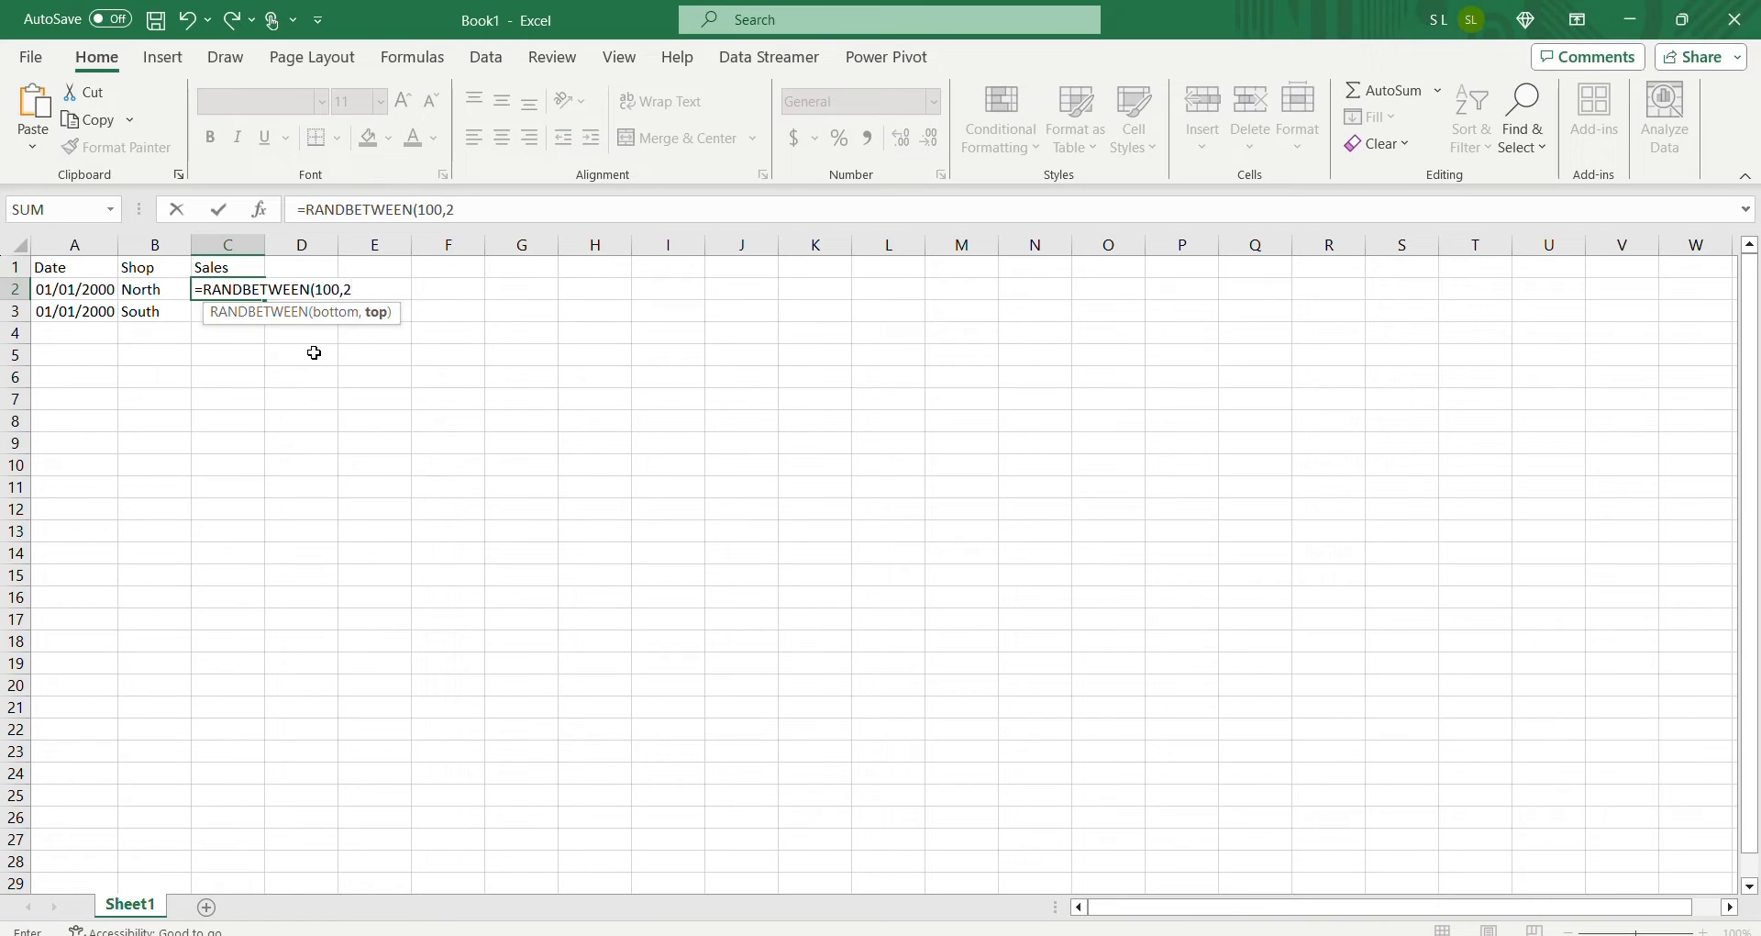
key("Enter")
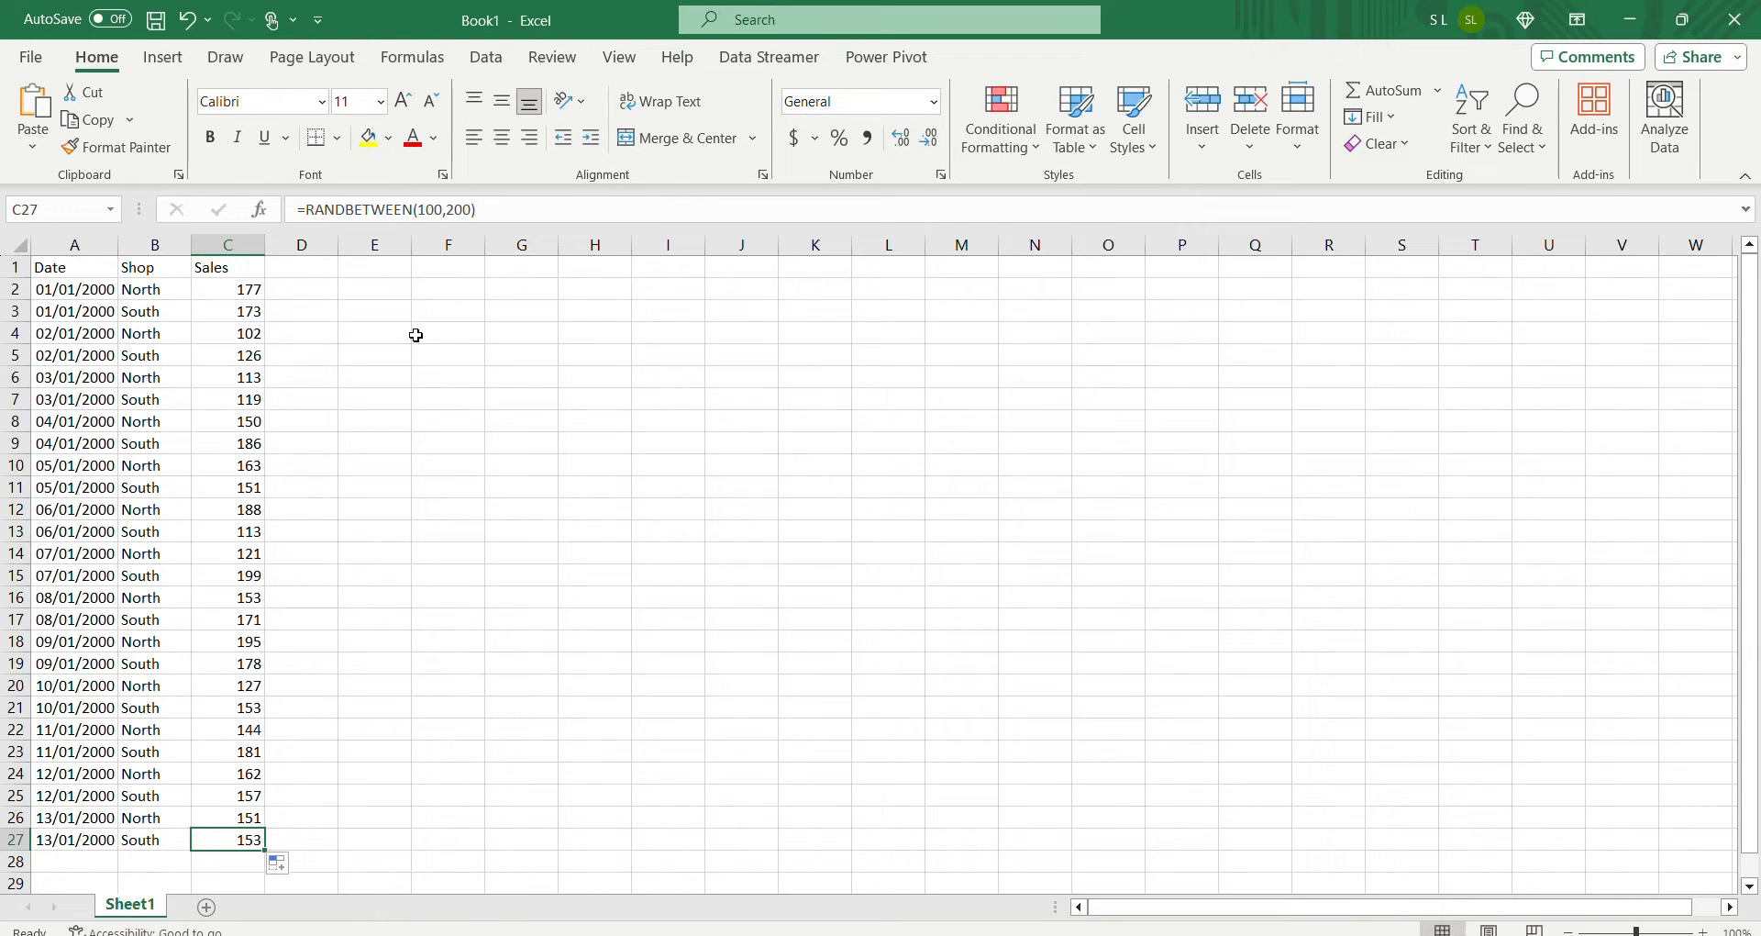
Go to File > Account to view Microsoft 365 subscription details
left_click(39, 56)
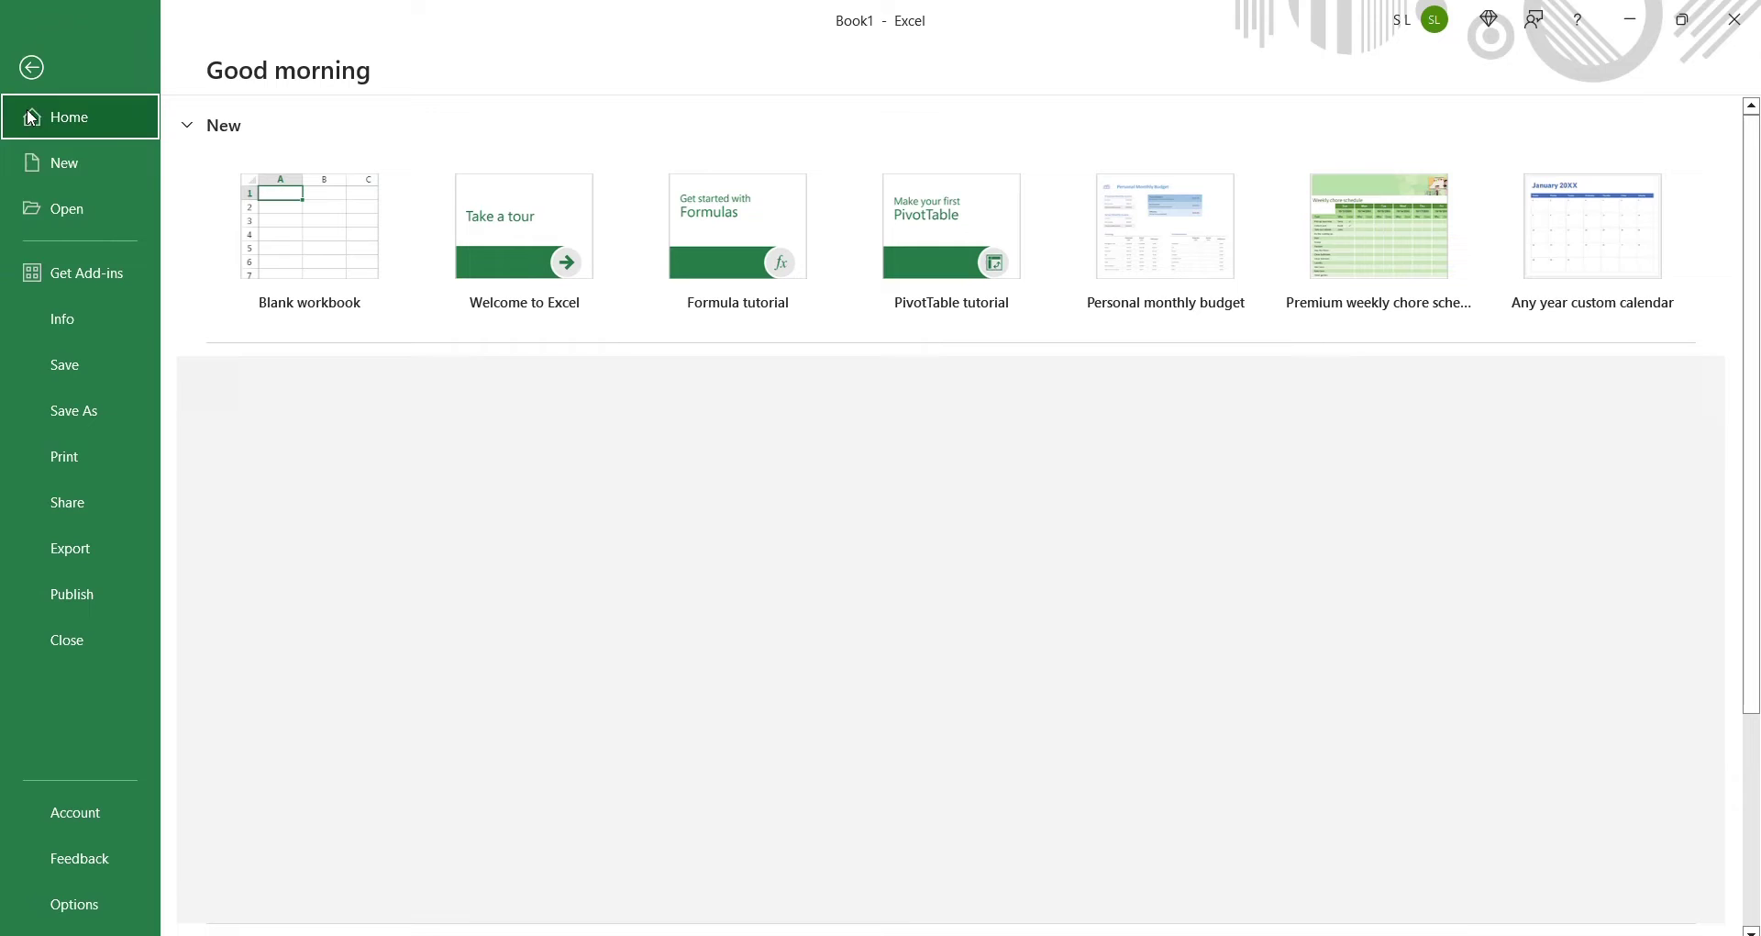
left_click(75, 811)
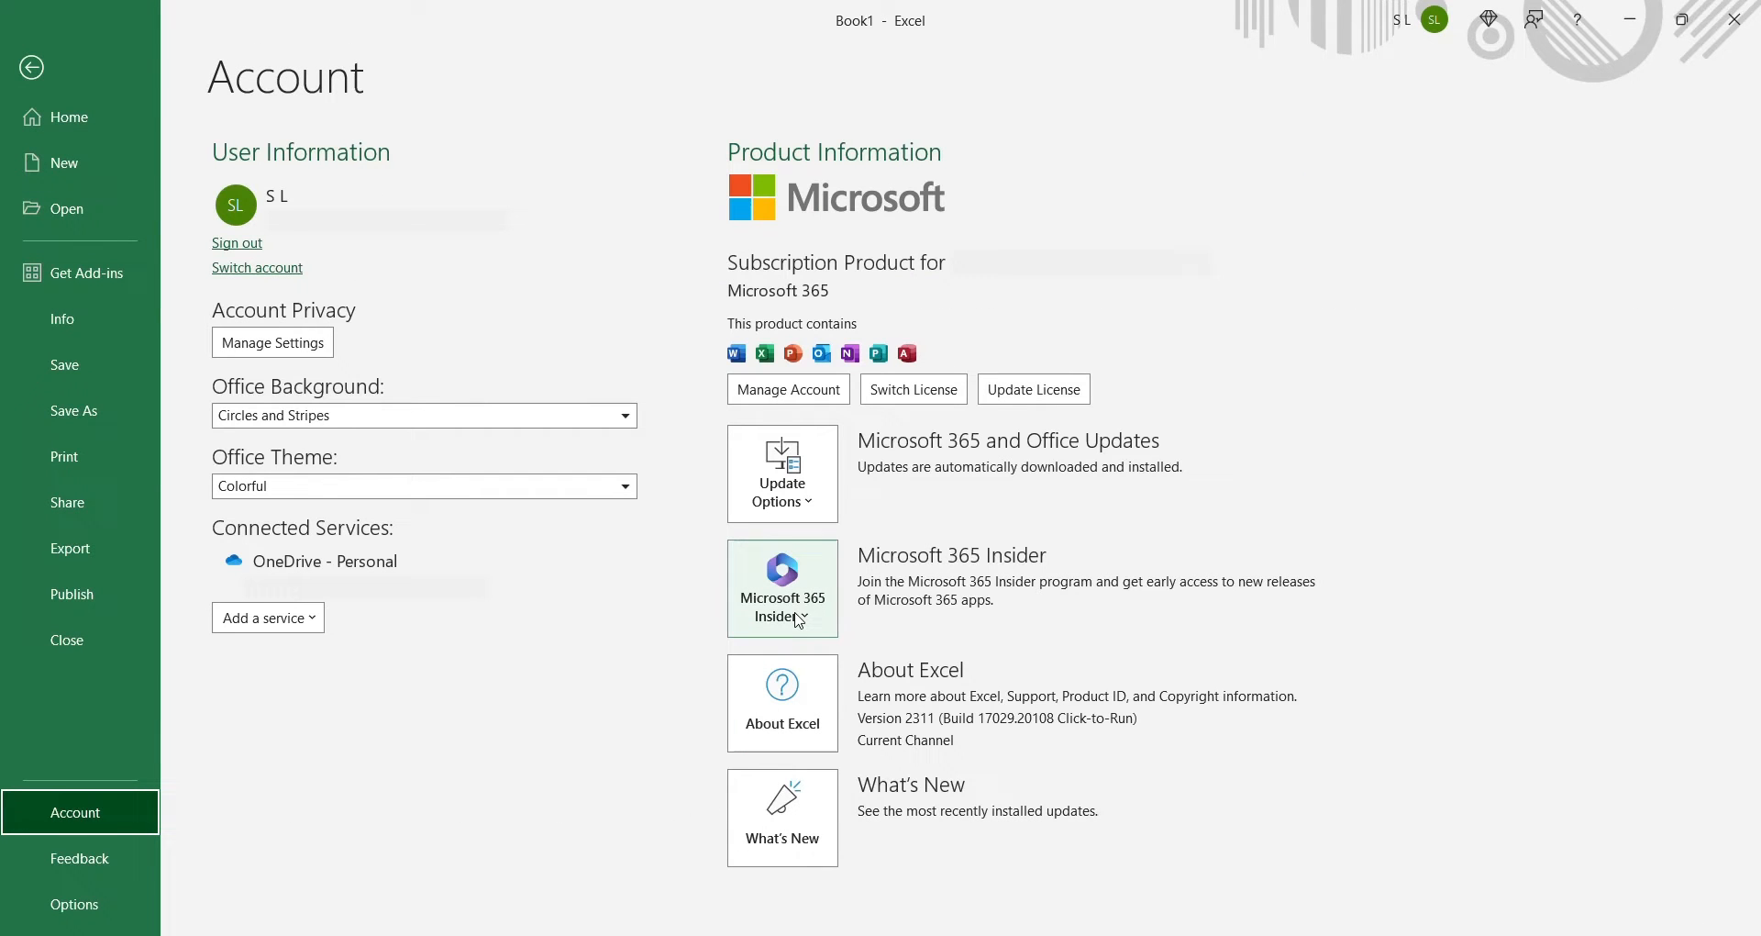
mouse_move(912, 753)
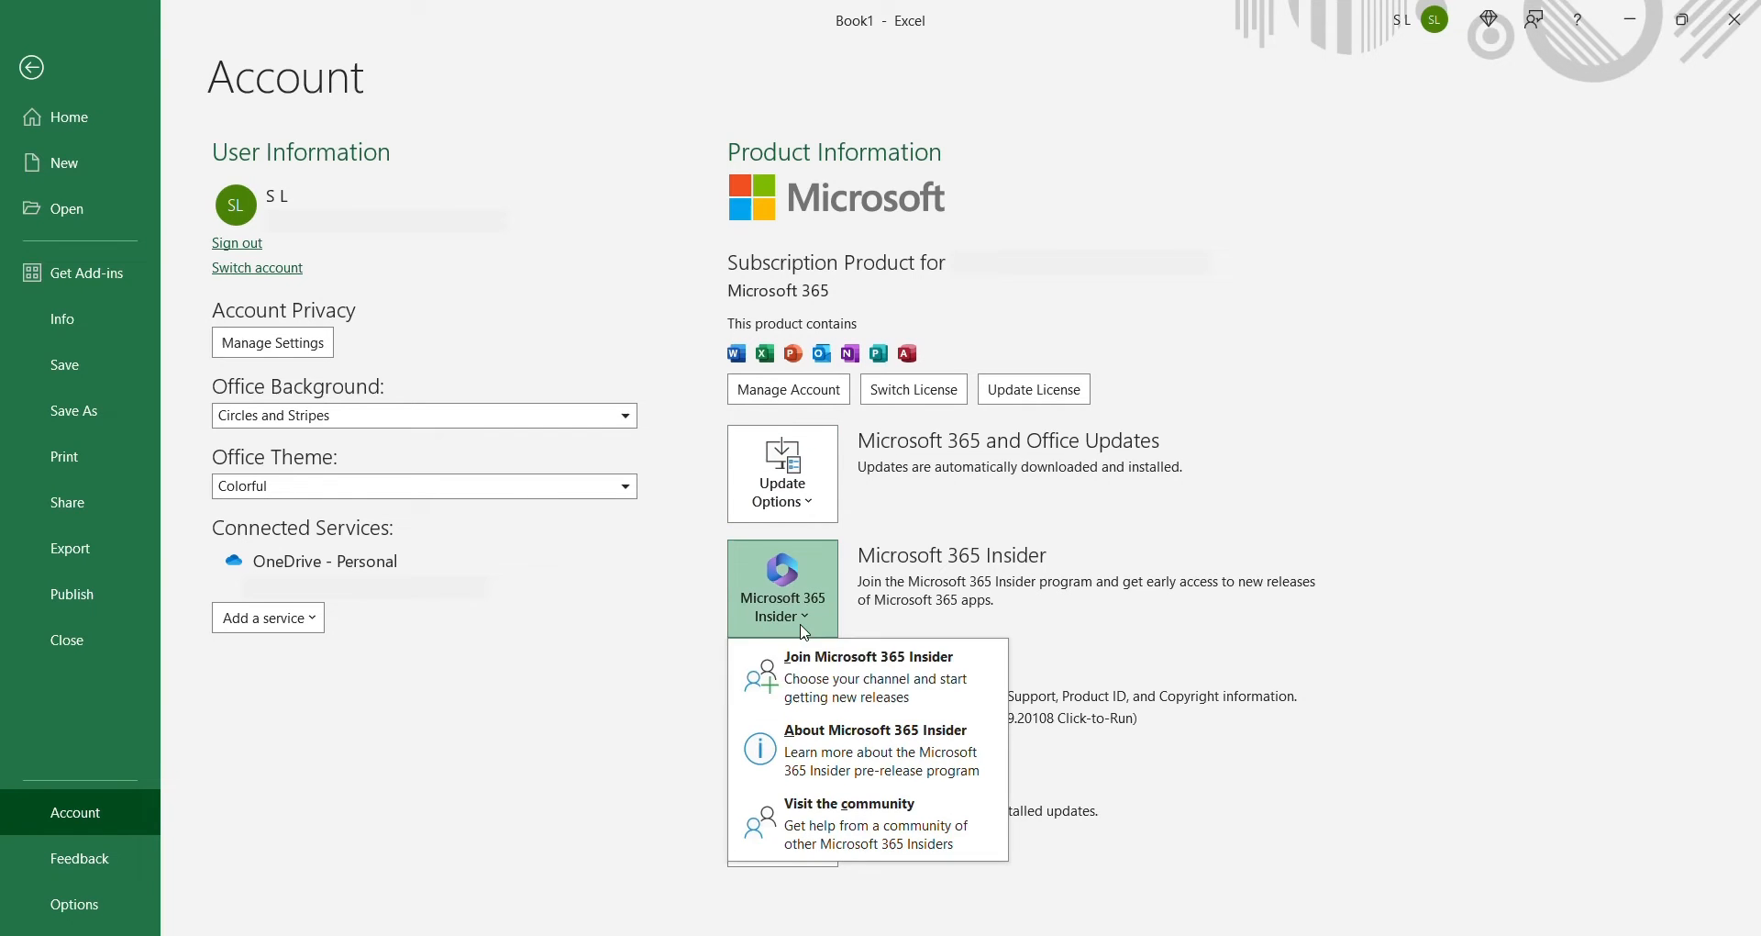
Join Microsoft 365 Insider on Current Channel (Preview), accepting the terms
left_click(869, 655)
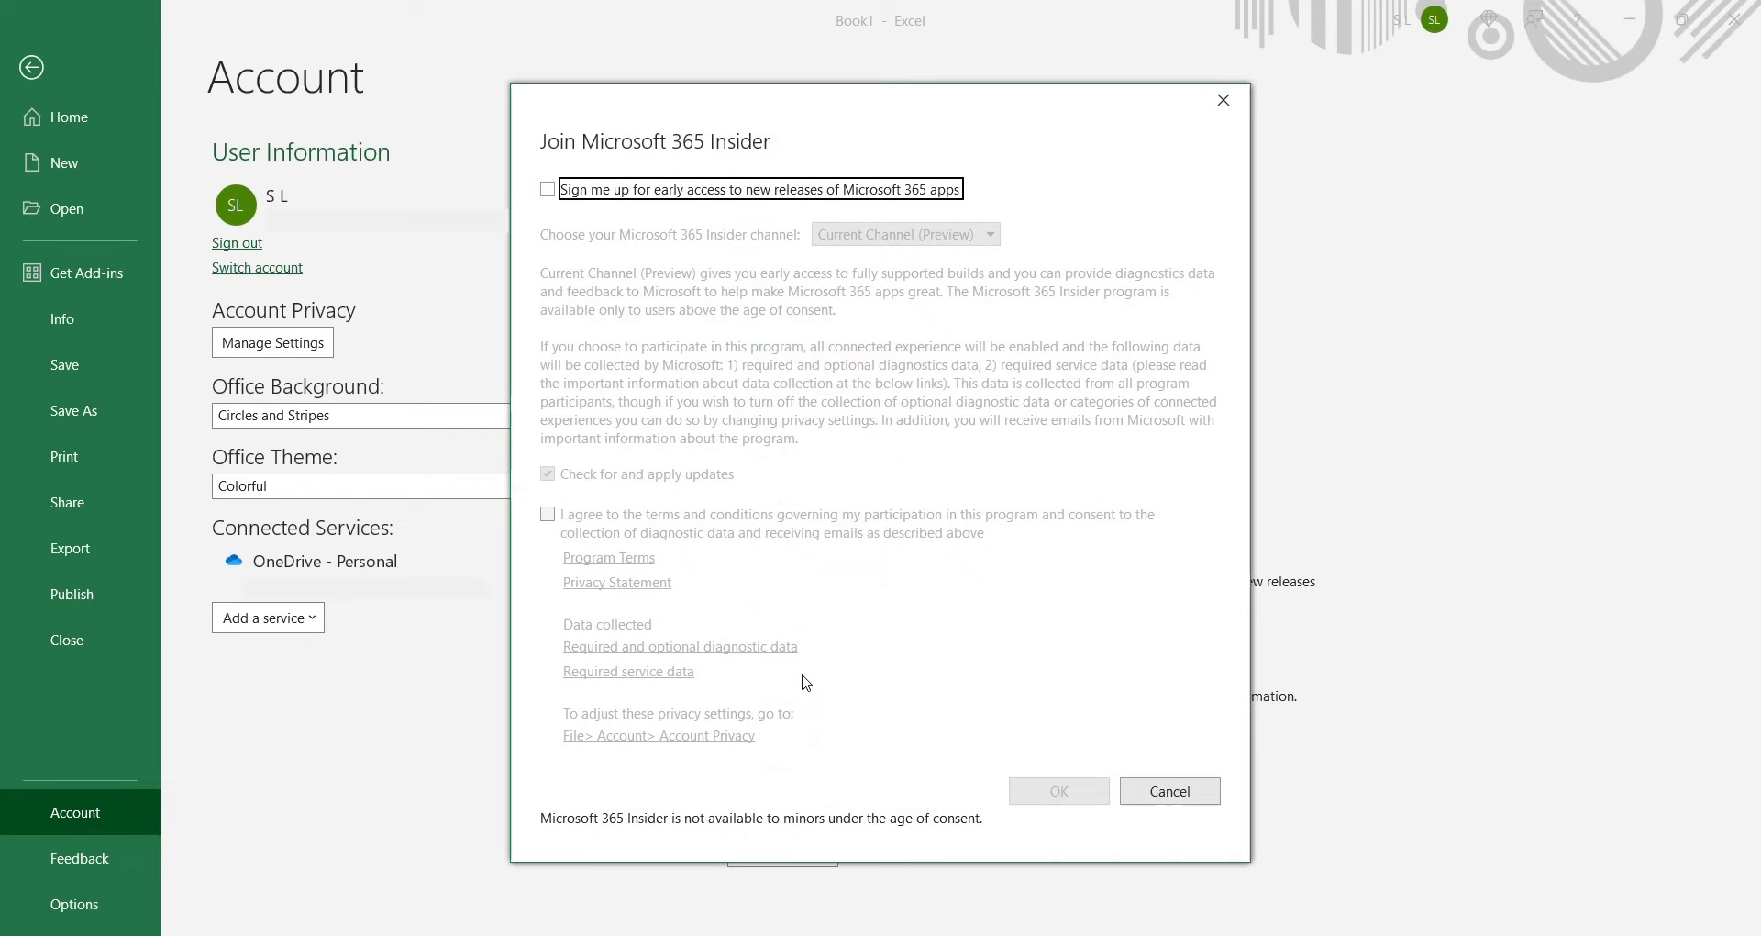
left_click(547, 188)
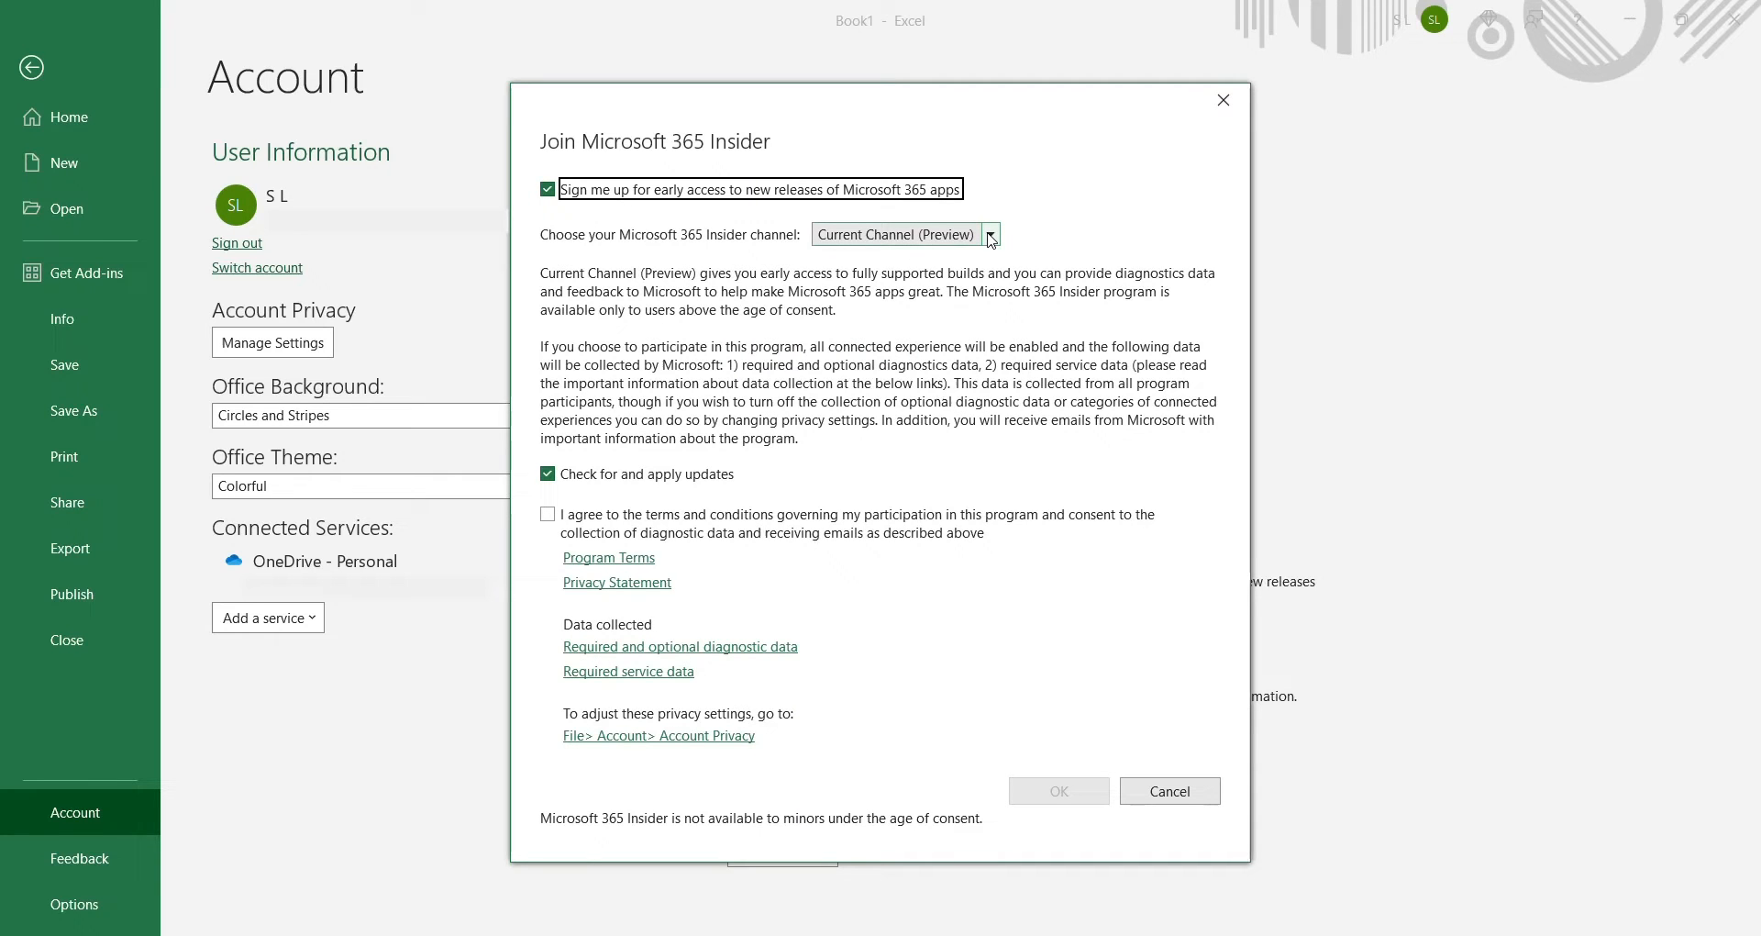
mouse_move(1023, 234)
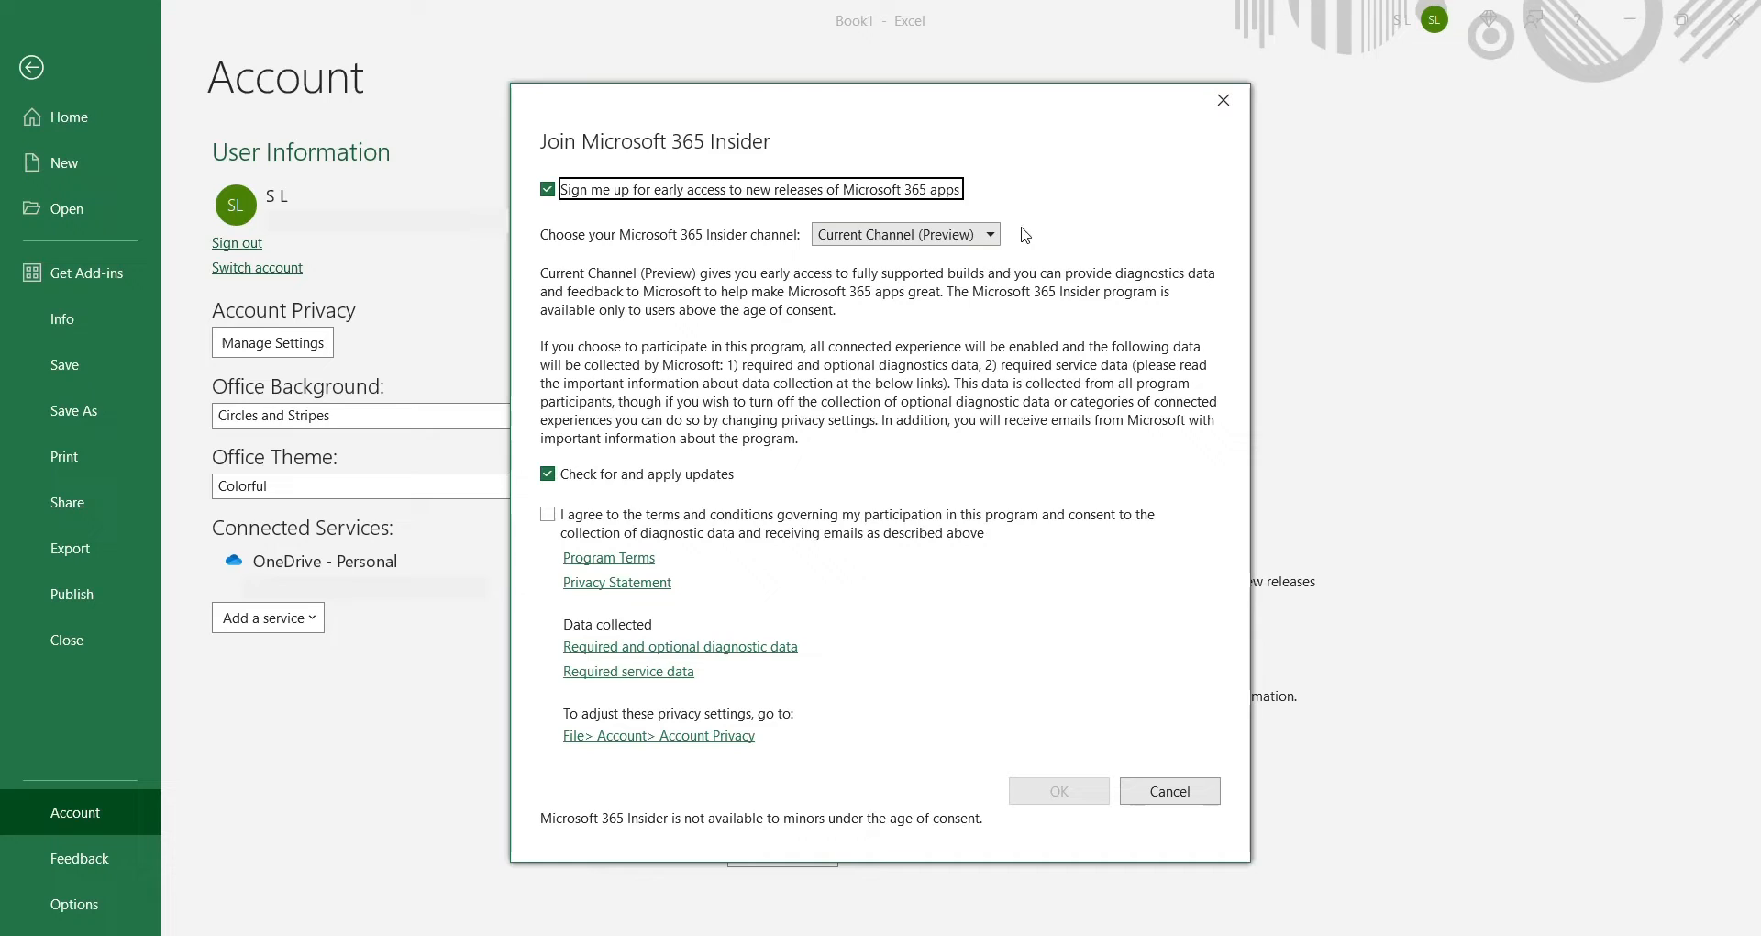
left_click(987, 234)
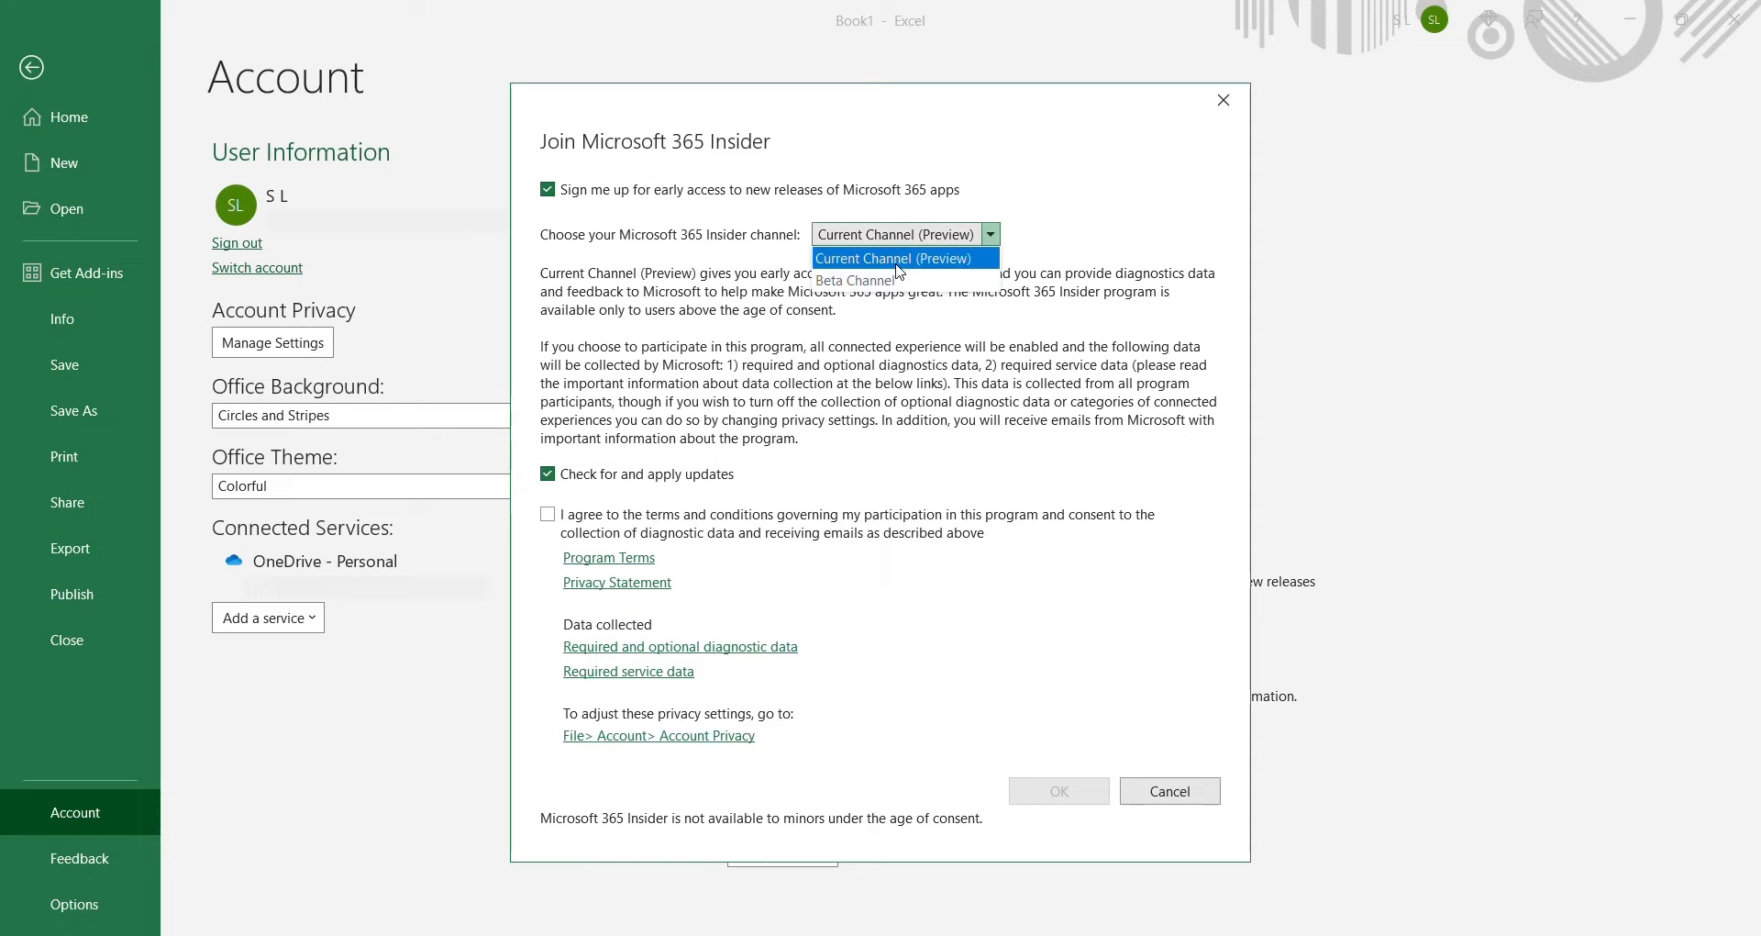
left_click(895, 258)
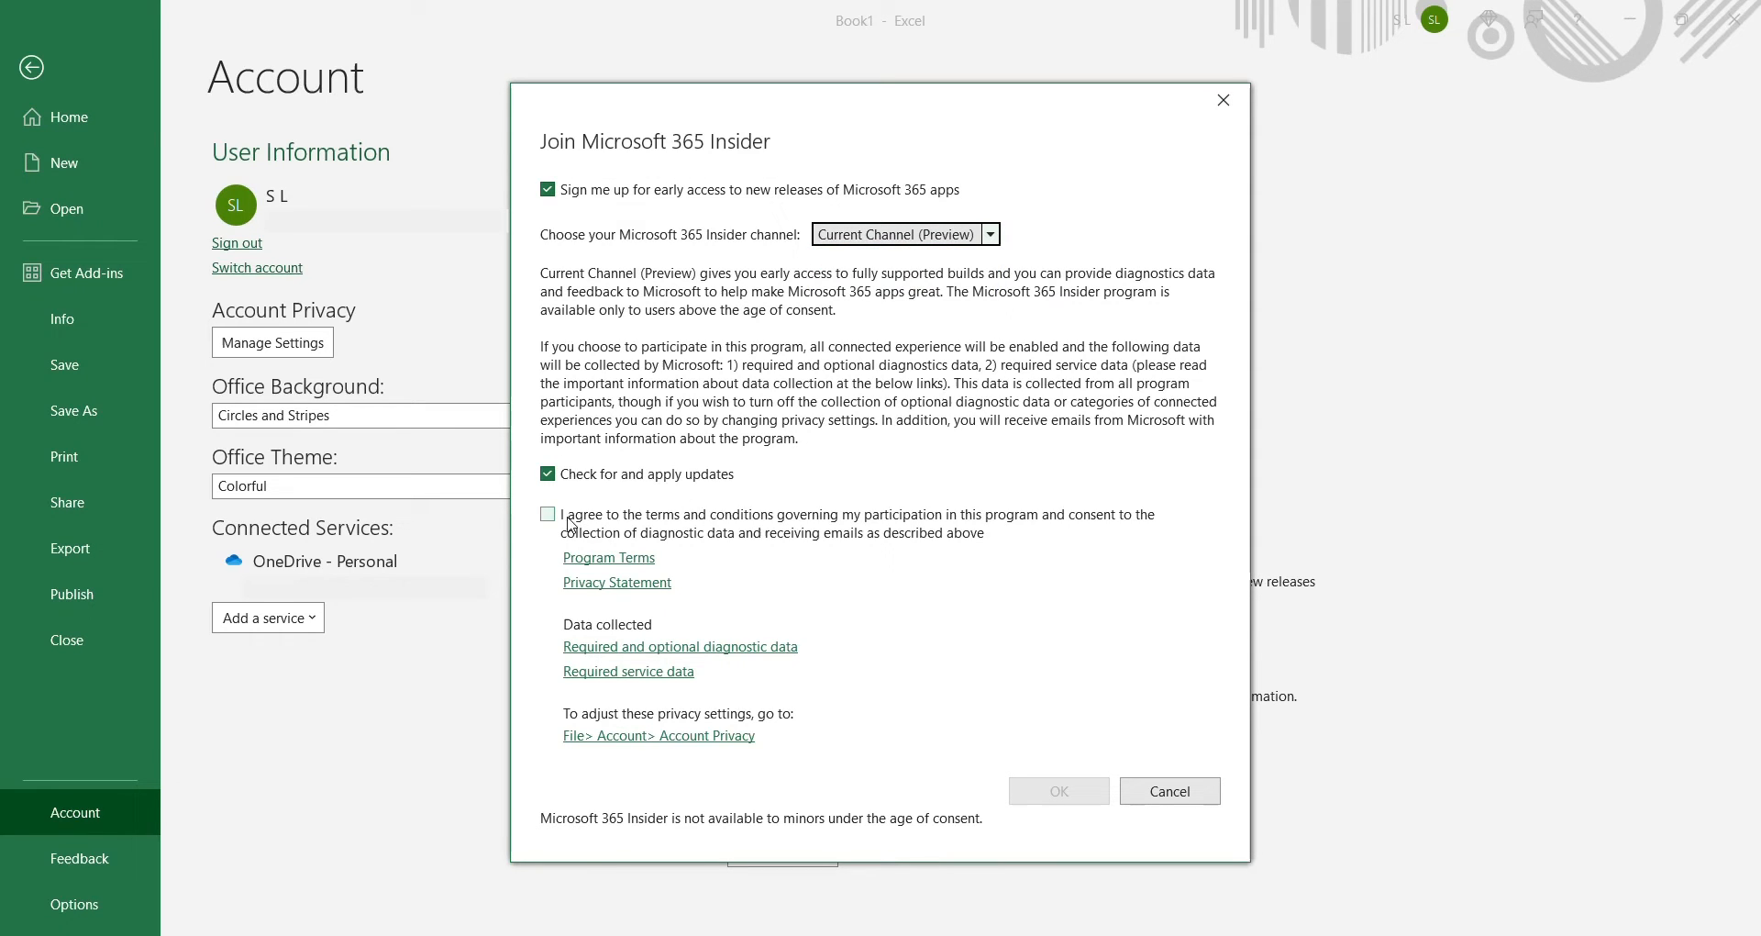
left_click(548, 514)
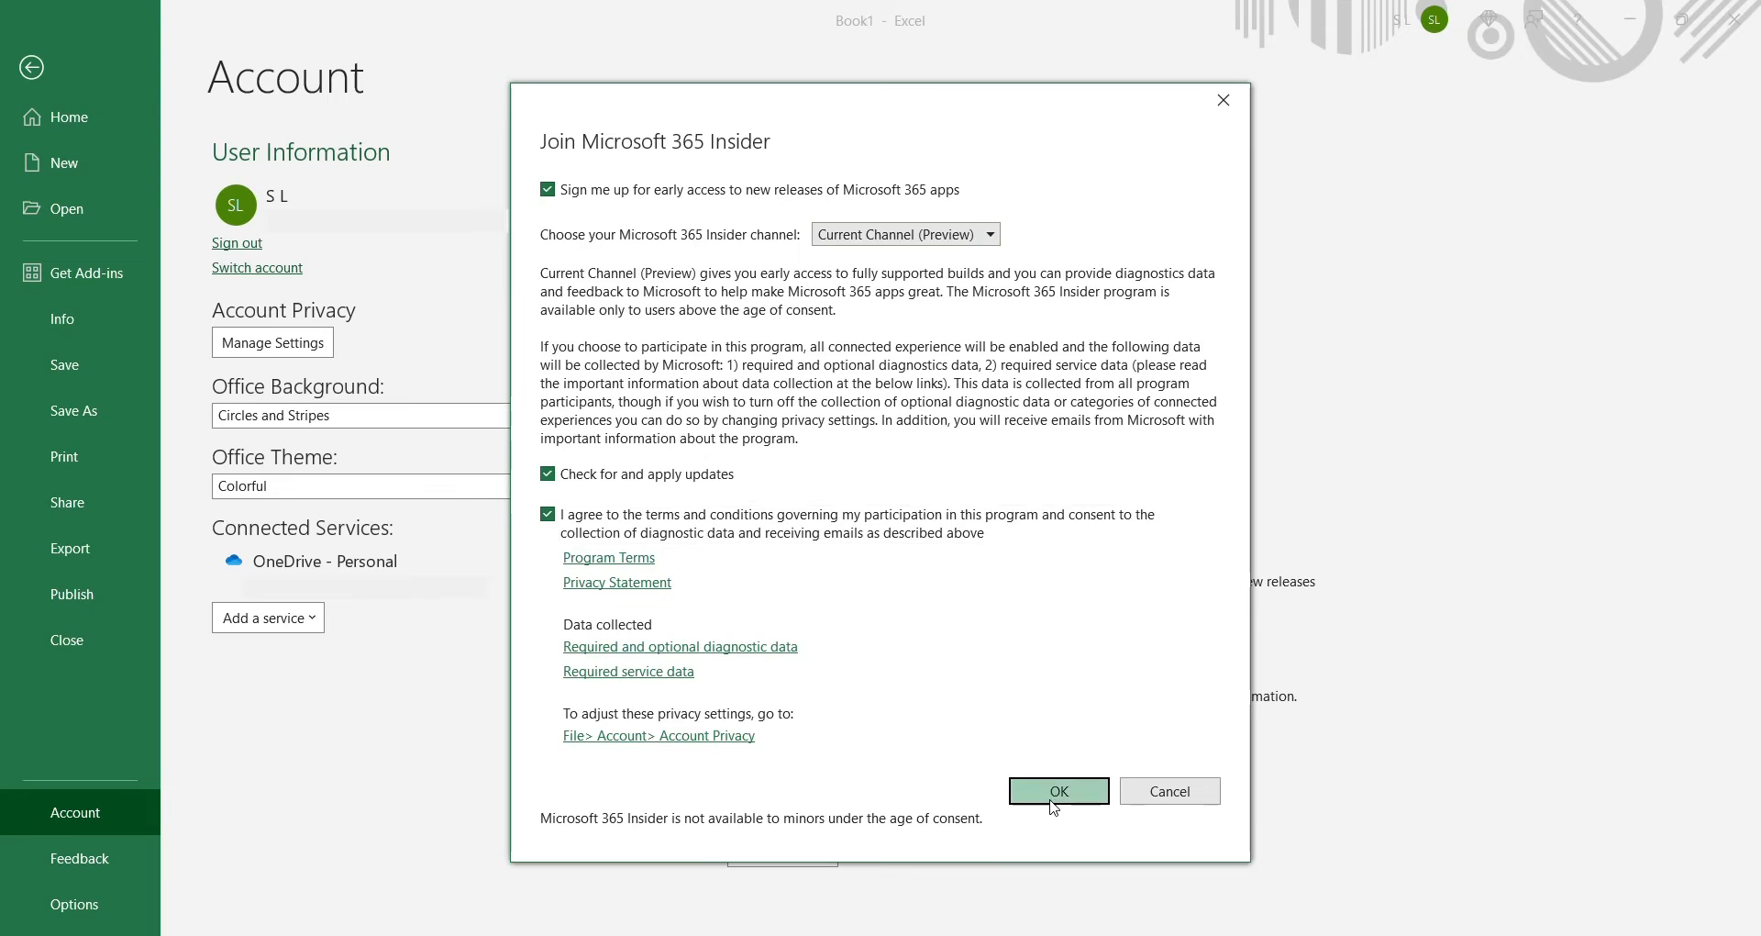
left_click(1059, 790)
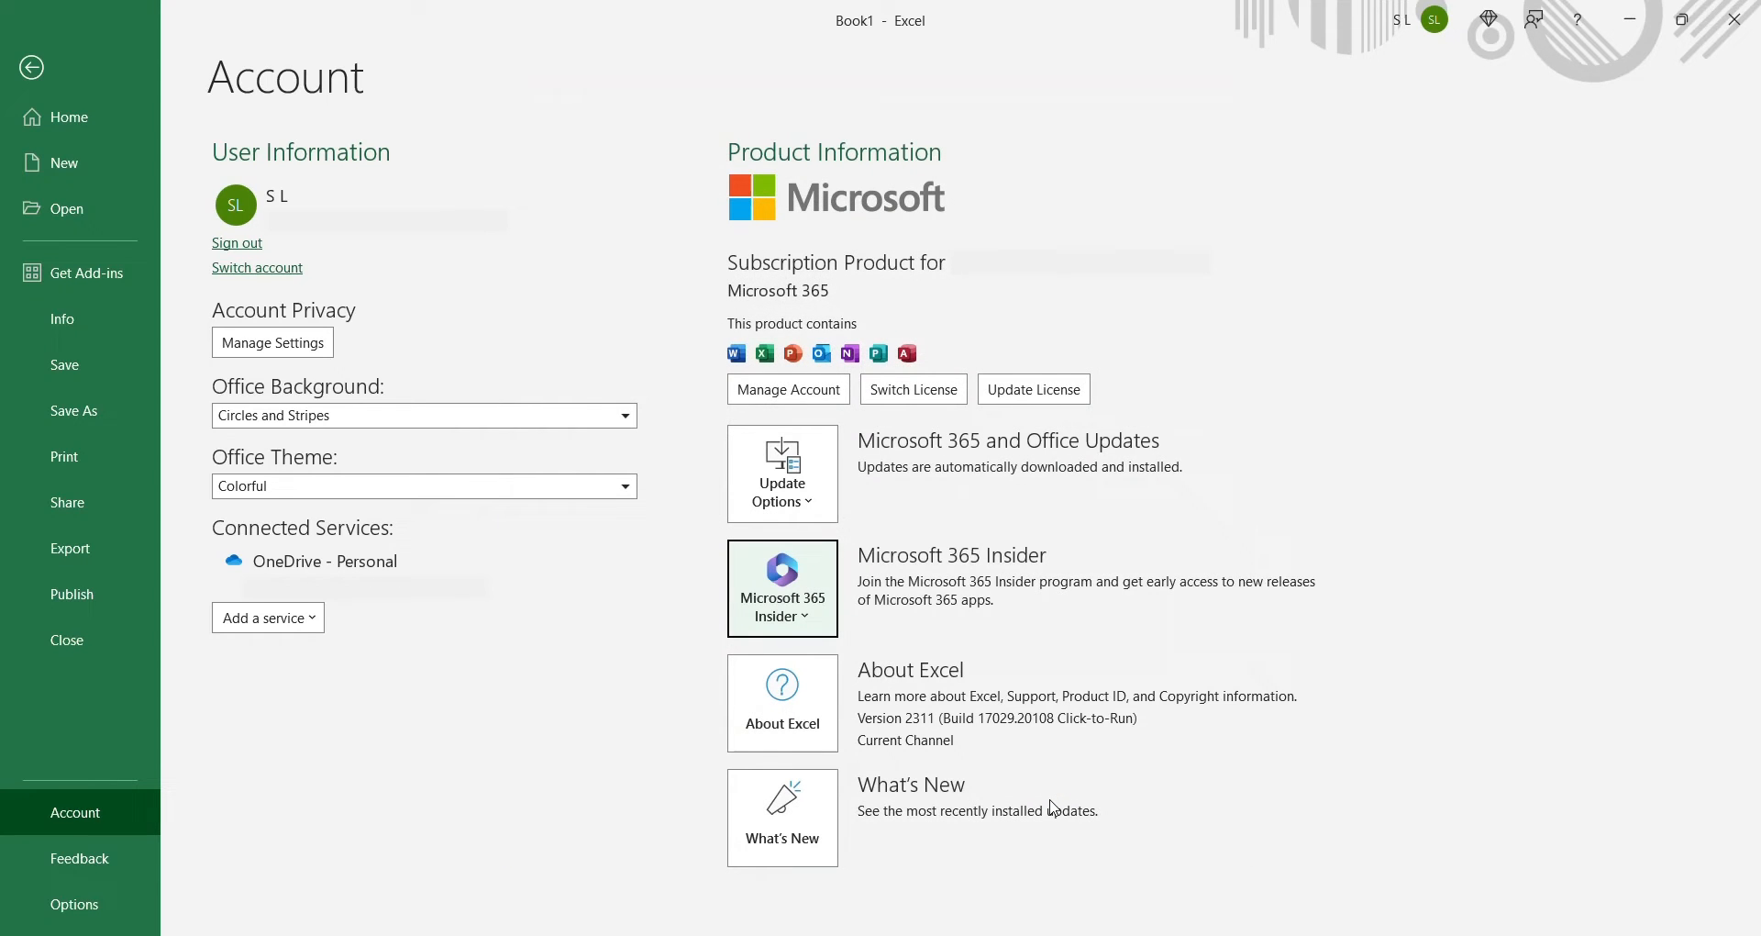
Acknowledge the 'successfully opted in' message while the update installs
left_click(781, 606)
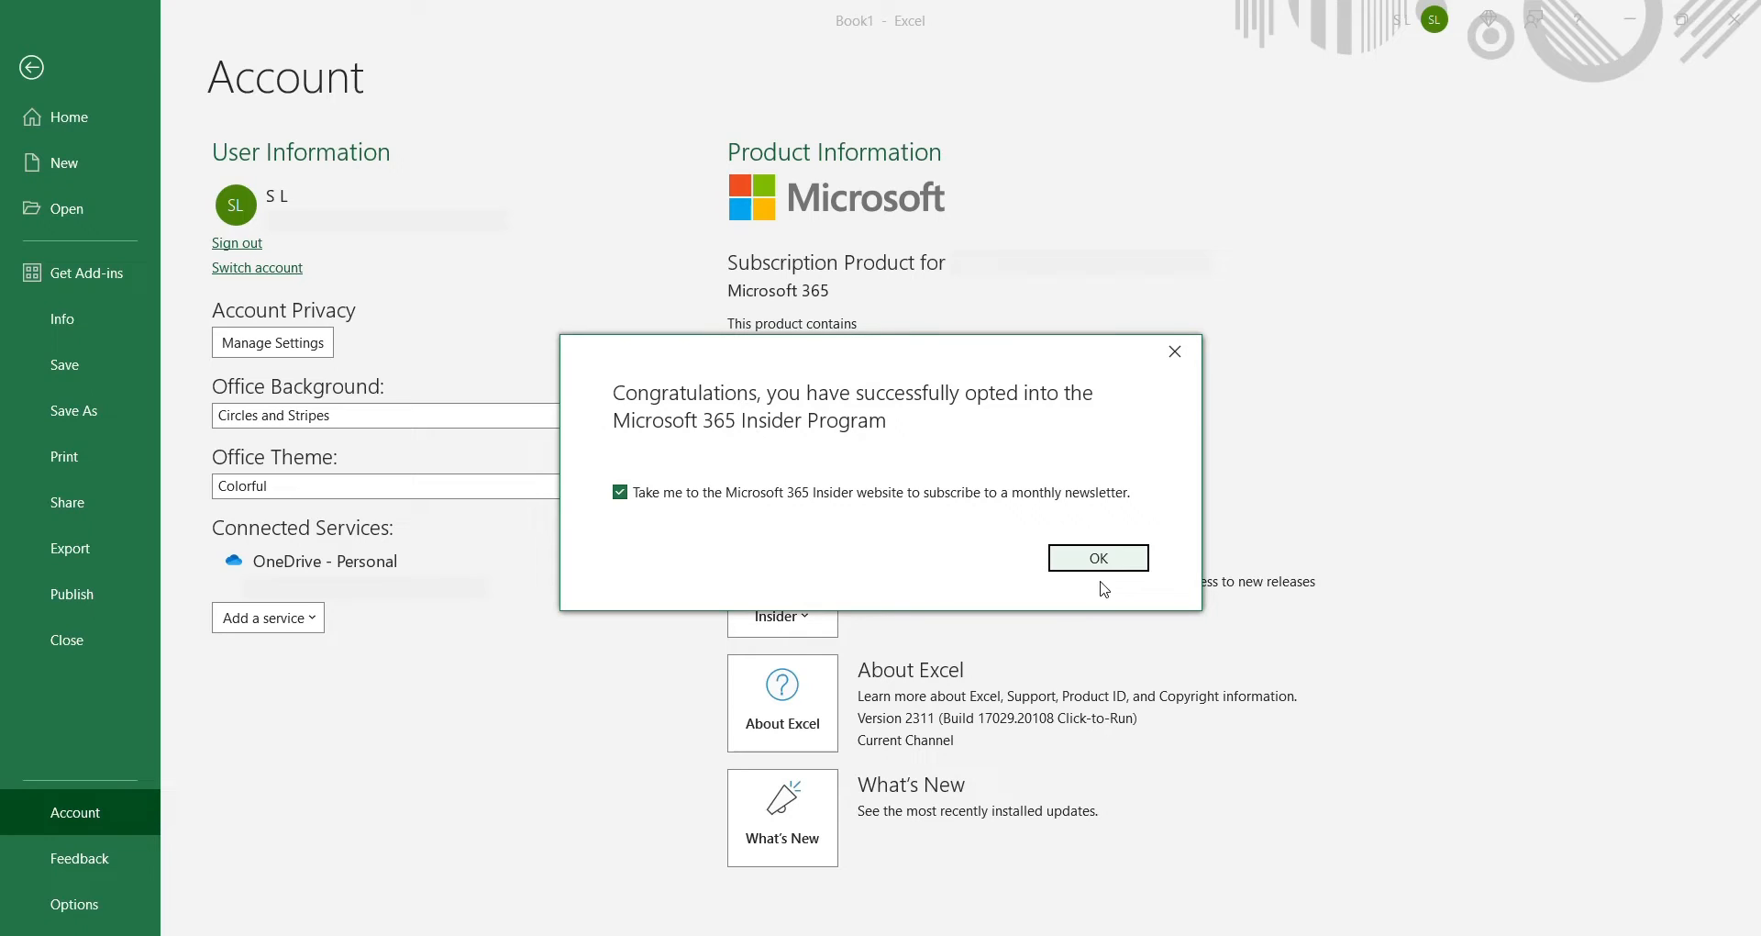
mouse_move(1104, 561)
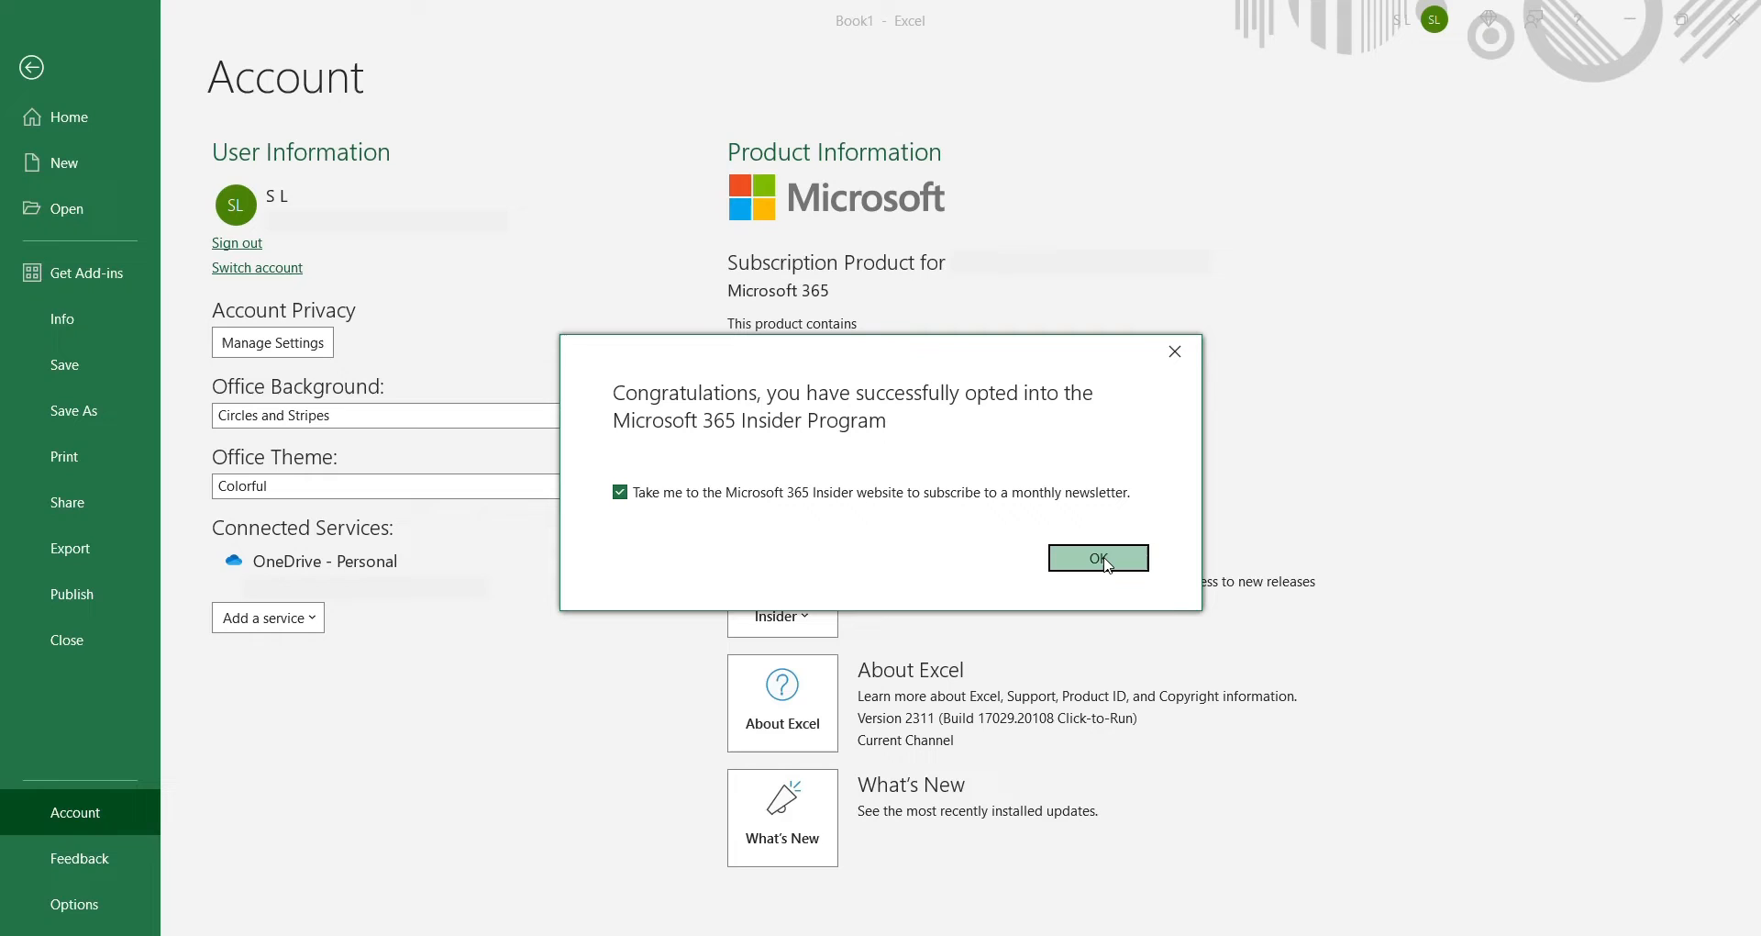
left_click(1098, 558)
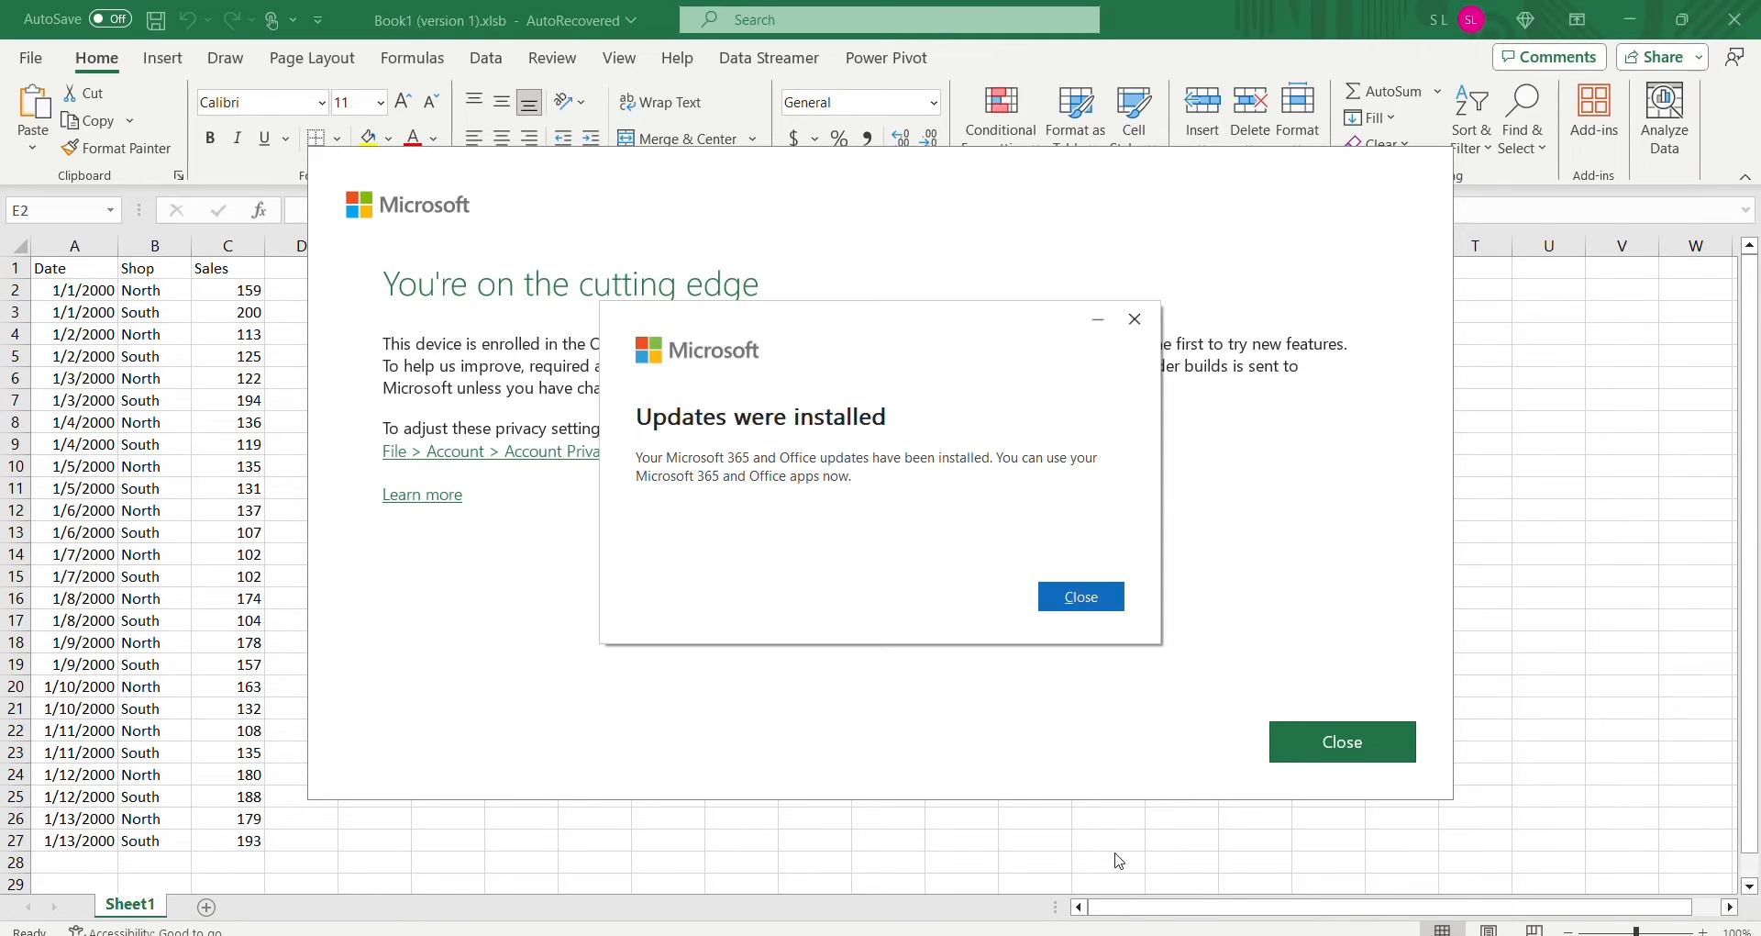
Close the 'Updates were installed' and 'You're on the cutting edge' notices
left_click(1081, 596)
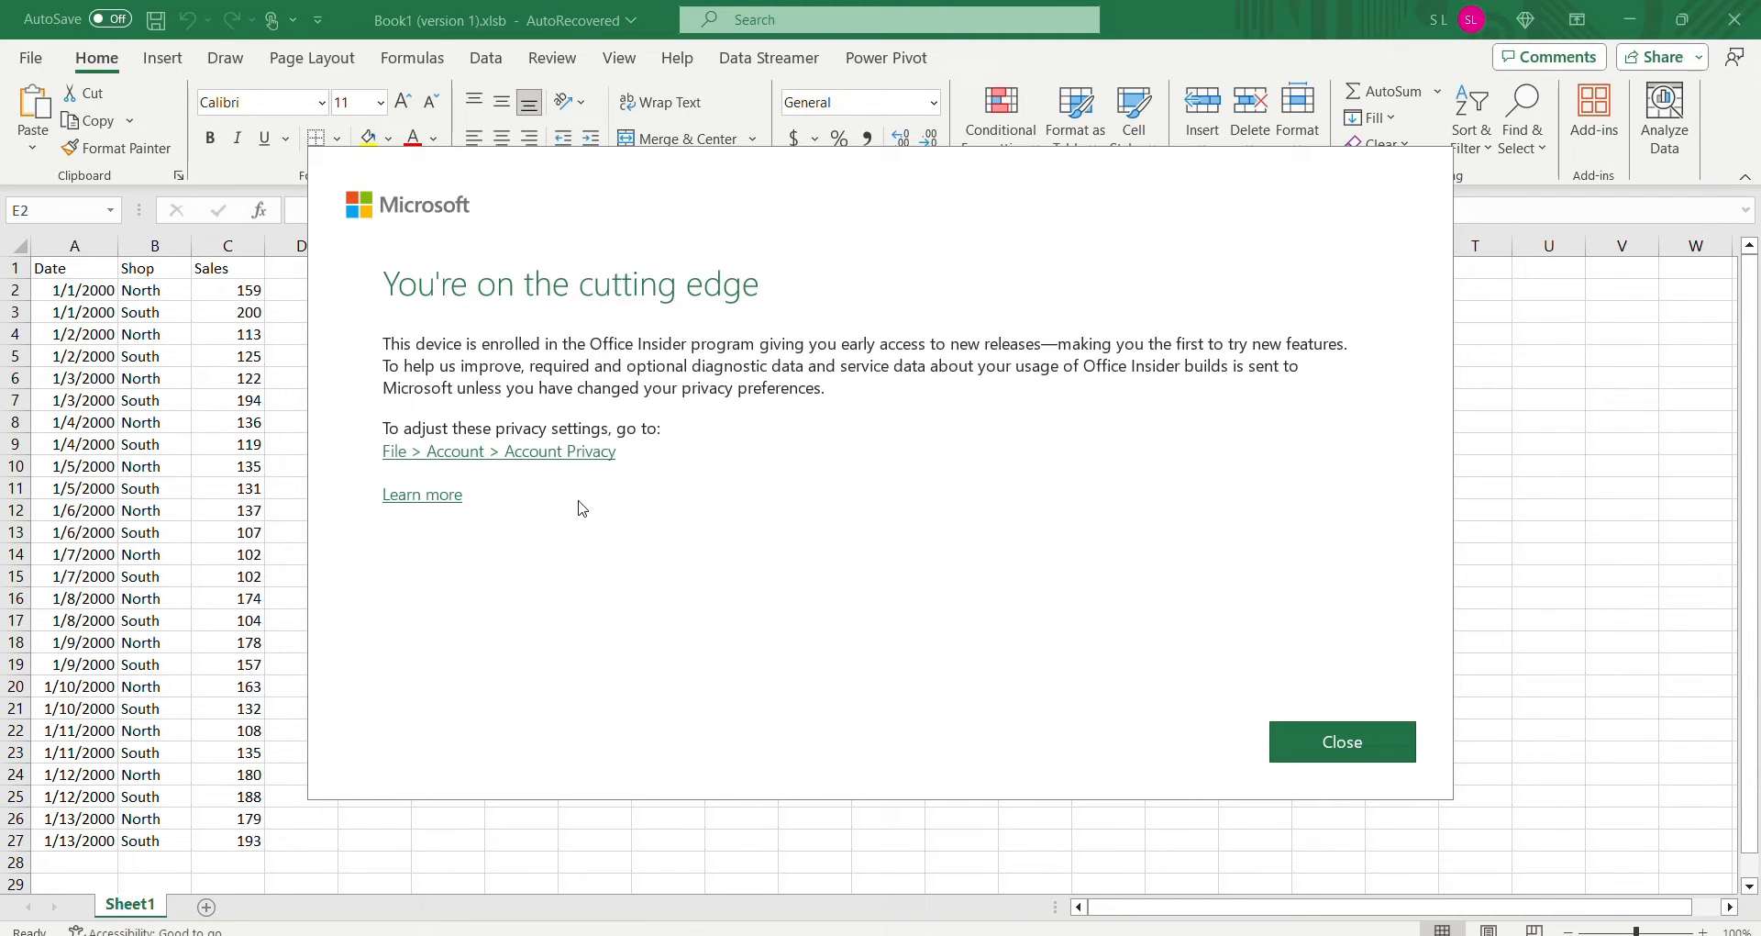
mouse_move(1282, 741)
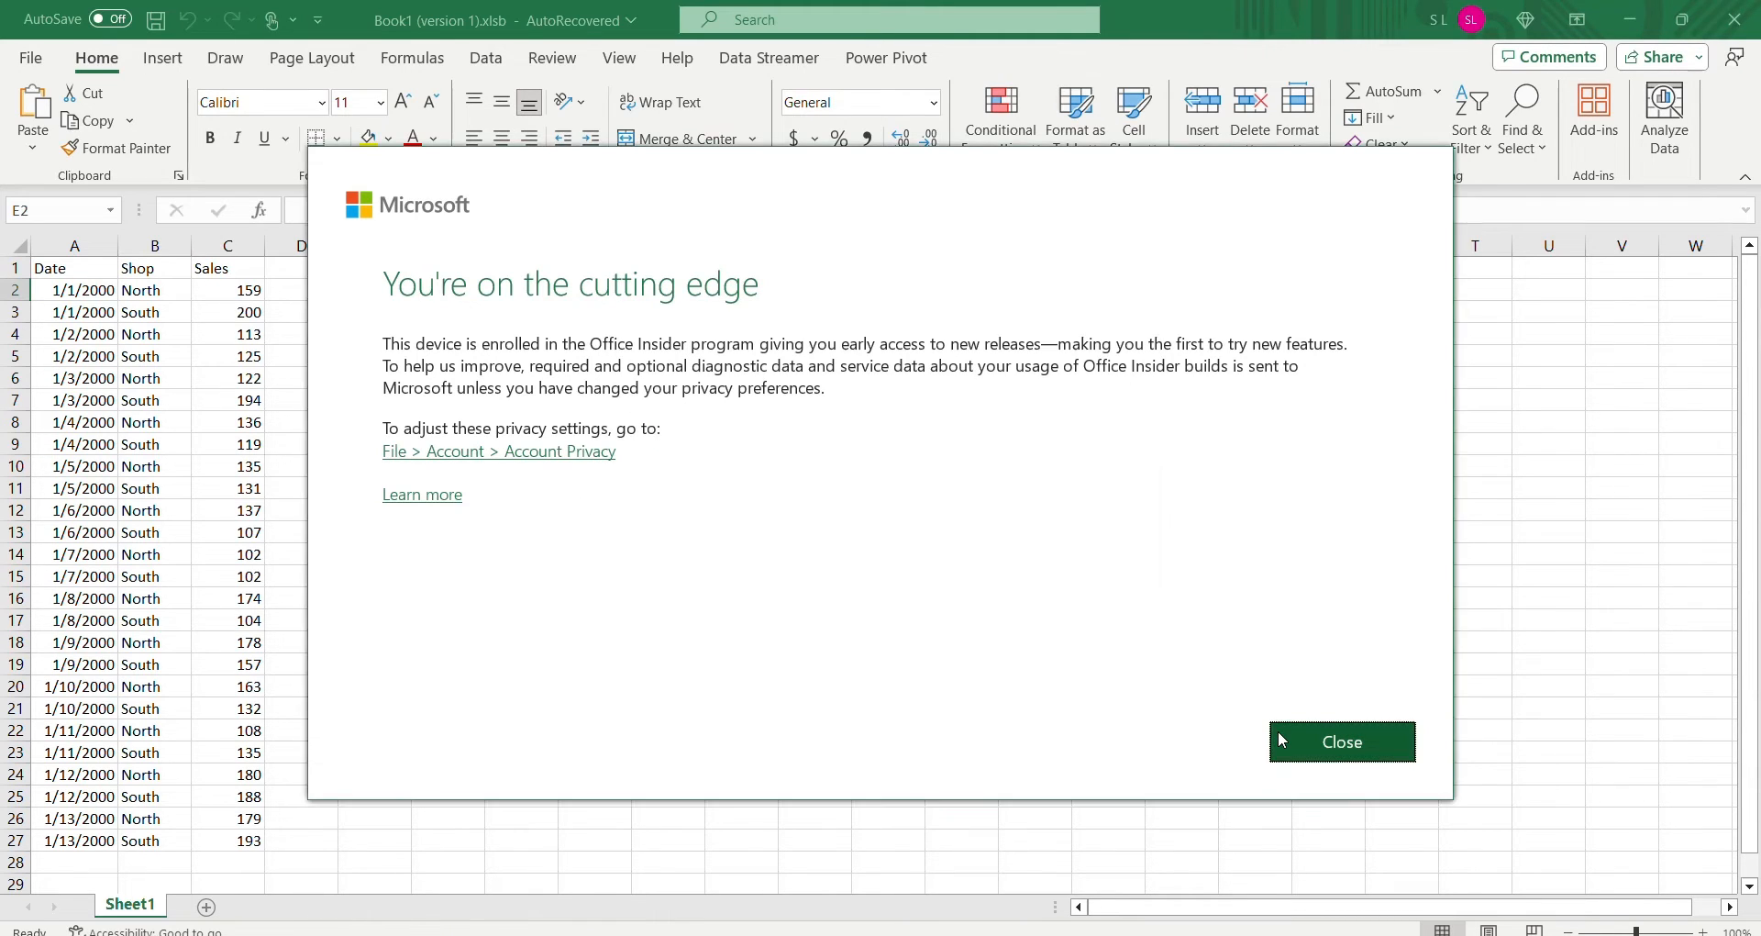
left_click(1342, 742)
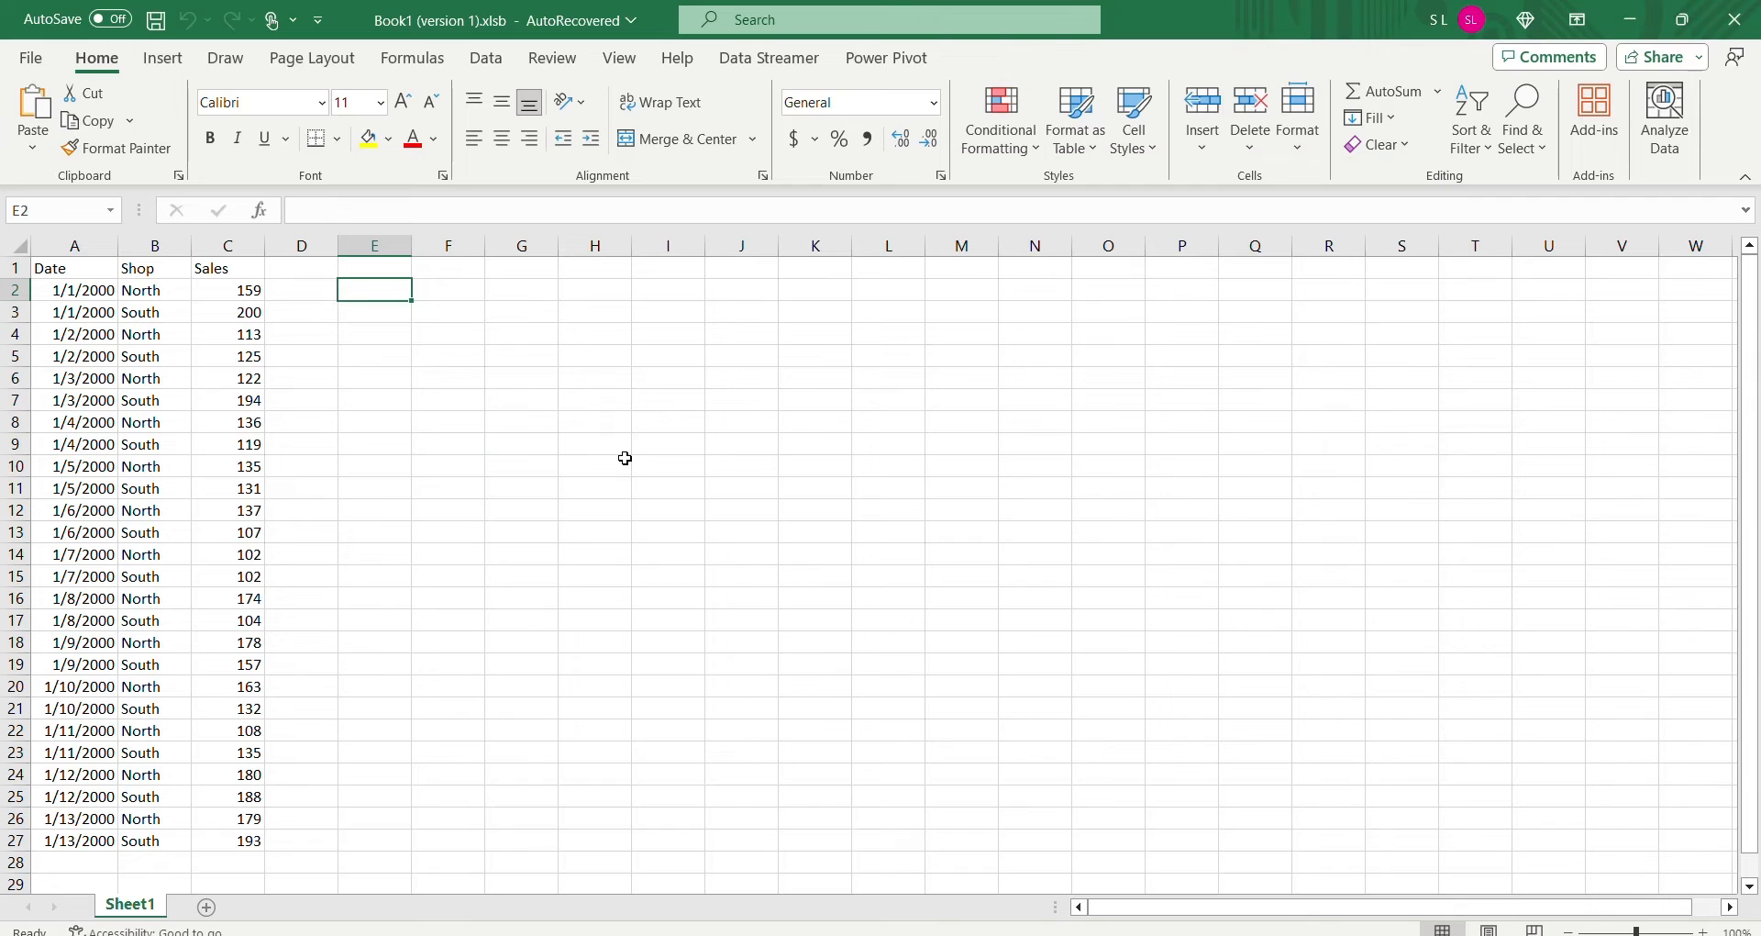
Open Change Channel under Microsoft 365 Insider on the Account page
left_click(30, 58)
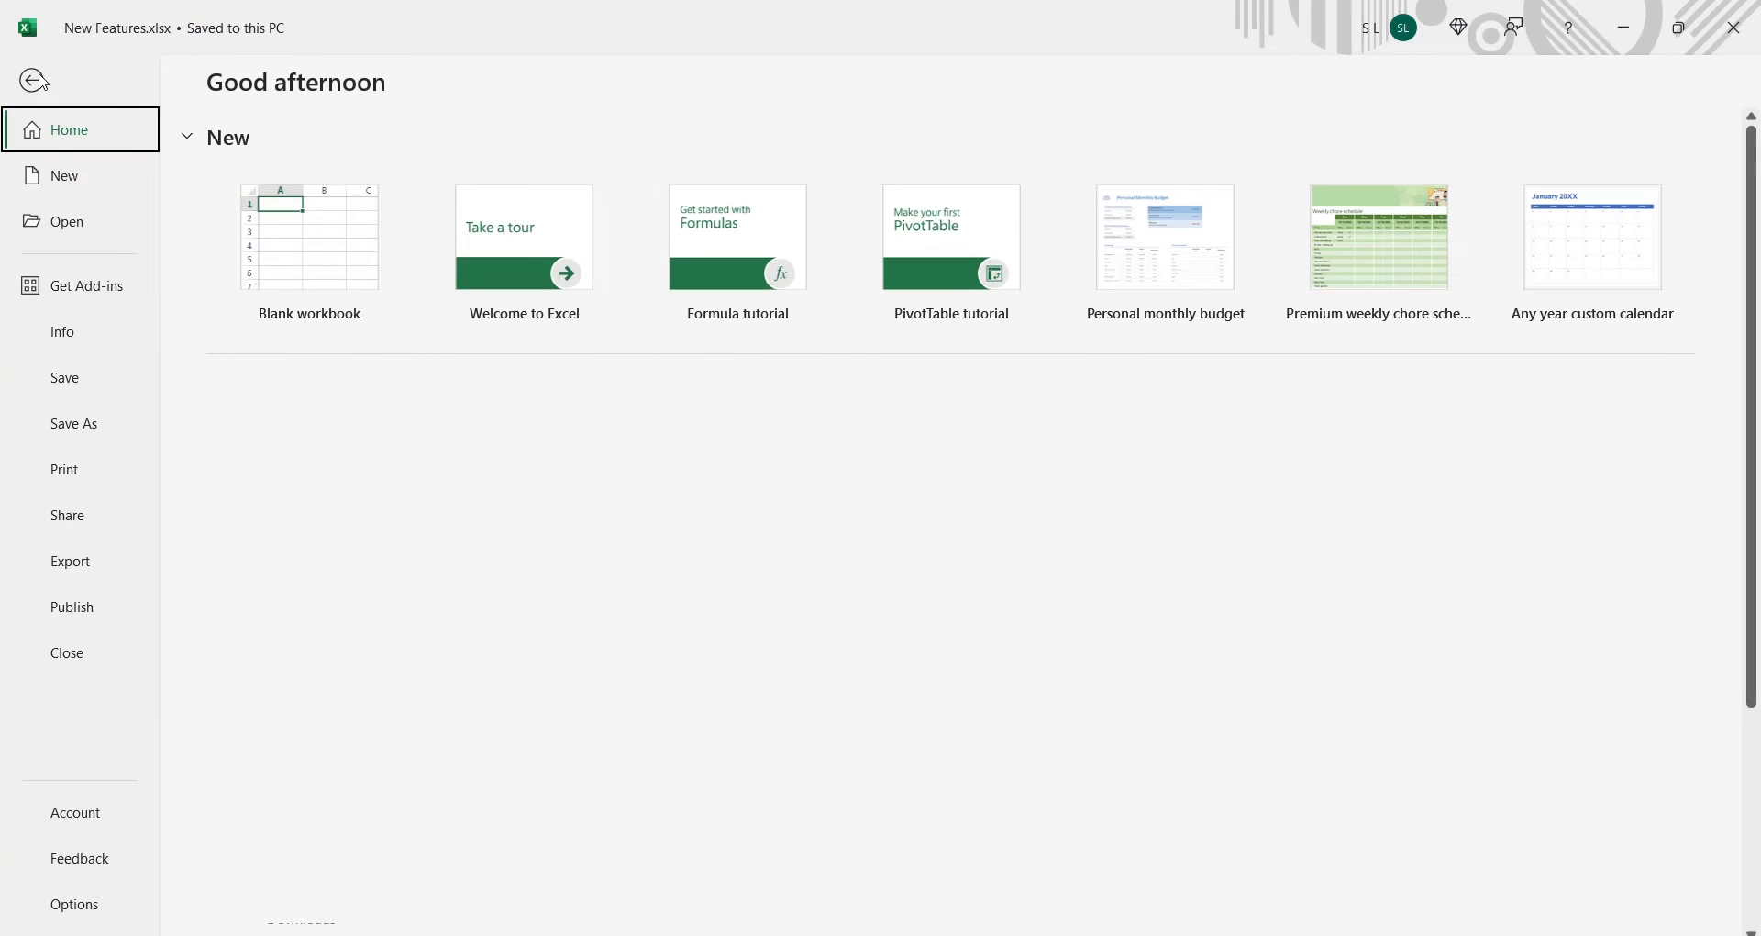
mouse_move(76, 845)
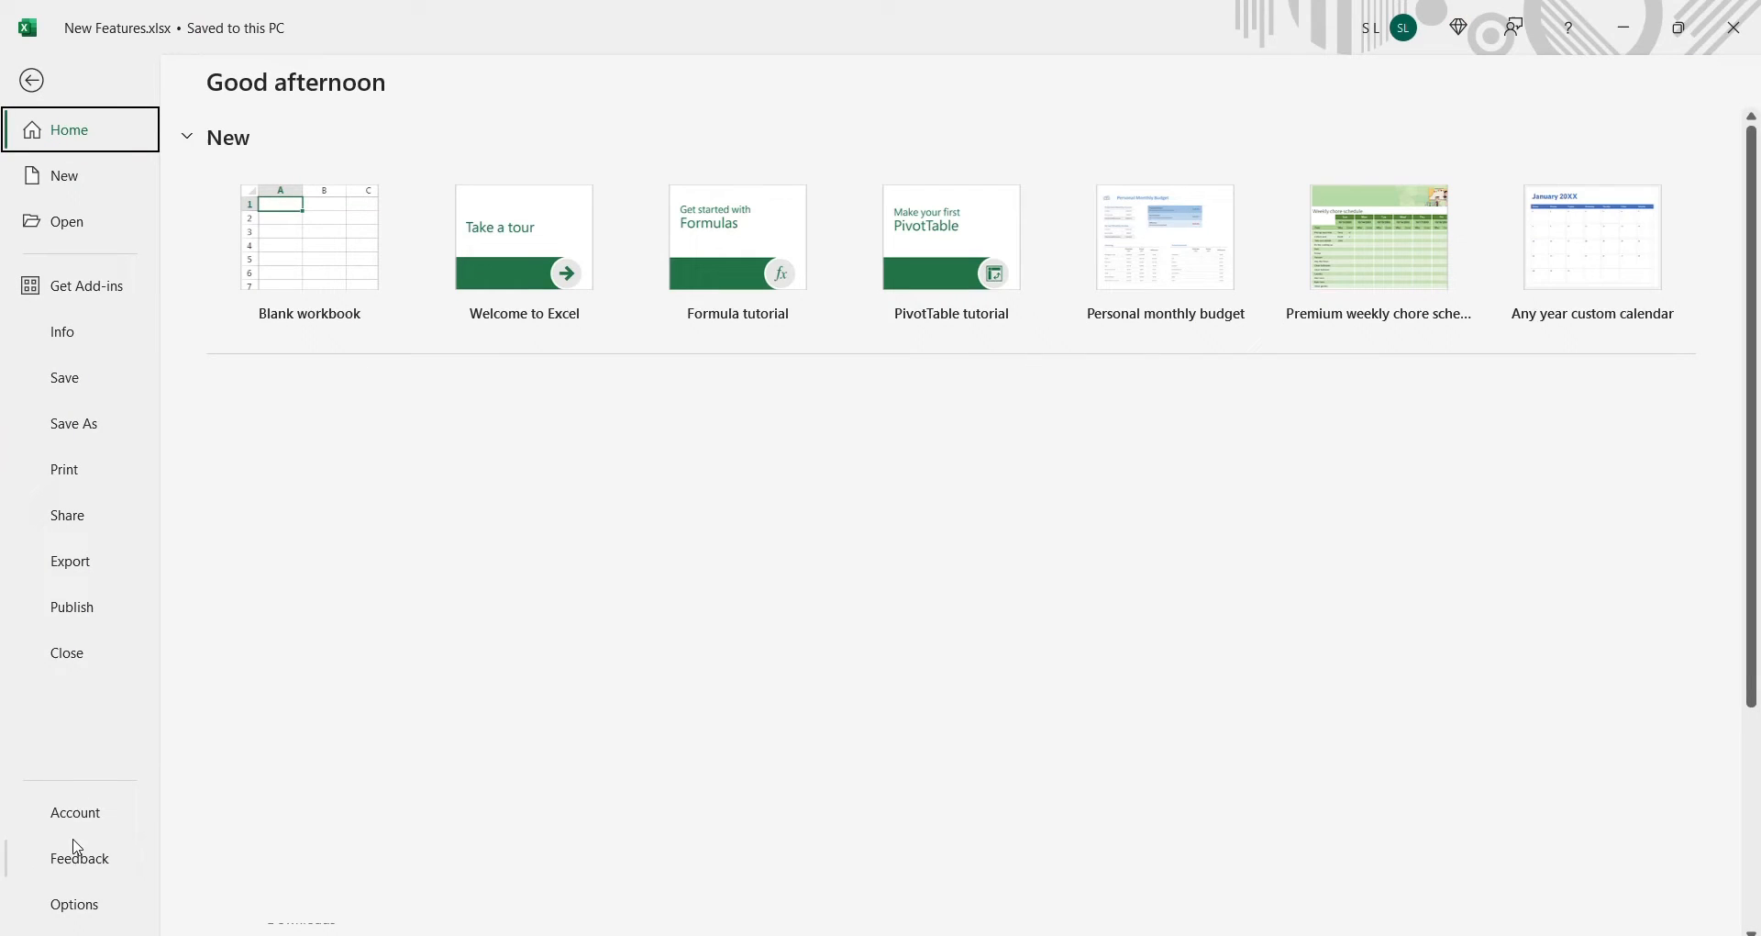
left_click(75, 812)
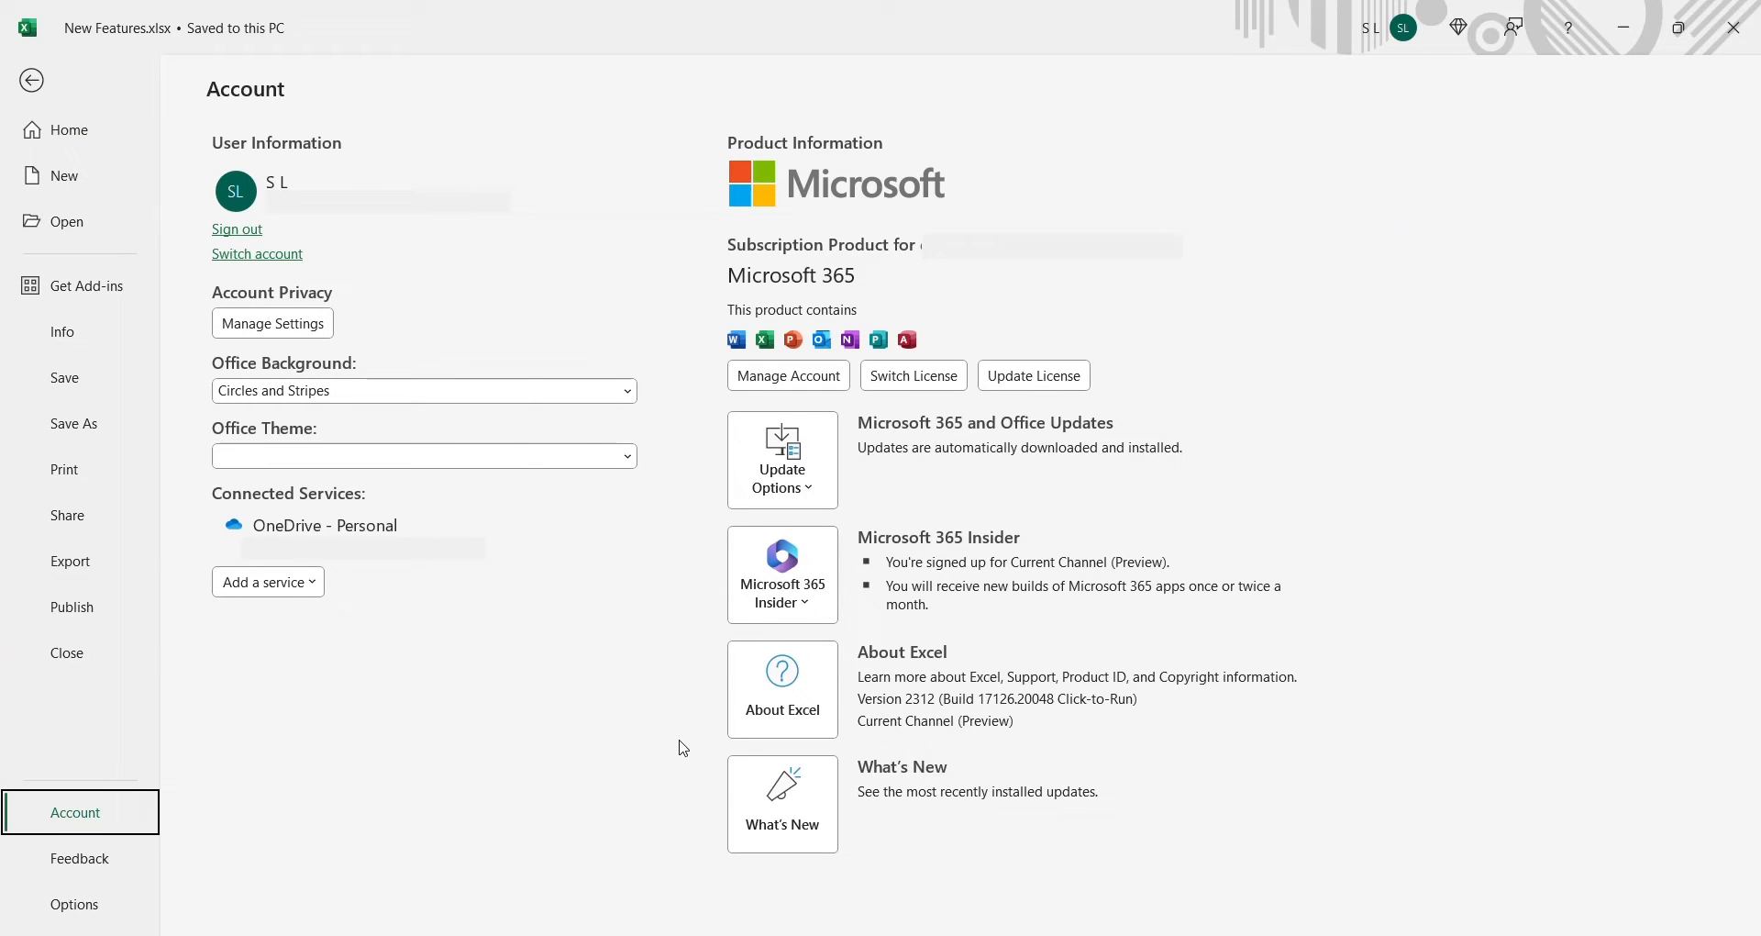
left_click(782, 573)
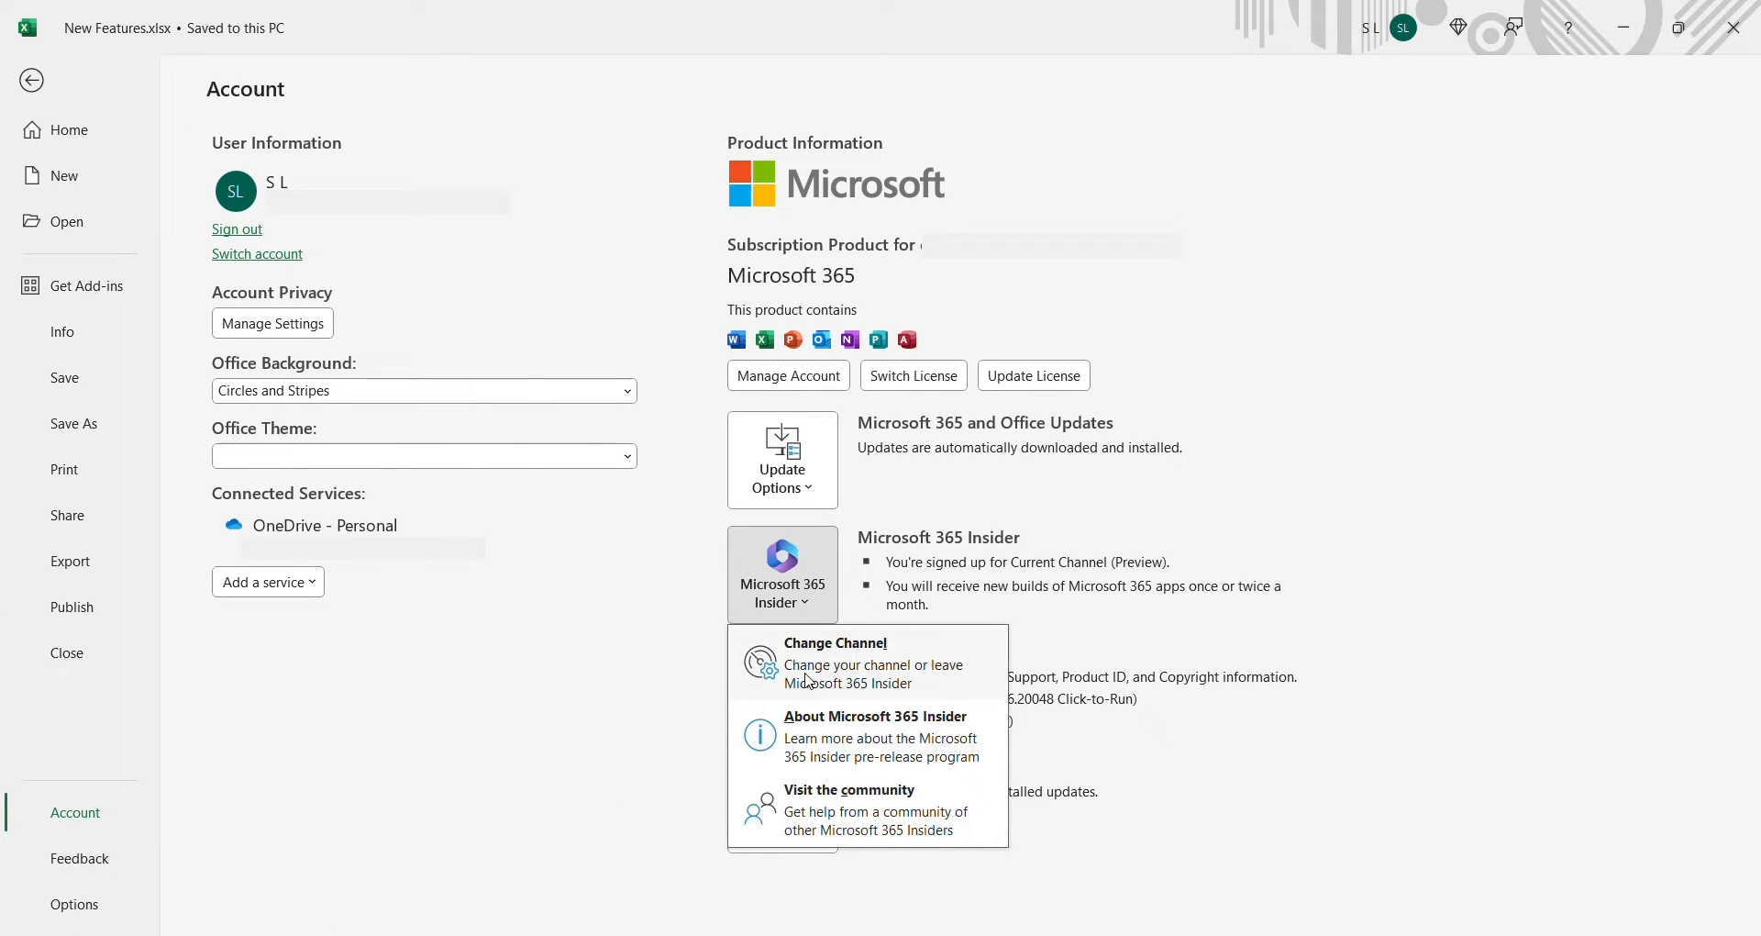
left_click(836, 643)
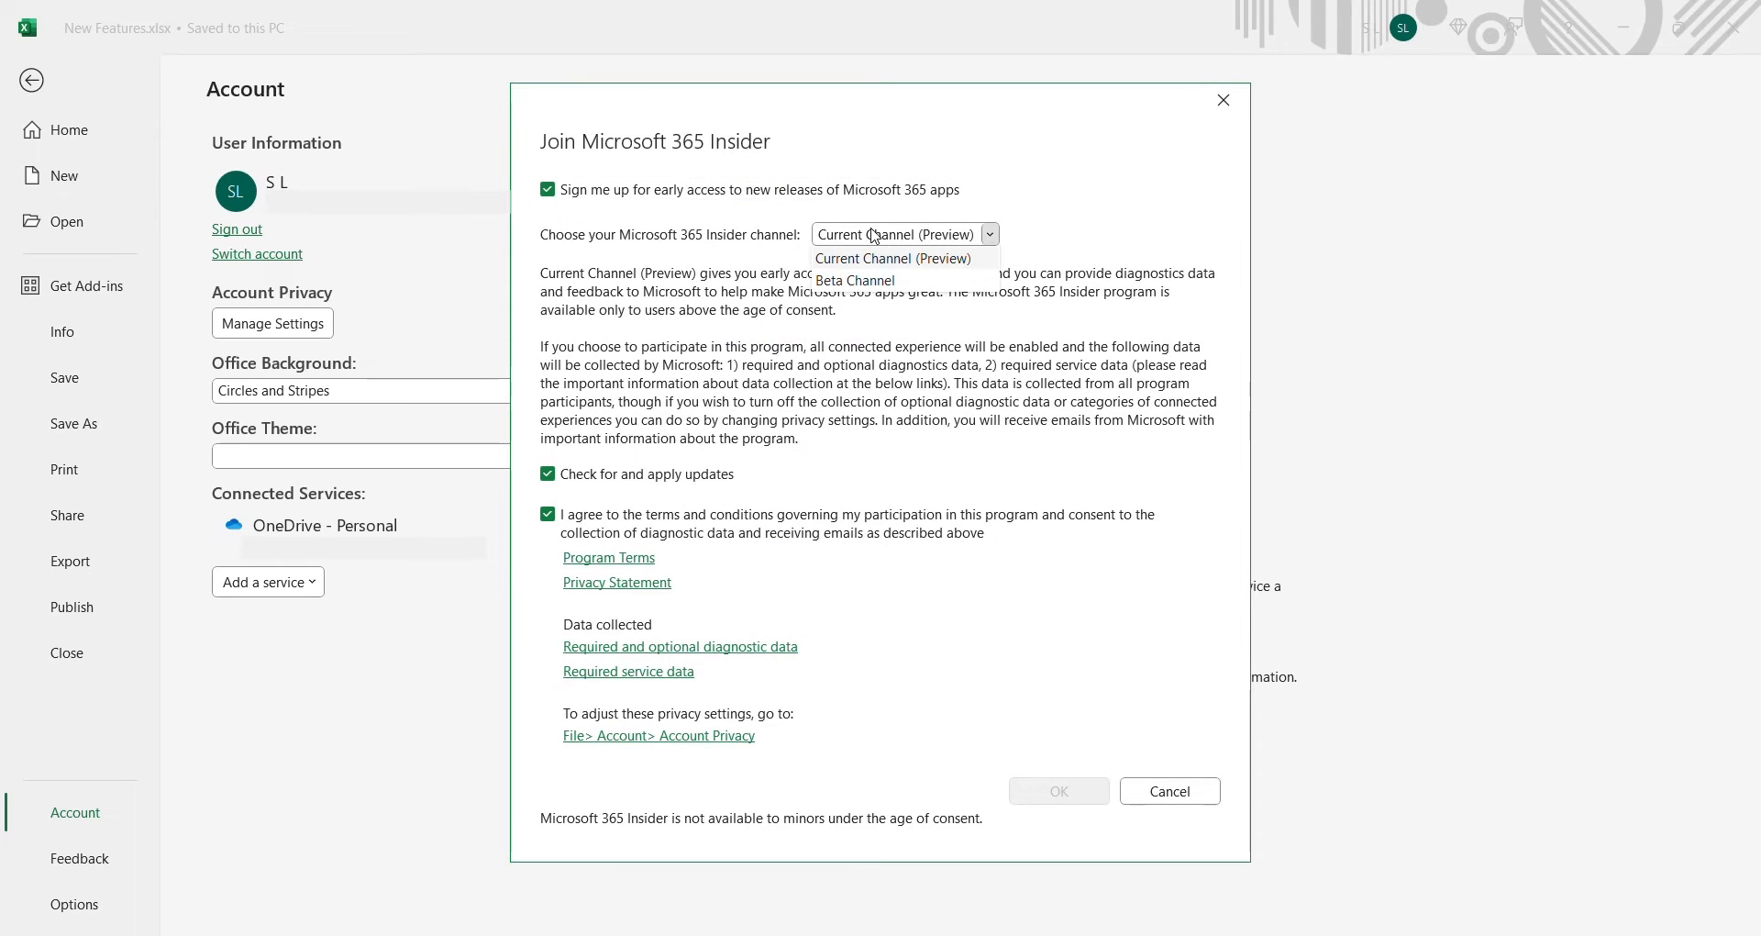
Switch the Insider channel to Beta Channel and confirm
left_click(855, 281)
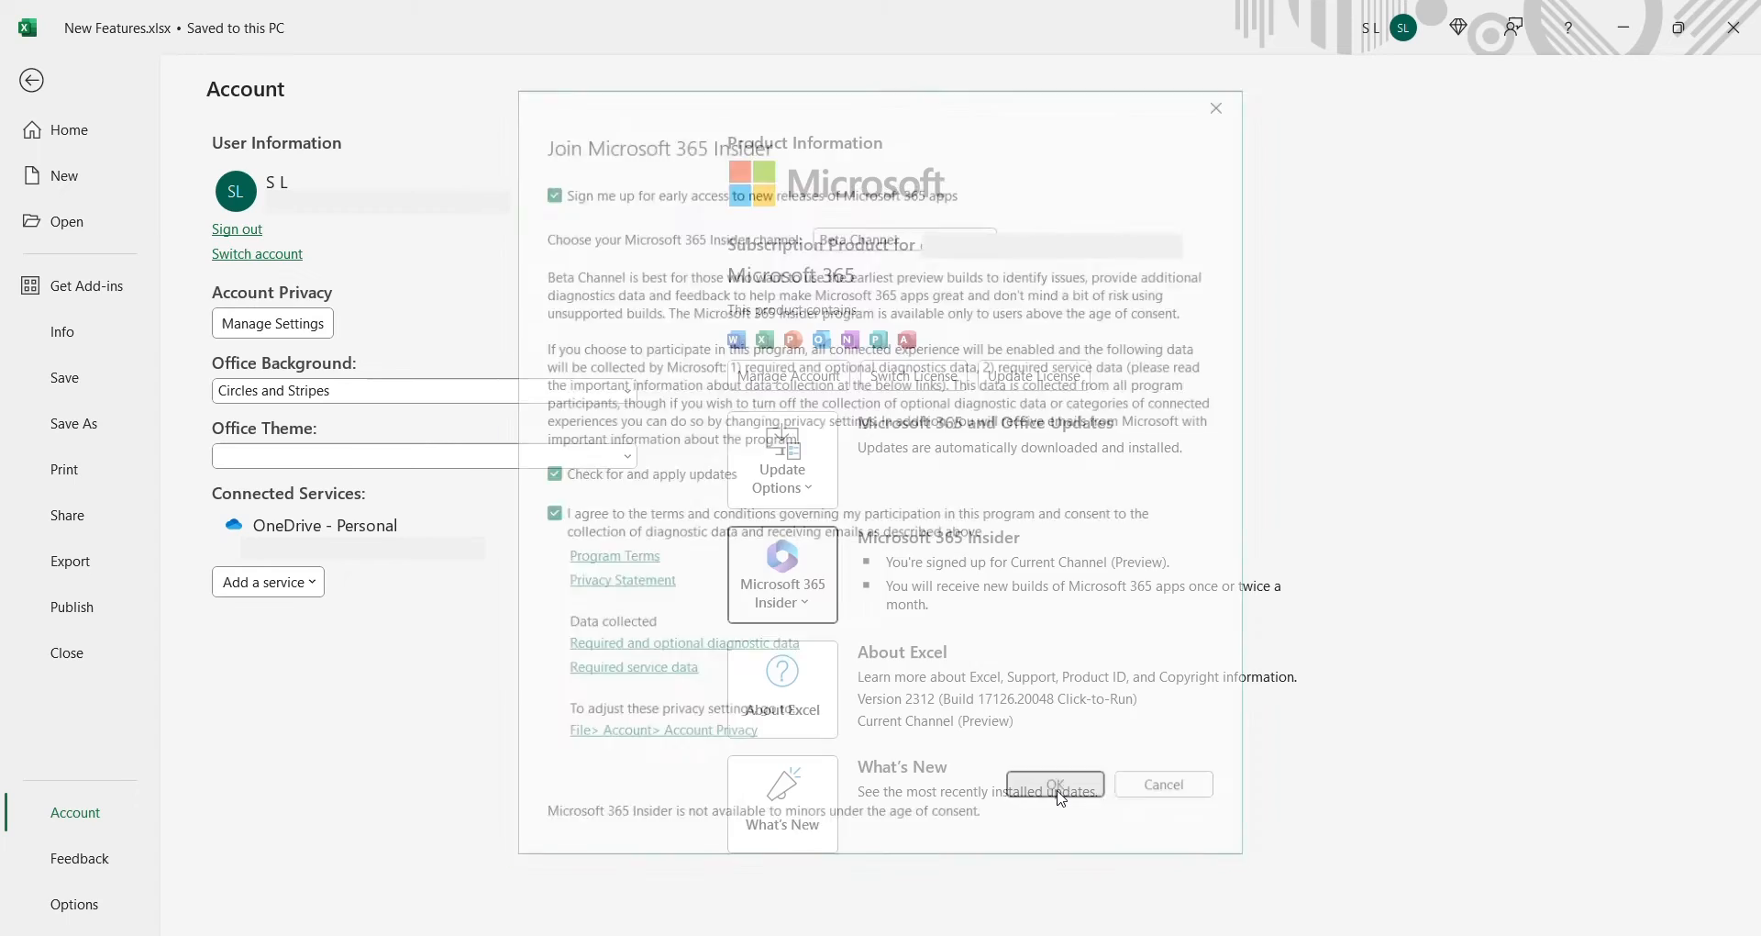
left_click(1054, 783)
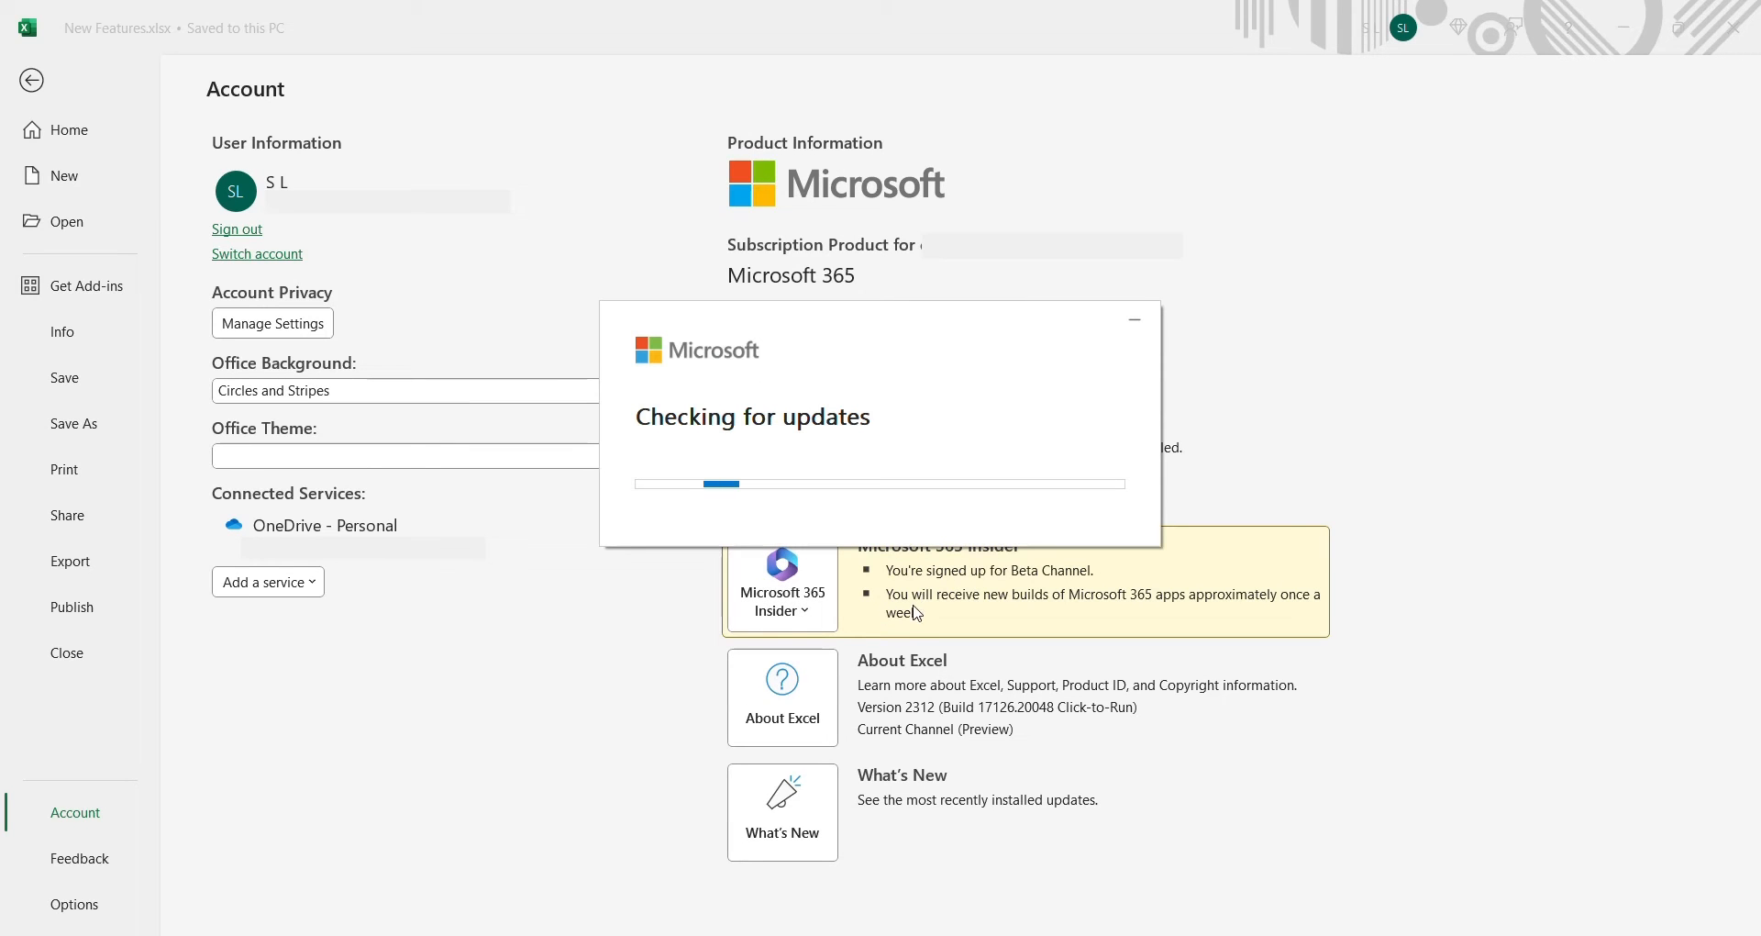
mouse_move(1007, 533)
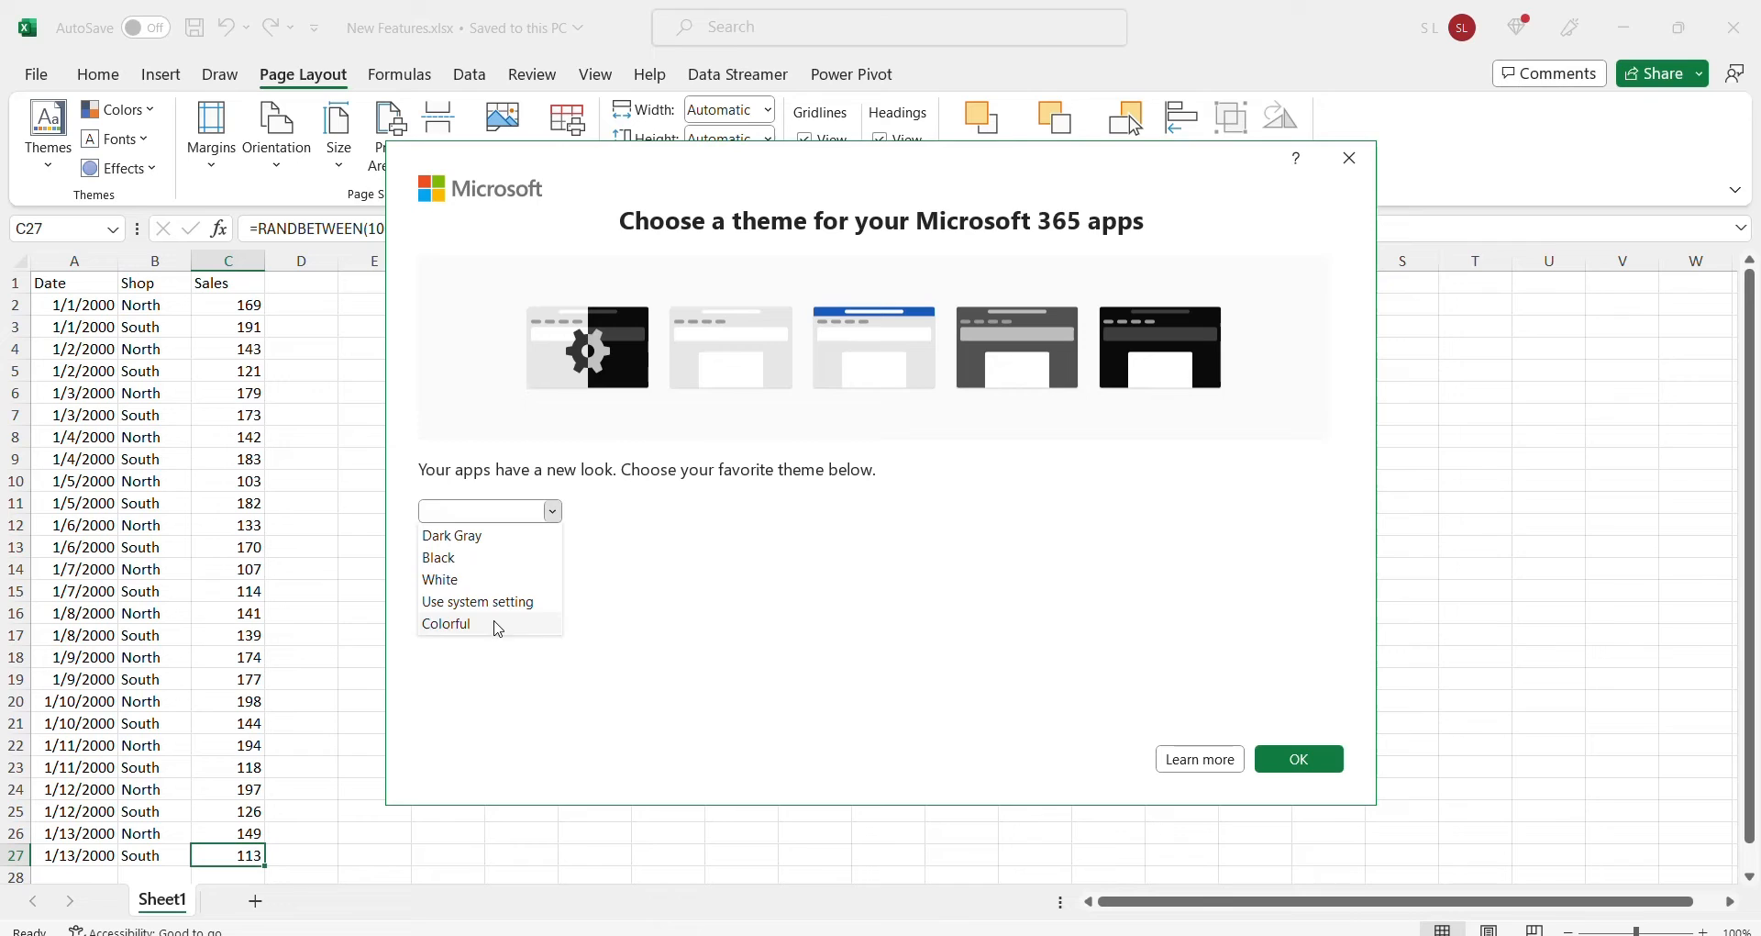
Dismiss the theme chooser, select E2, and confirm version 2401 on Beta Channel
left_click(1298, 758)
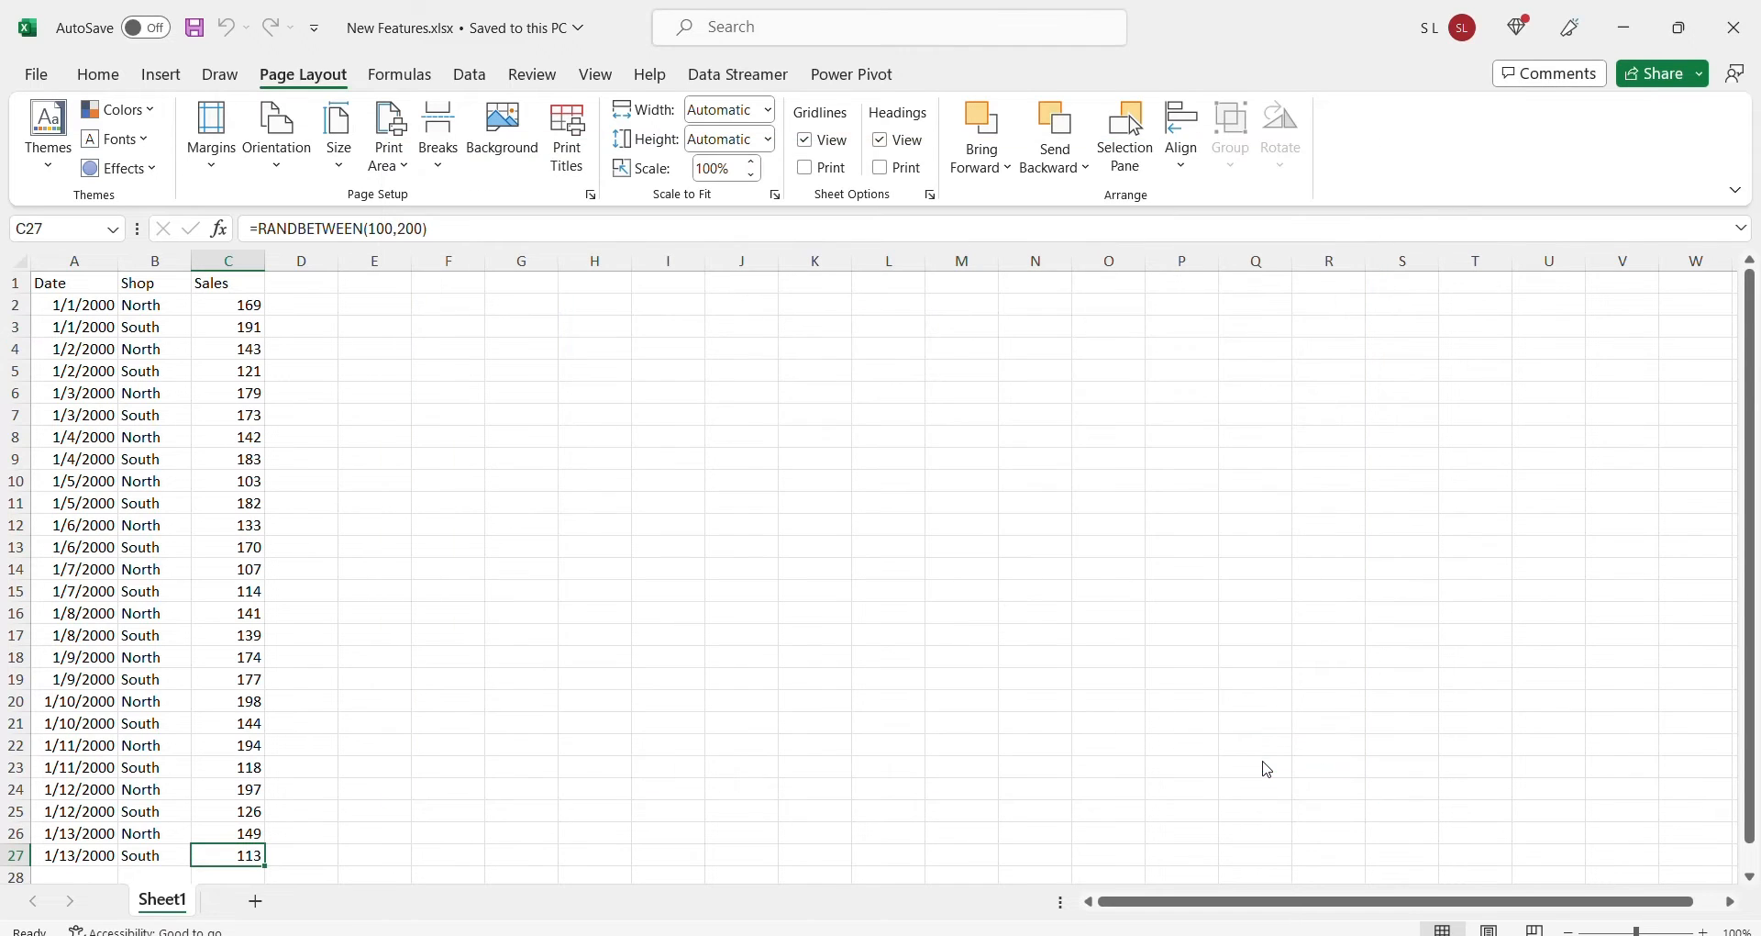
left_click(374, 305)
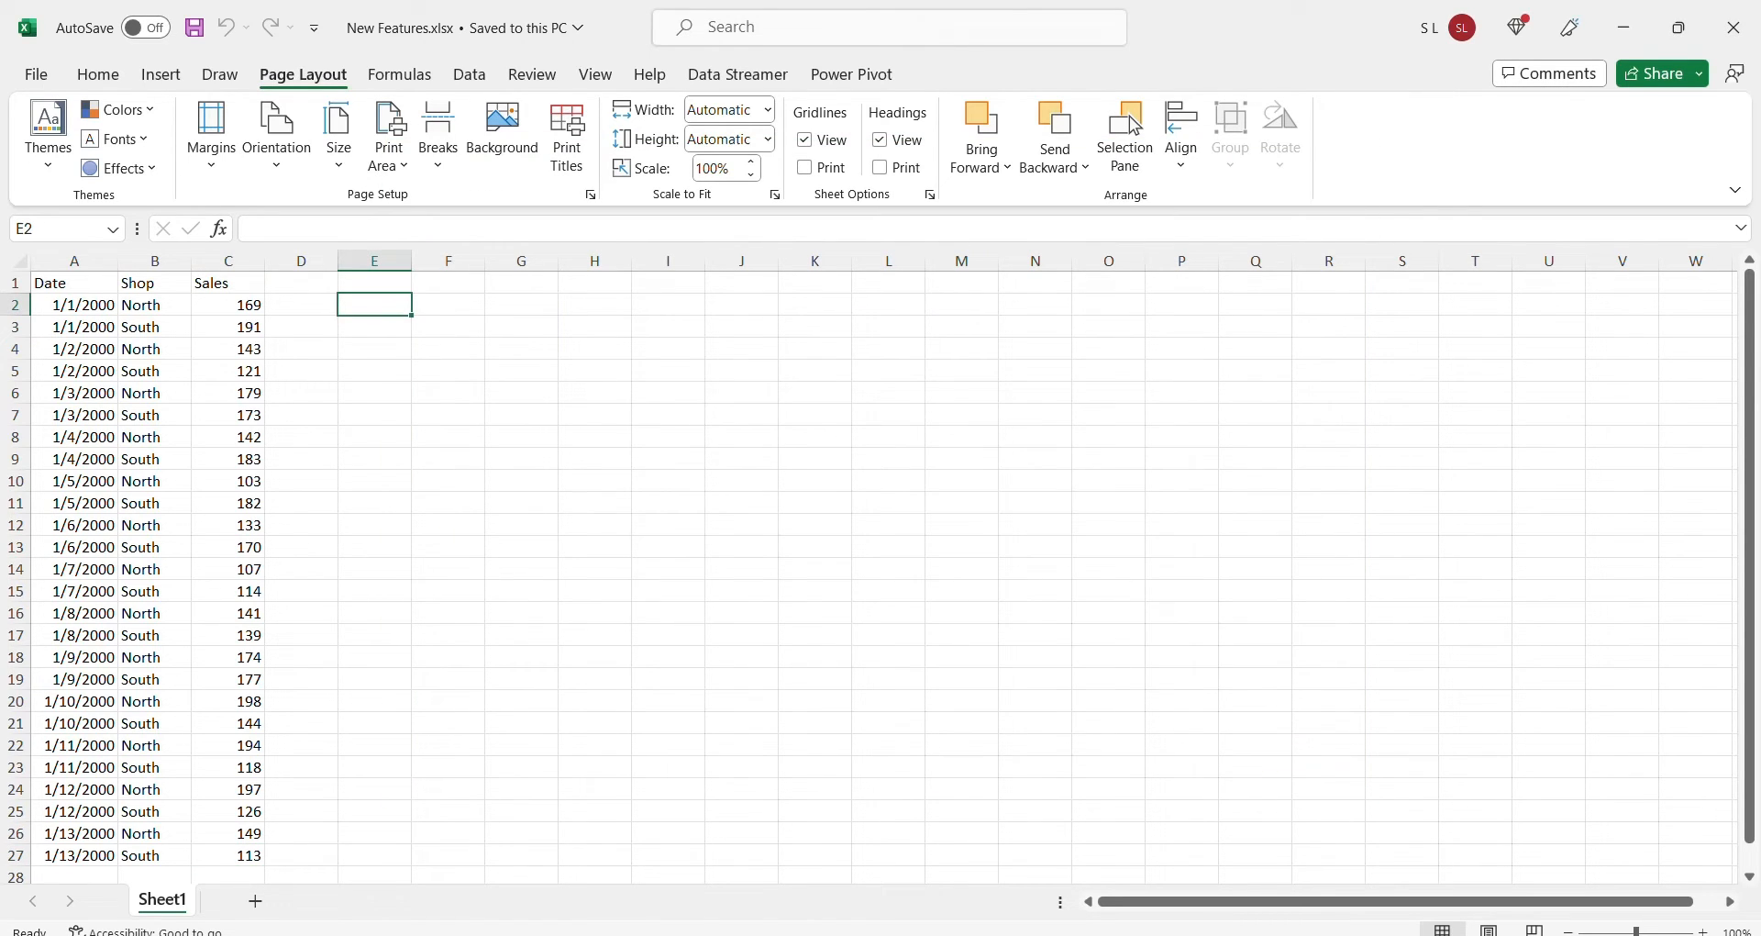
left_click(37, 75)
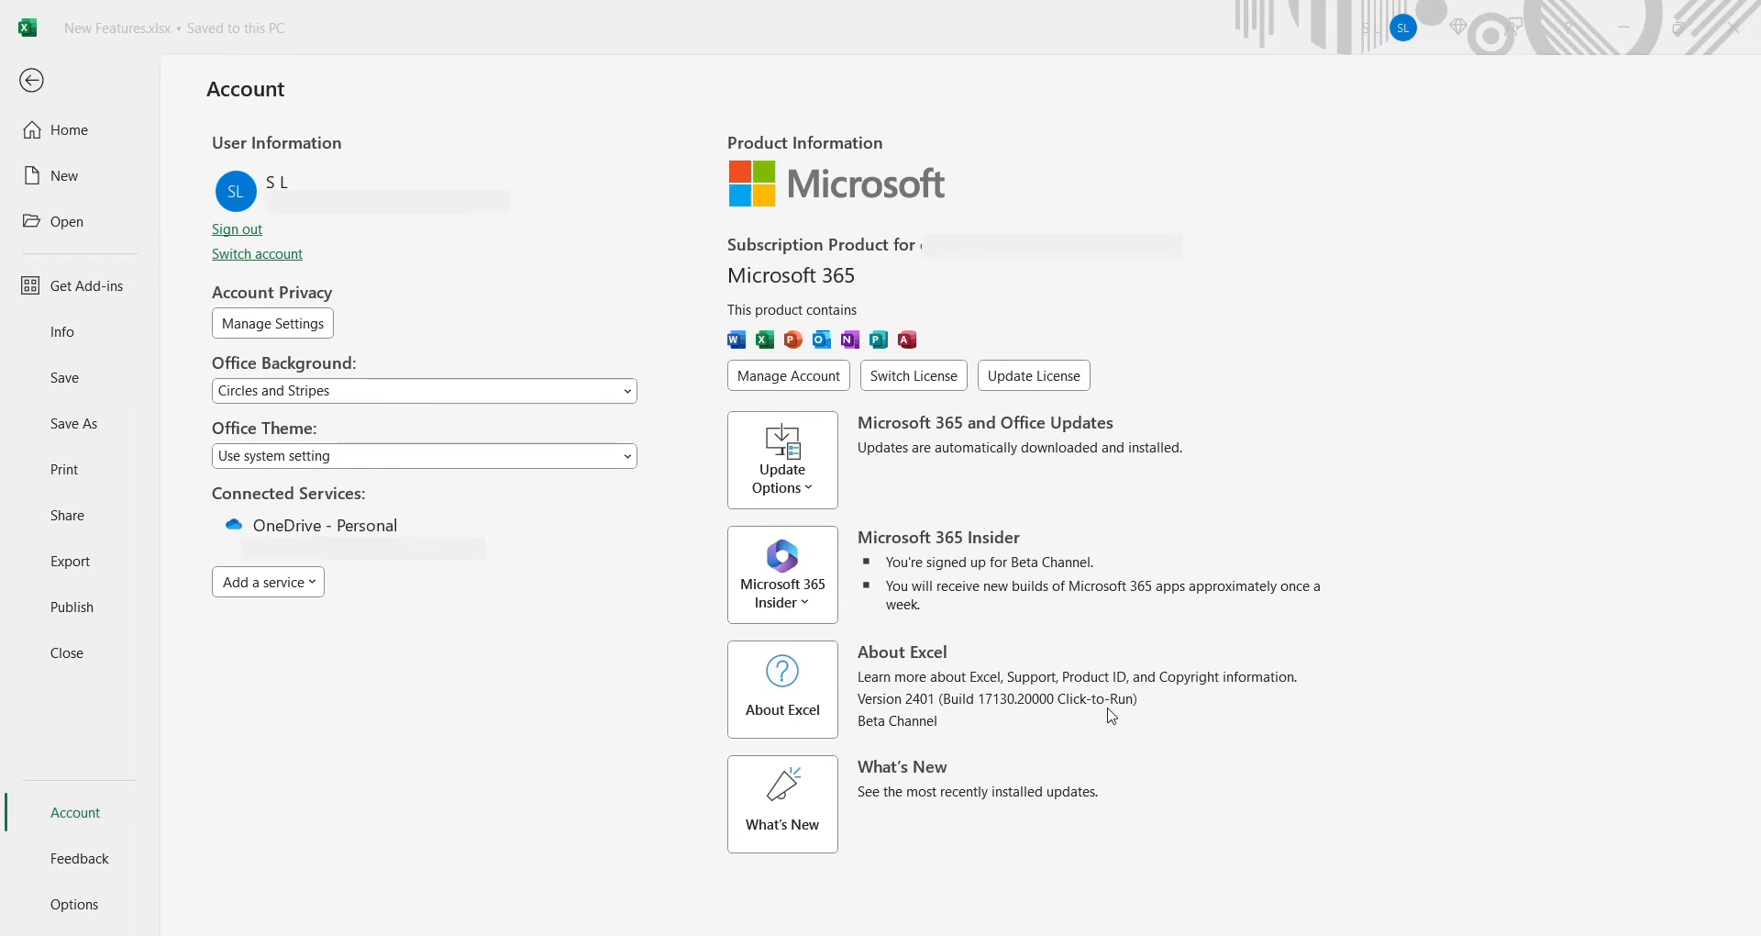
mouse_move(894, 736)
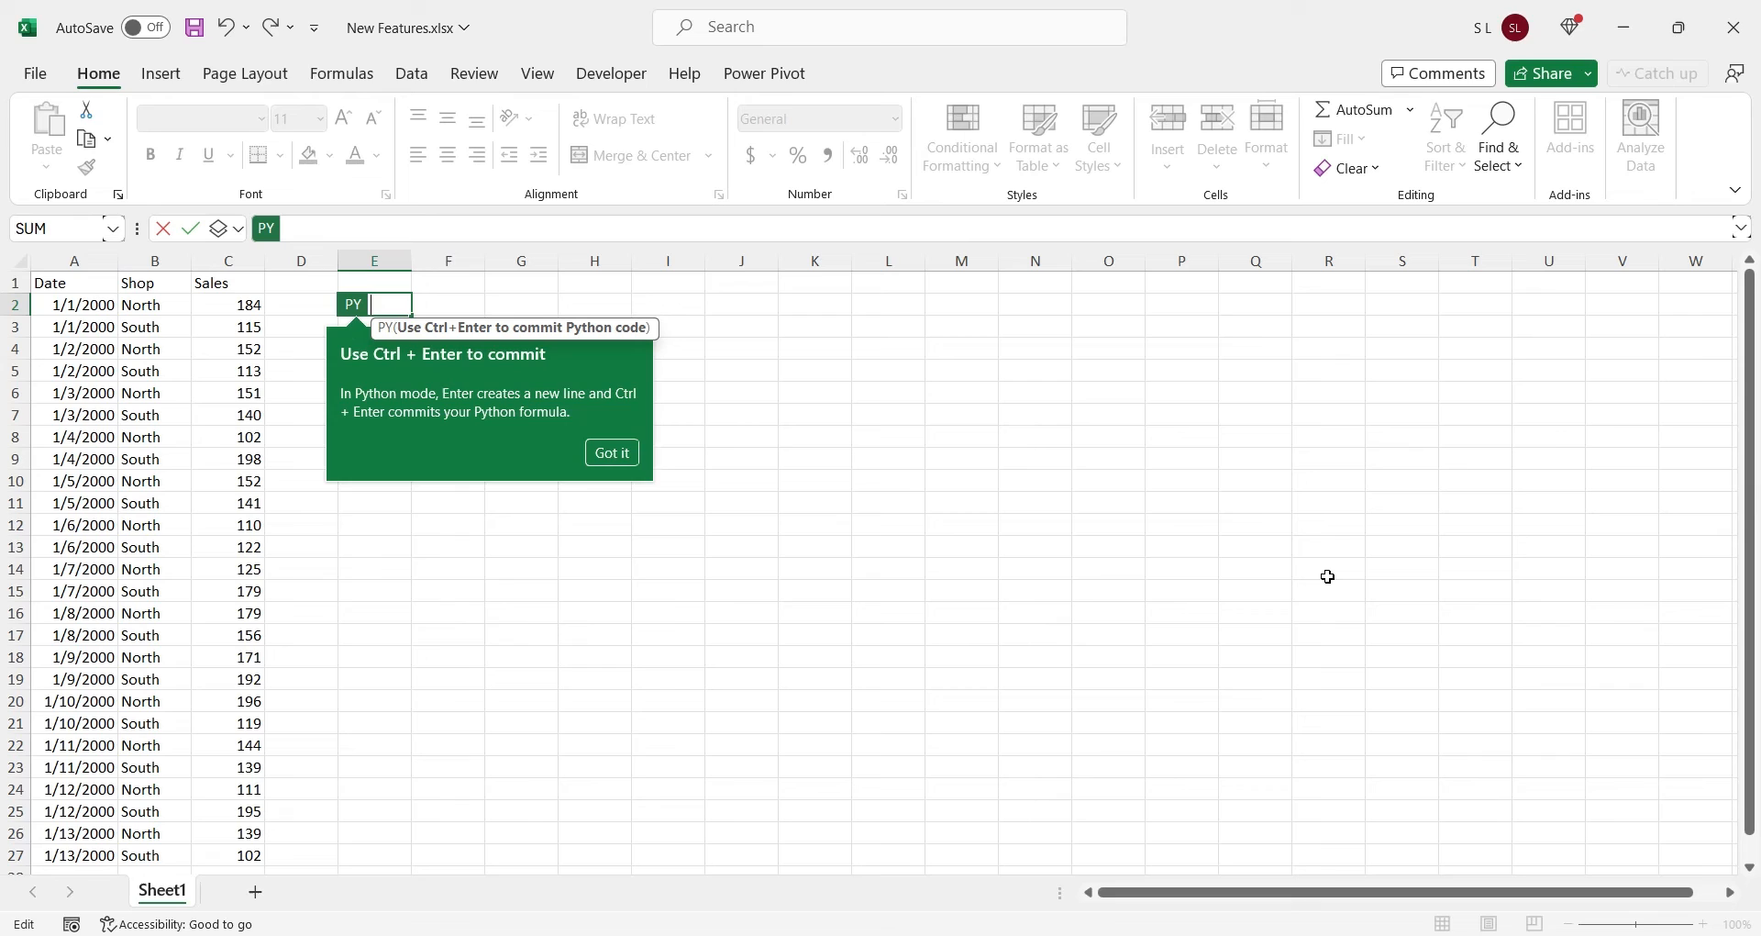
mouse_move(918, 598)
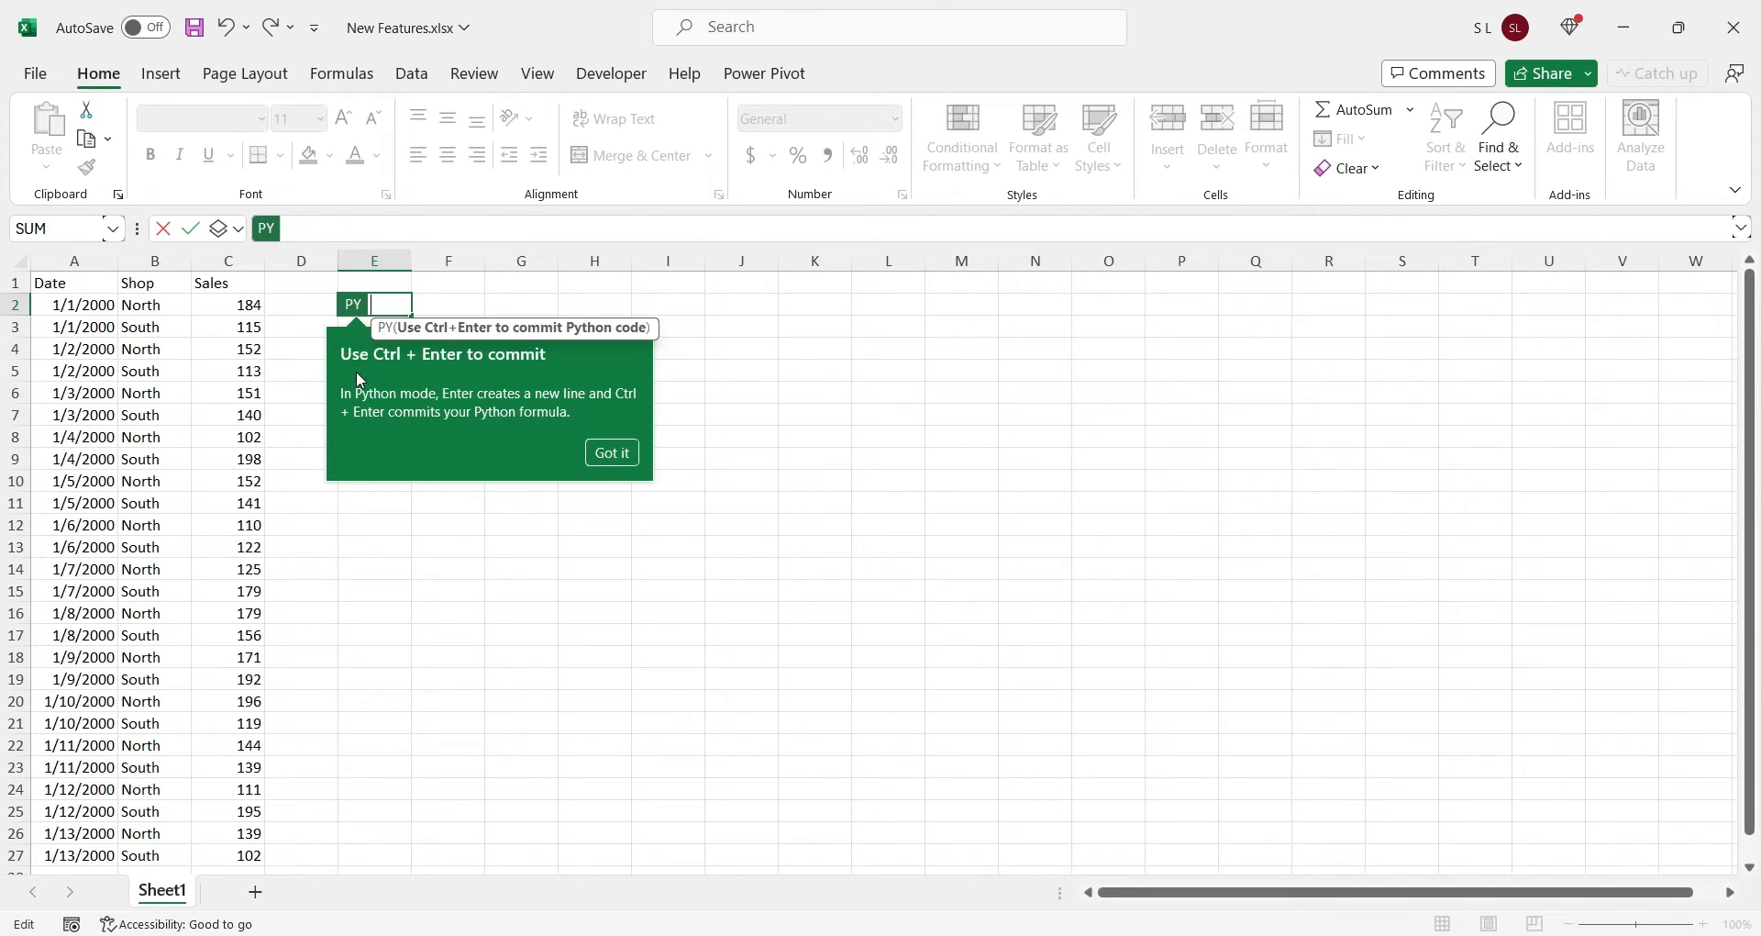
mouse_move(474, 409)
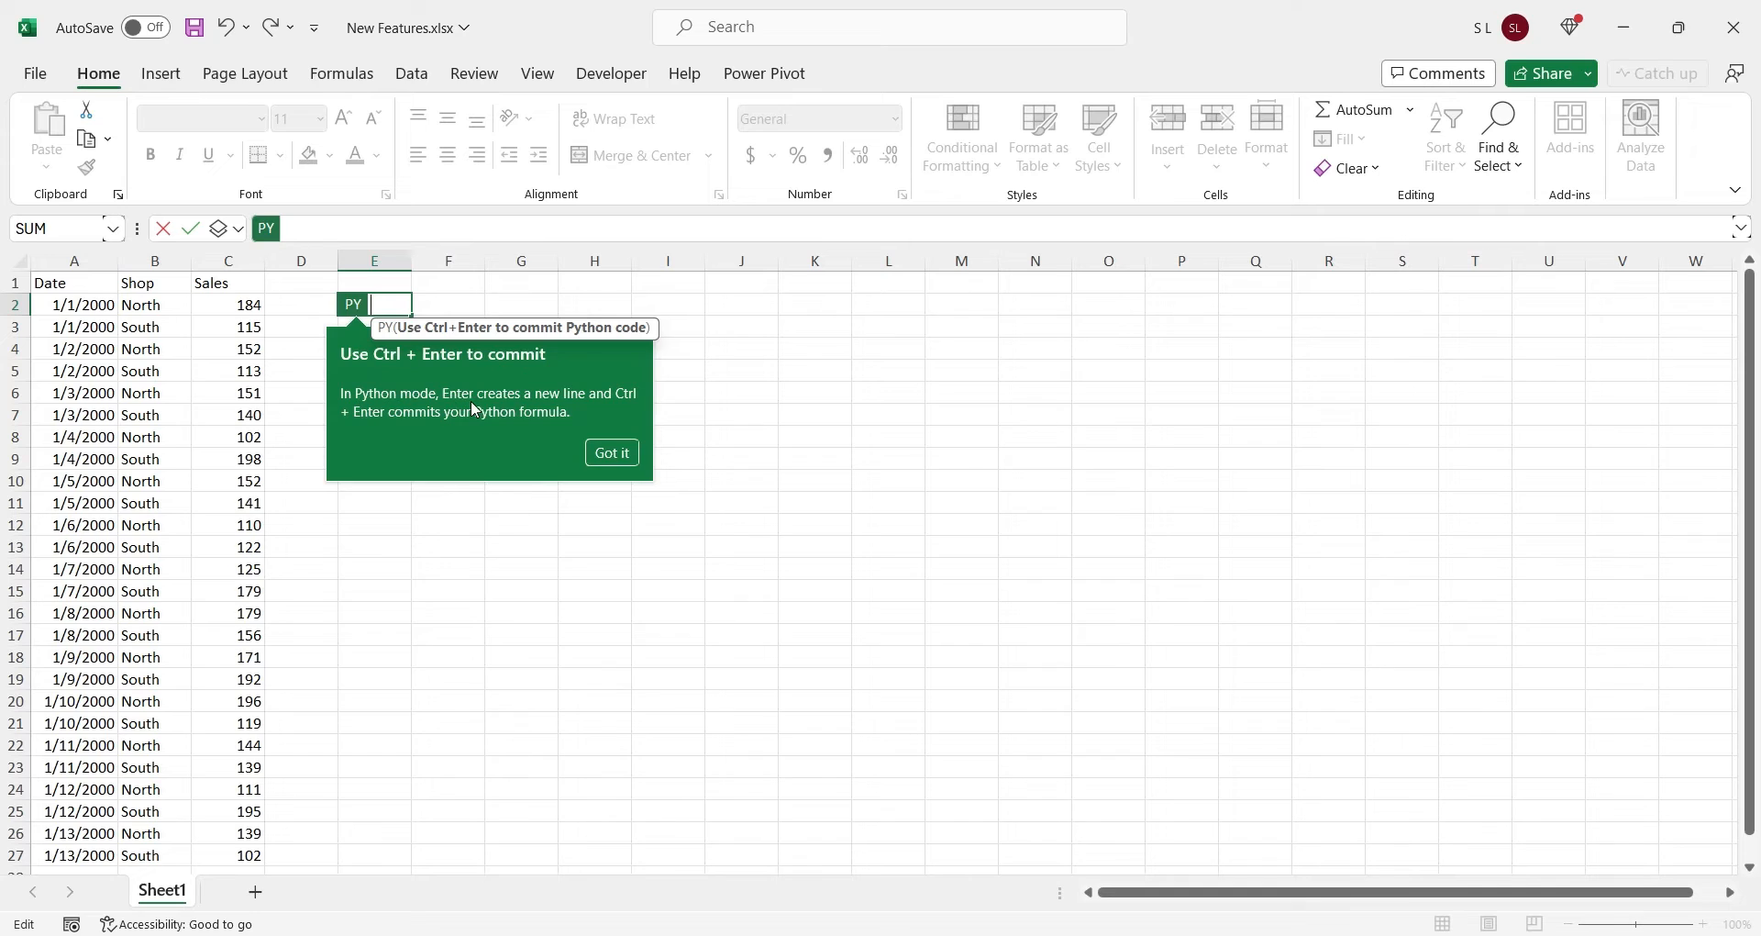
Dismiss the Ctrl+Enter Python commit tip with Got it
left_click(611, 452)
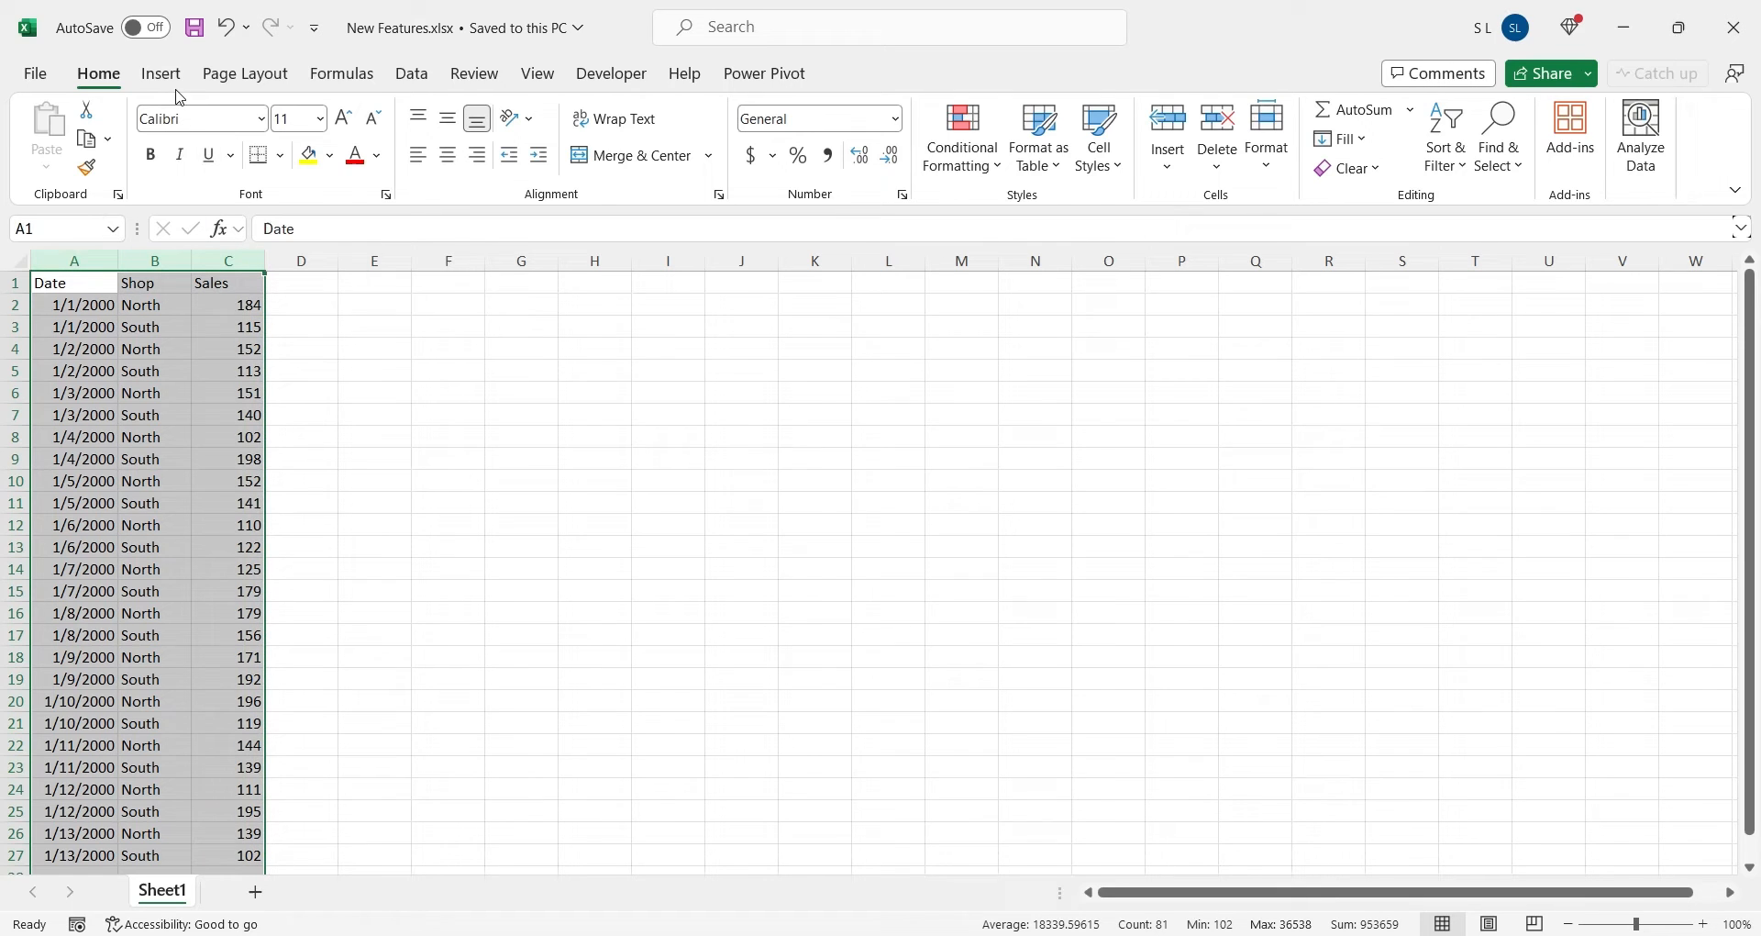
Create an empty PivotTable from columns A:C at cell E1 on the existing worksheet
left_click(54, 128)
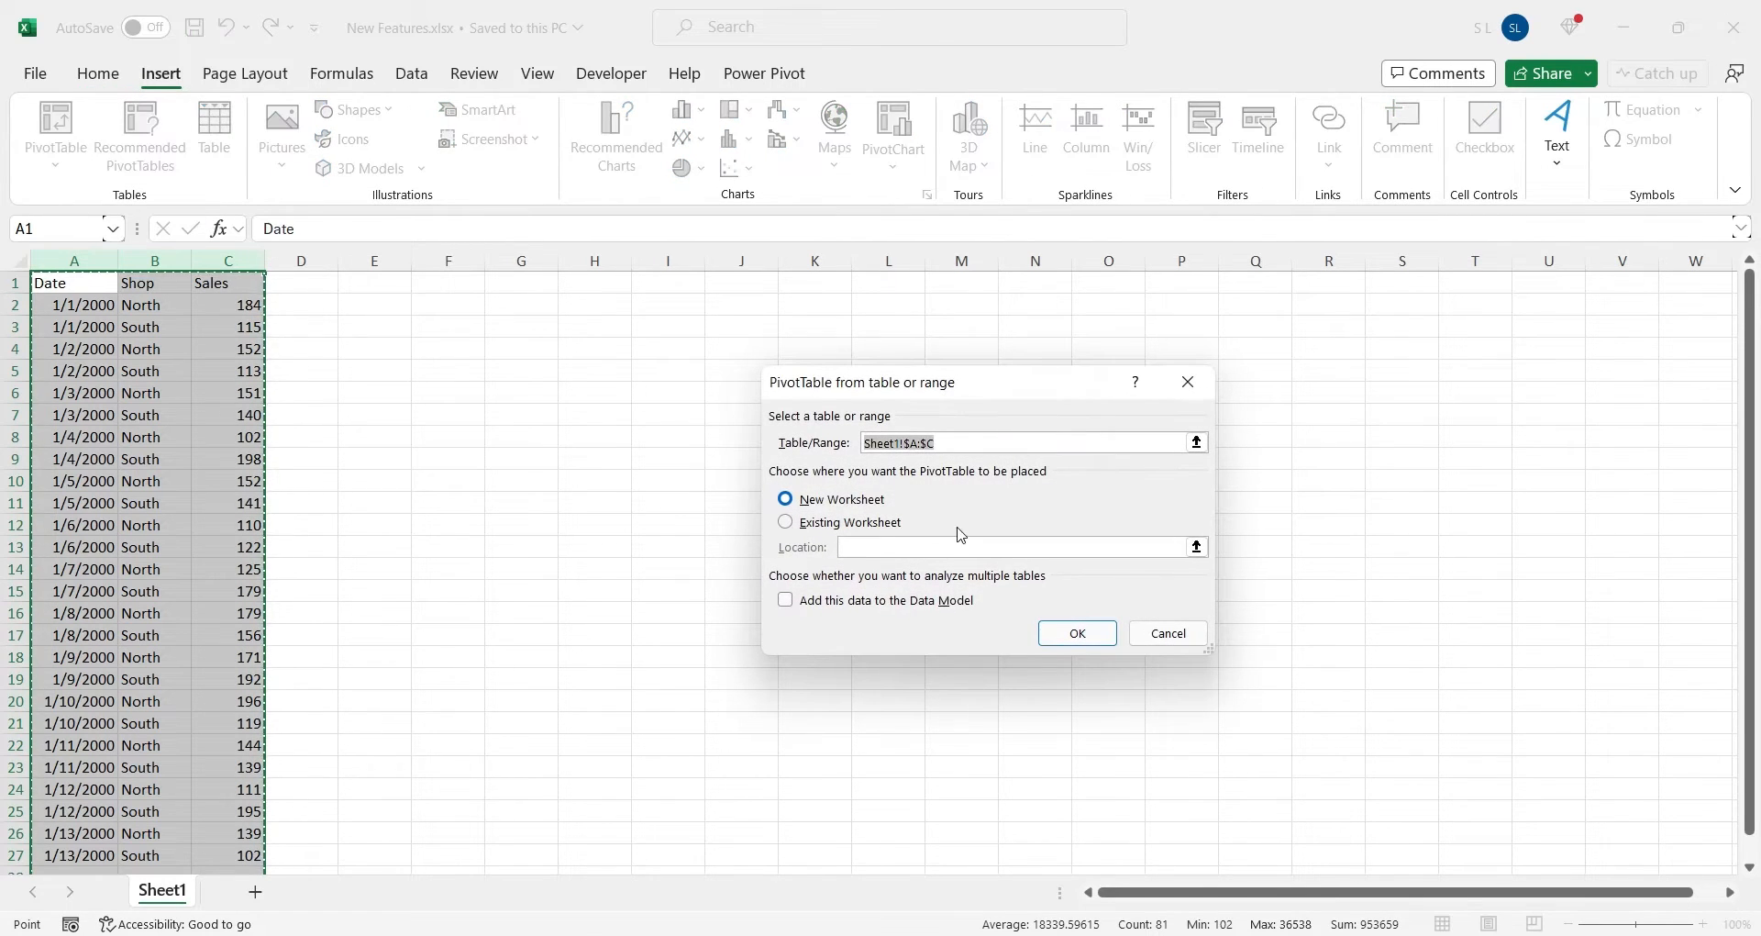
left_click(785, 522)
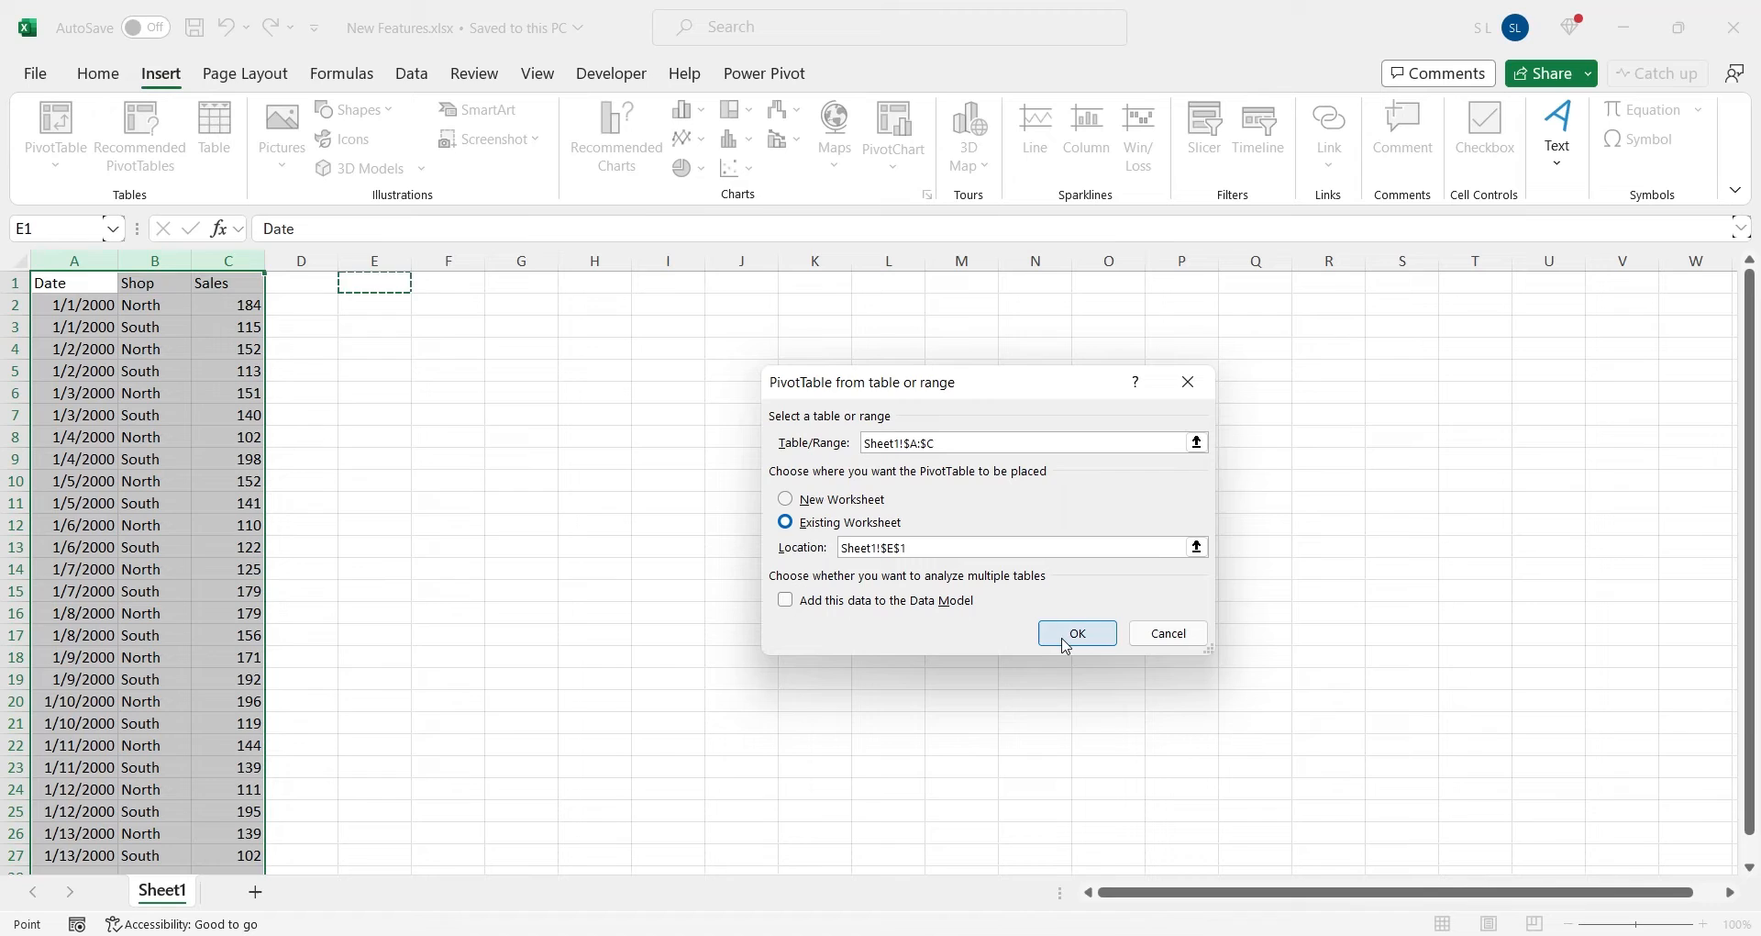
left_click(1077, 633)
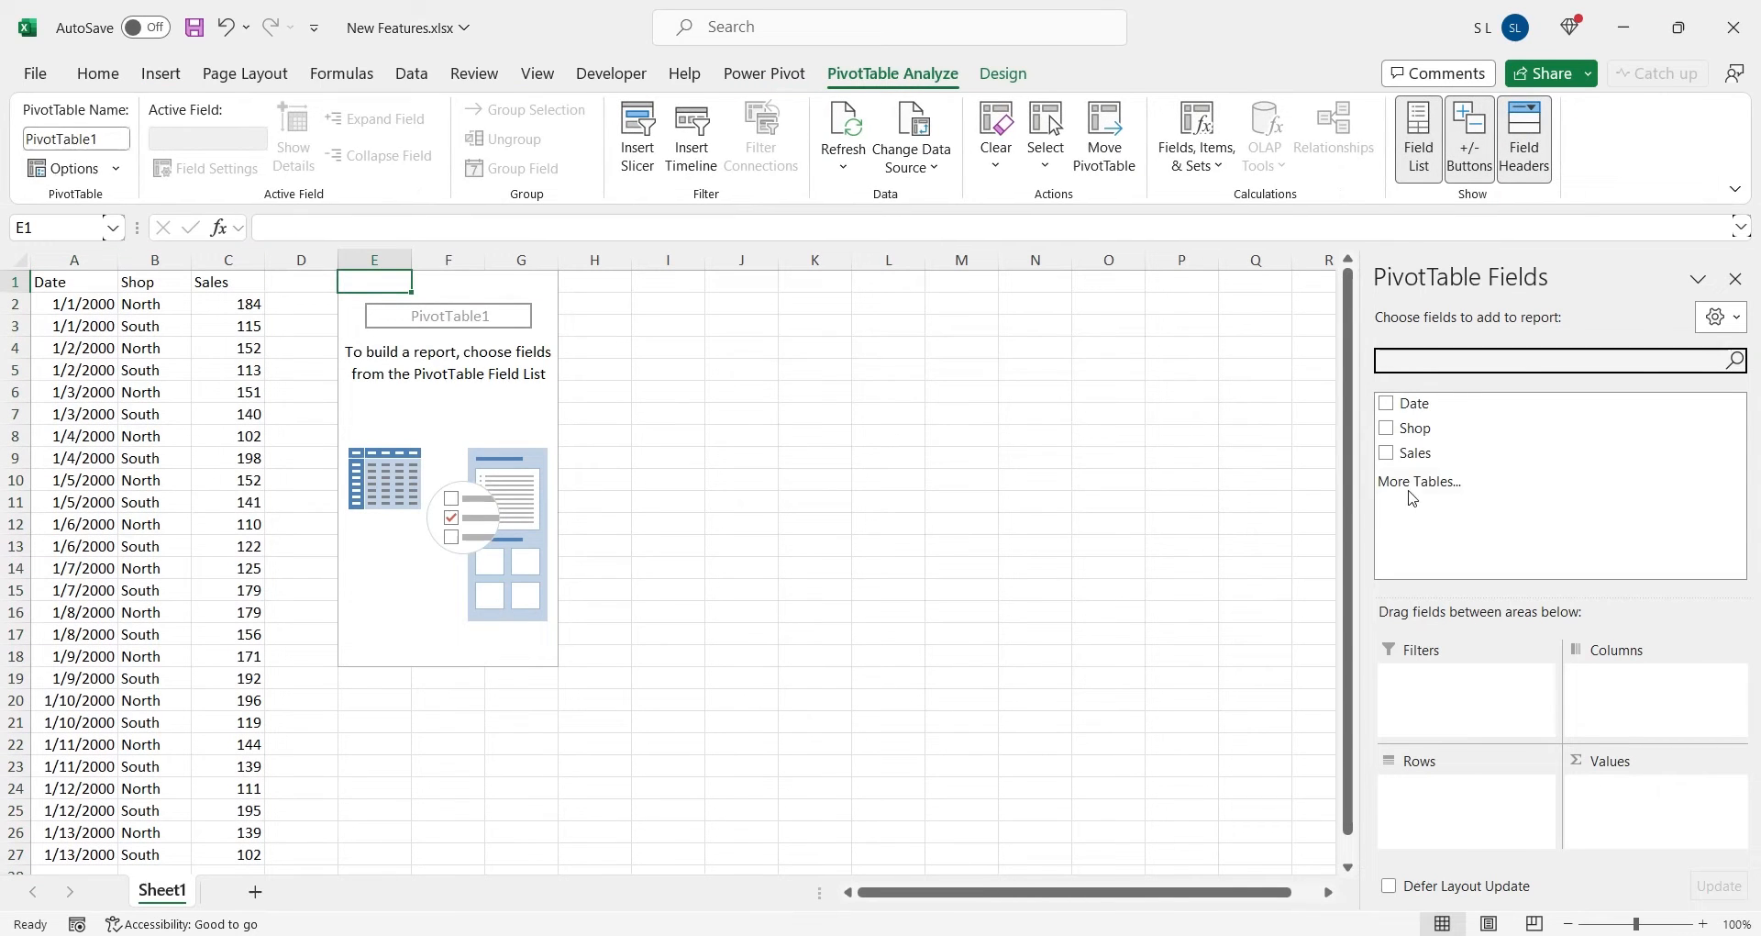
Add Shop as rows and summed Sales as values, and rename the headers to Sales and Shop
left_click(1386, 429)
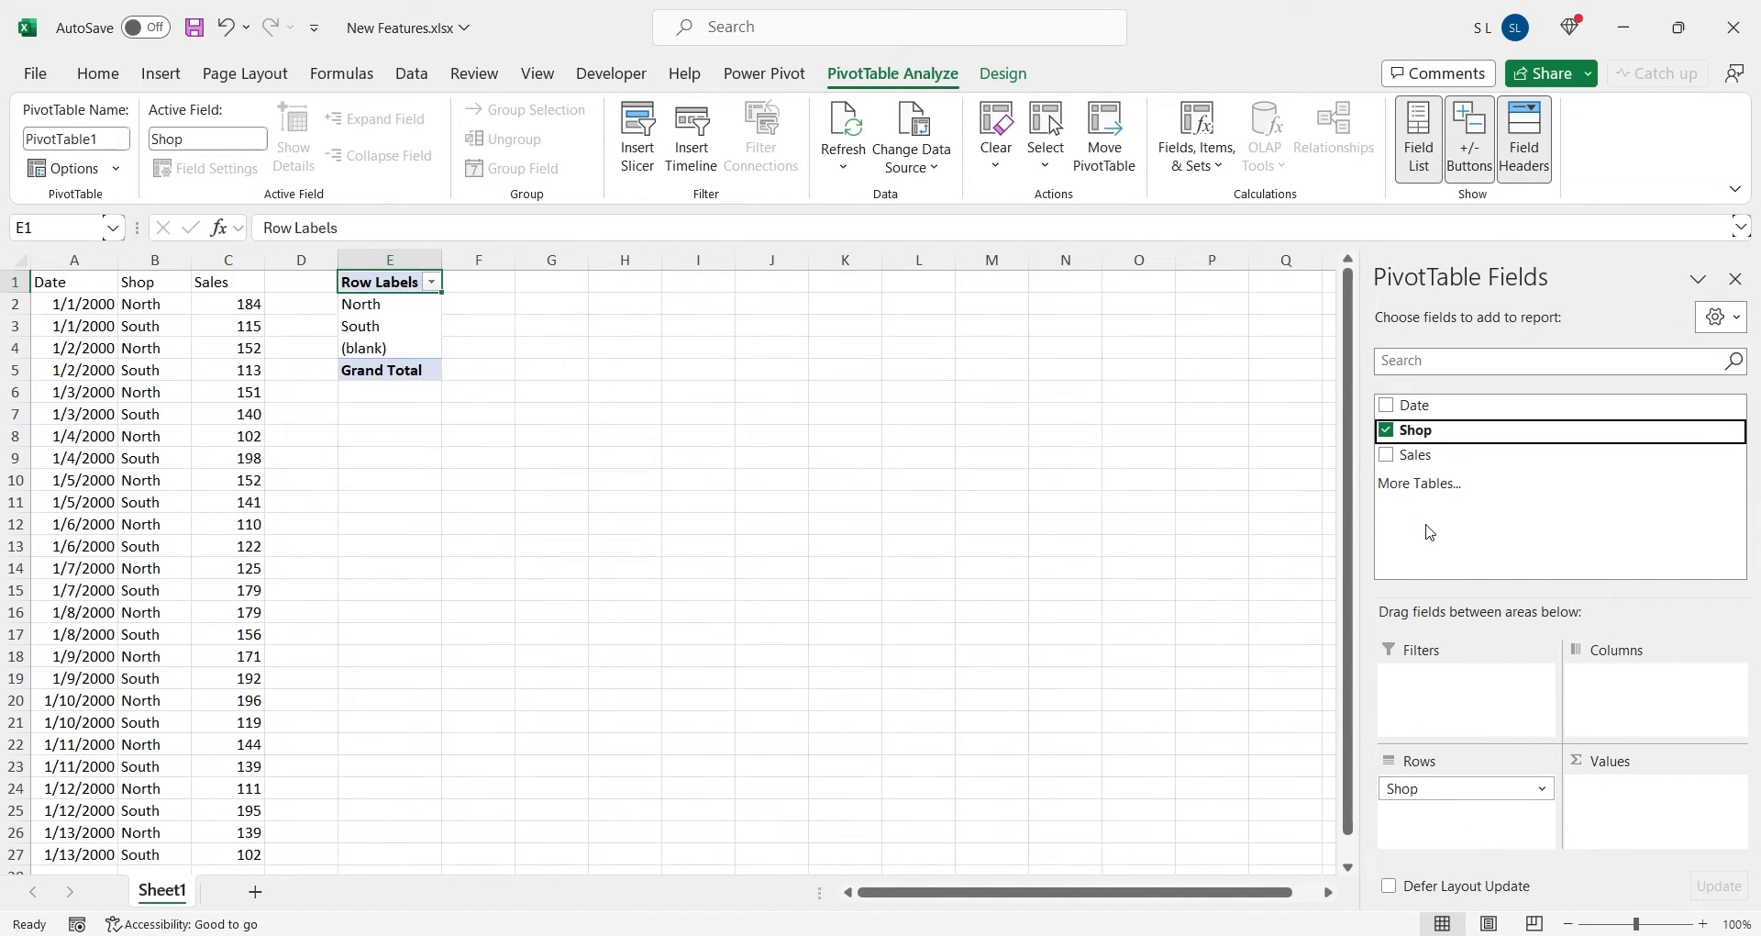
left_click(1386, 454)
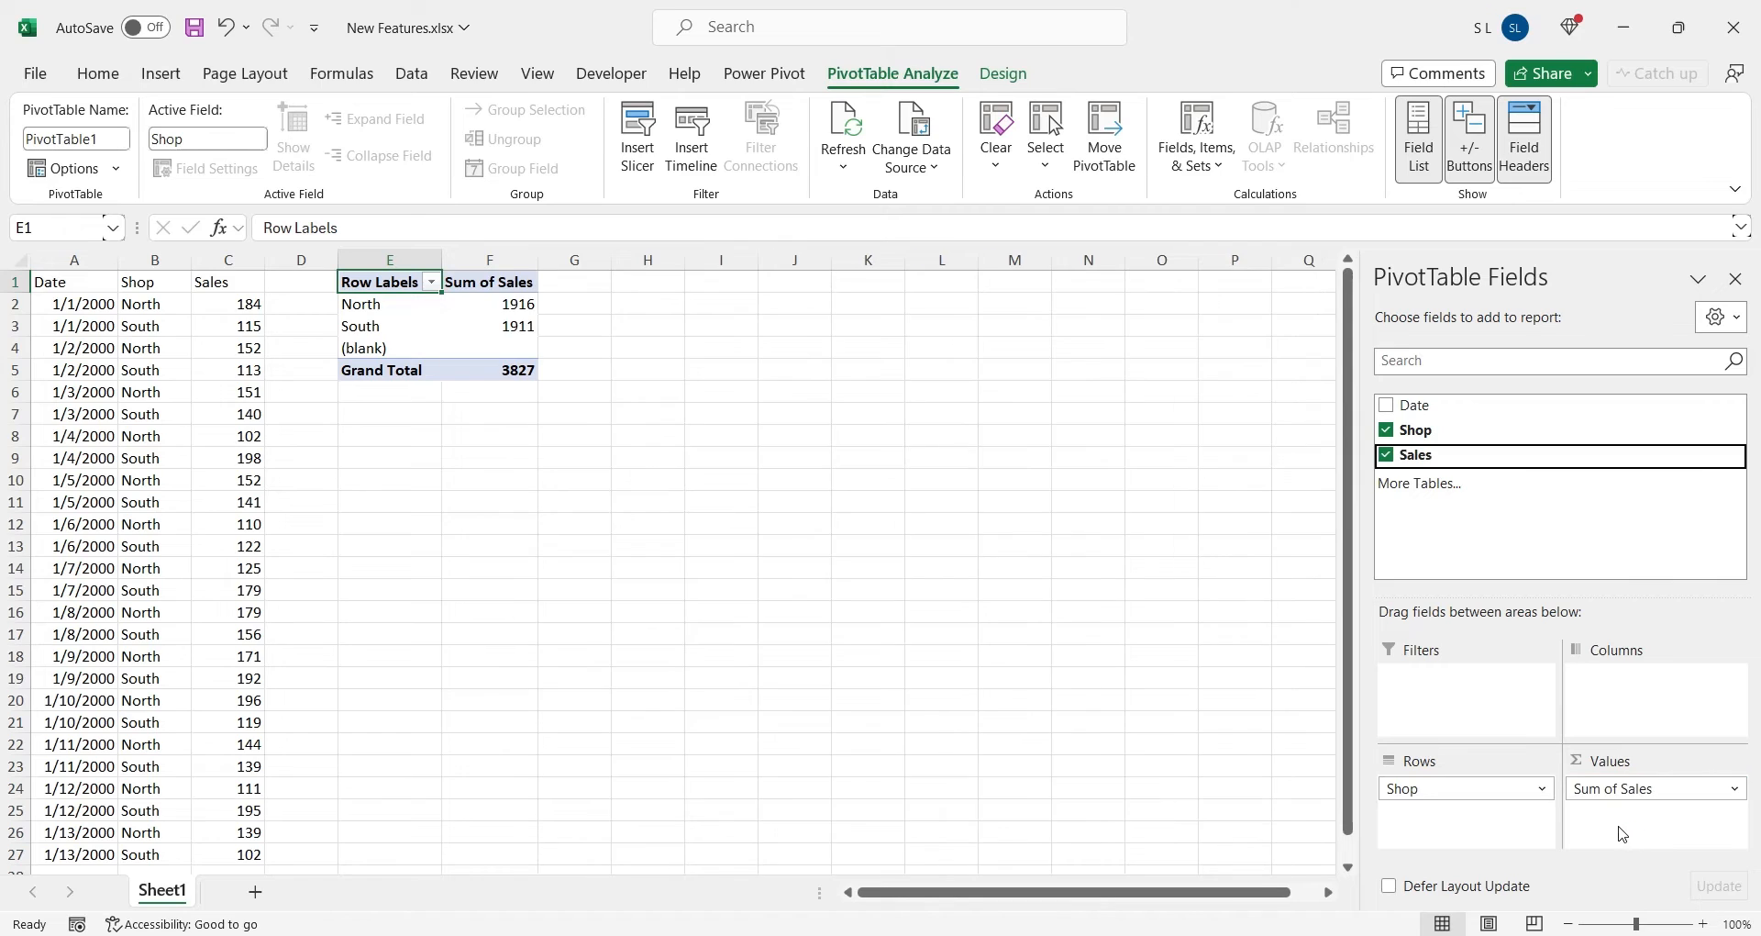
mouse_move(517, 296)
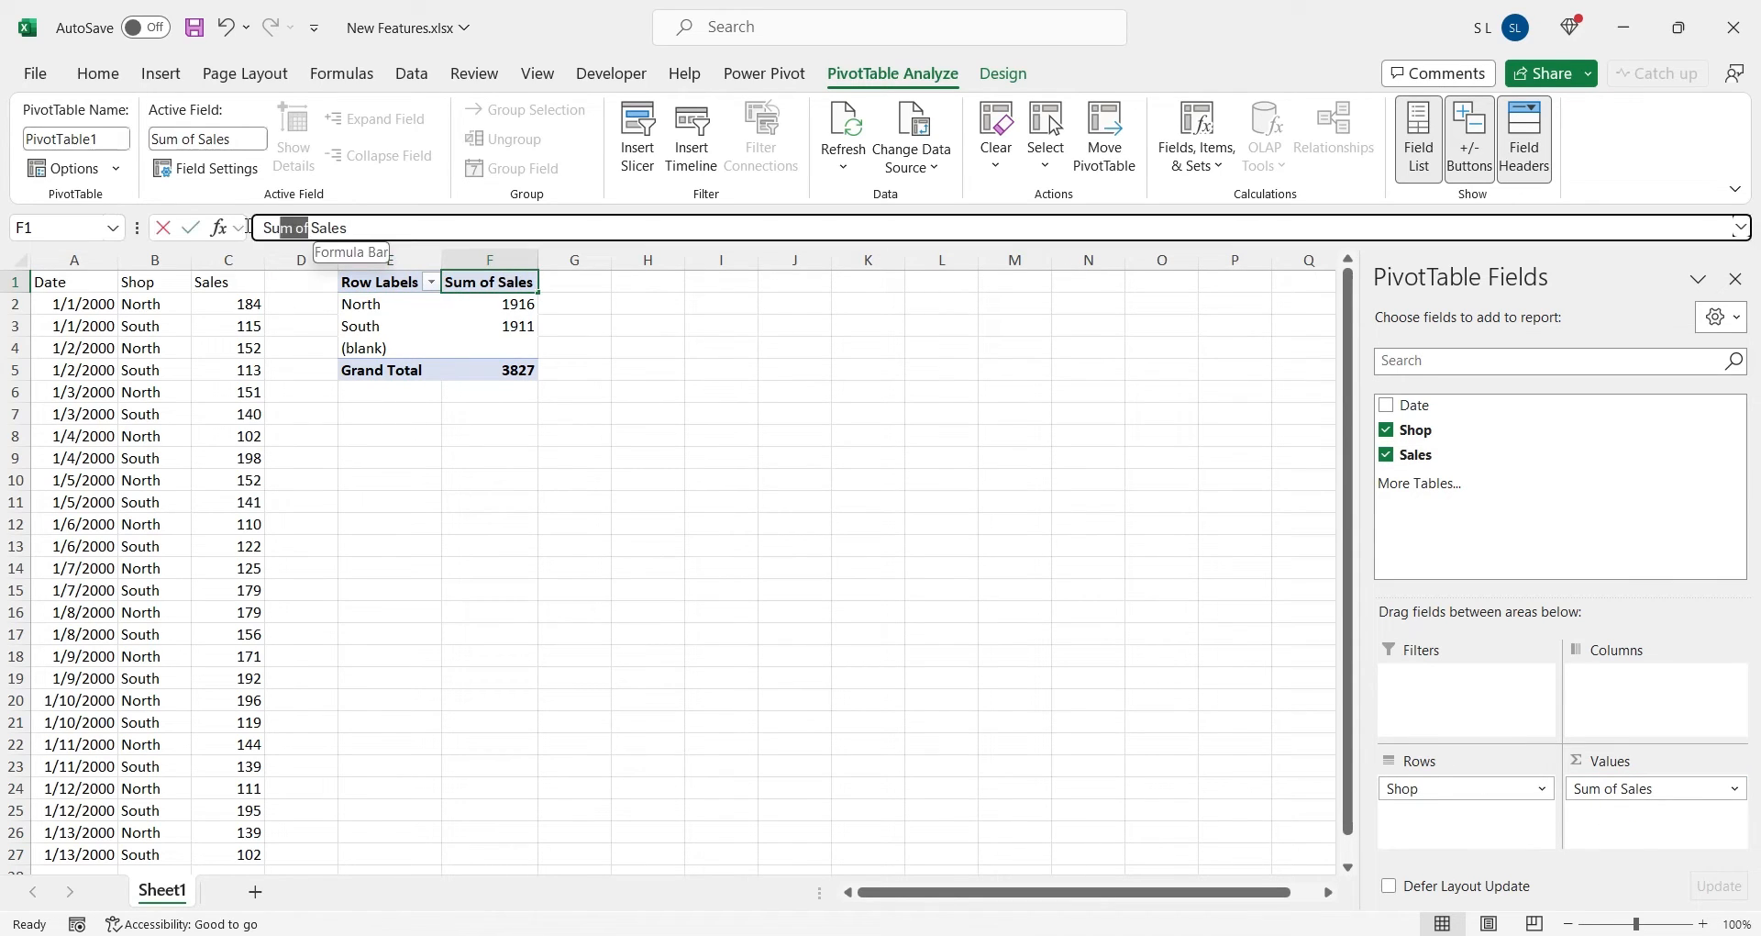
type("Sales")
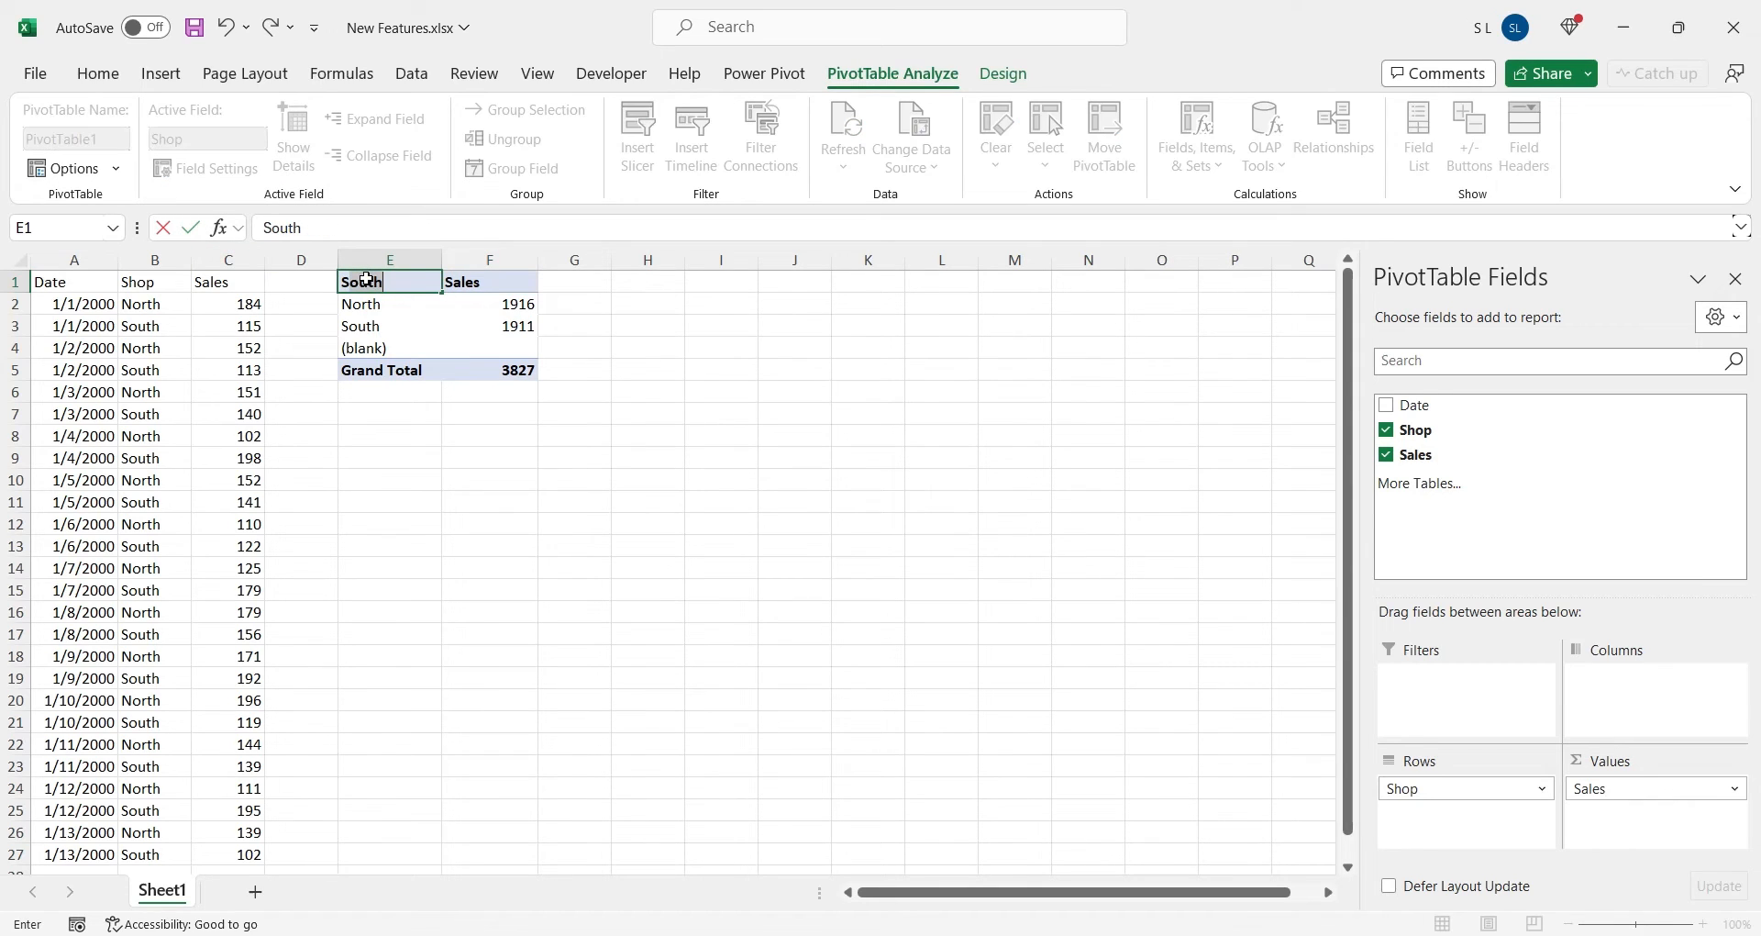
type("Shop")
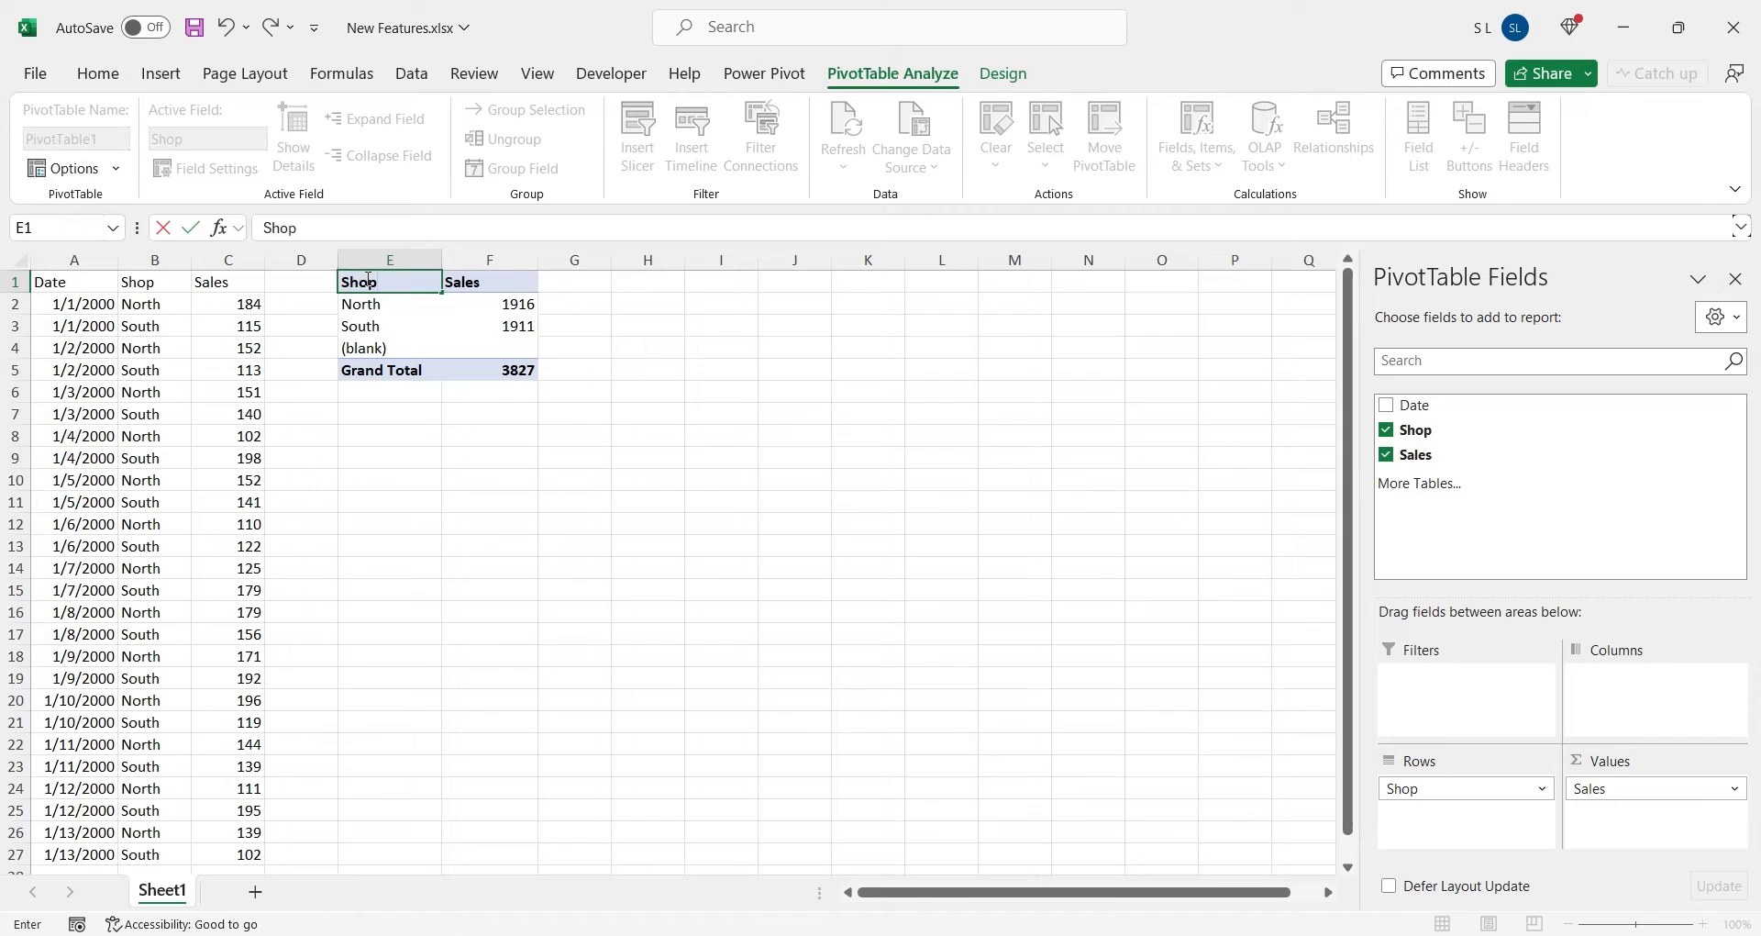
Filter the (blank) shop out of the pivot and format Sales as Accounting with no symbol
left_click(389, 304)
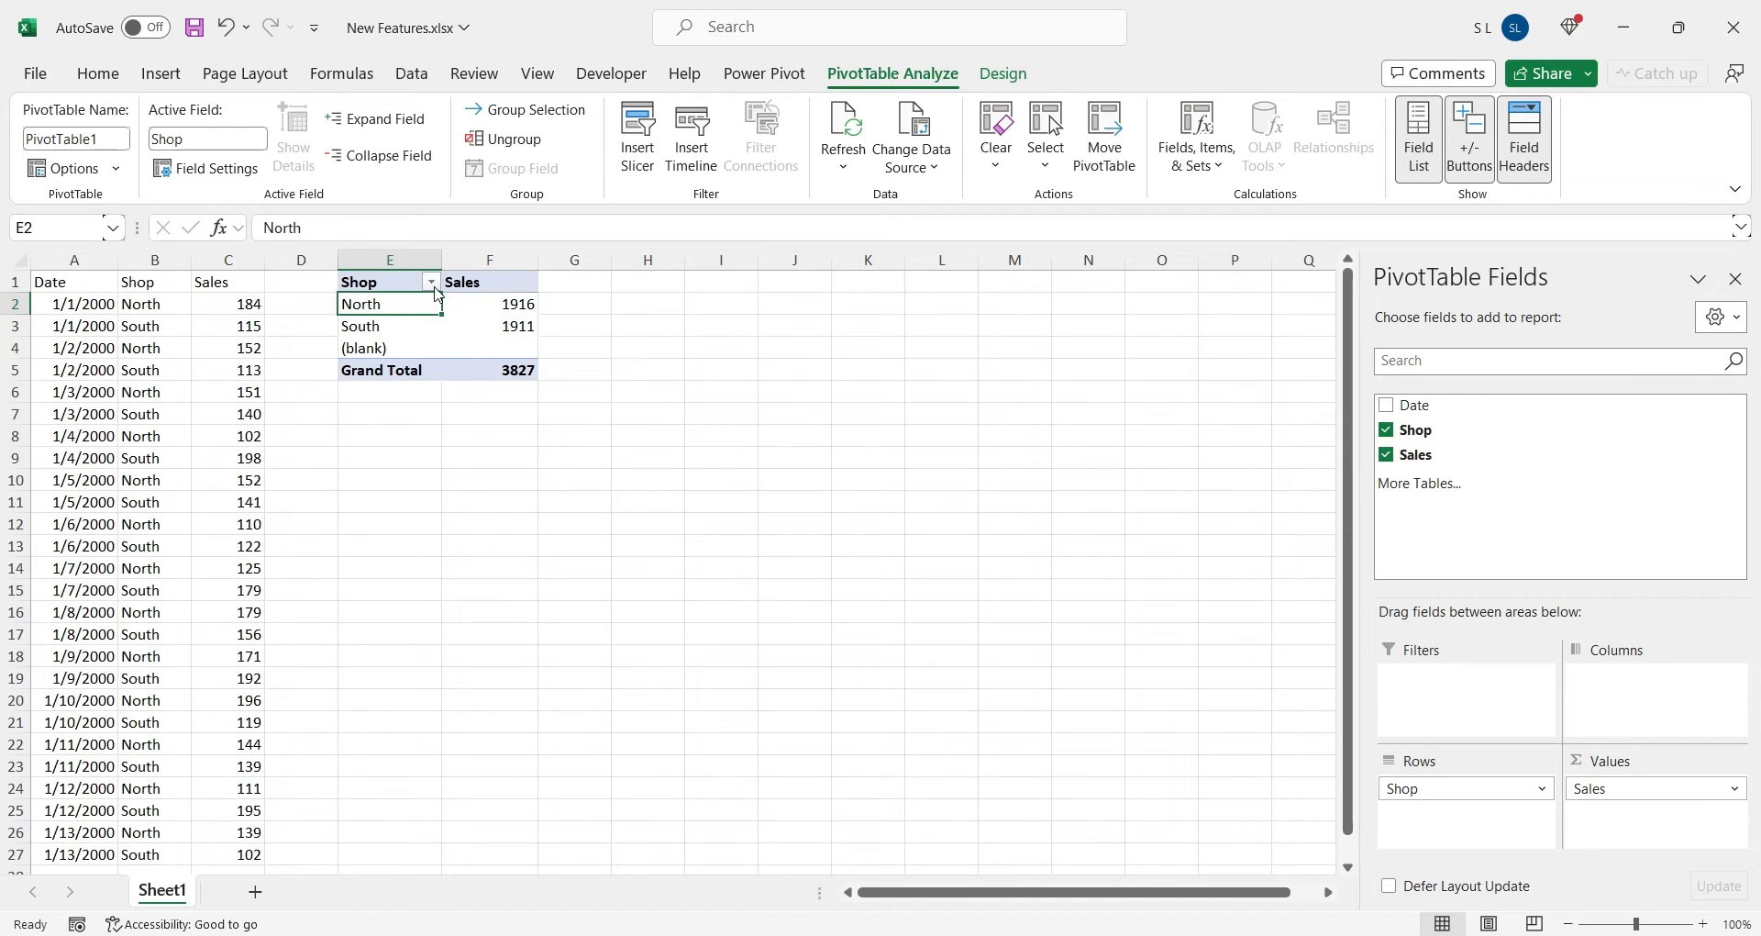
left_click(430, 281)
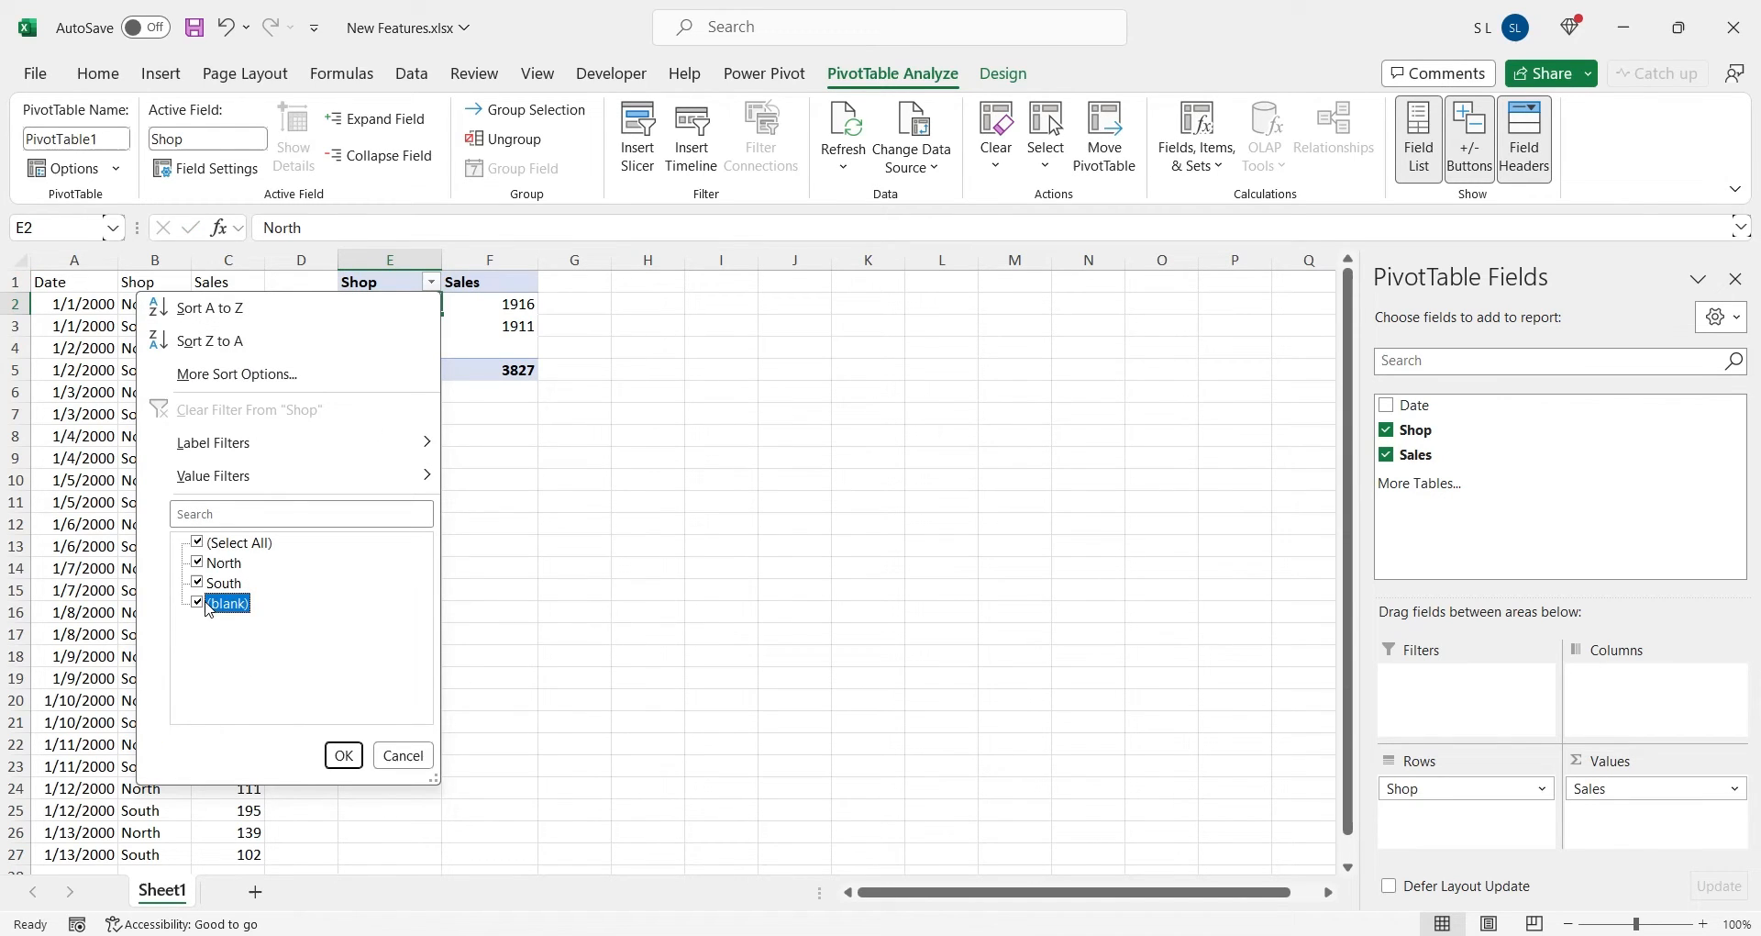
left_click(343, 754)
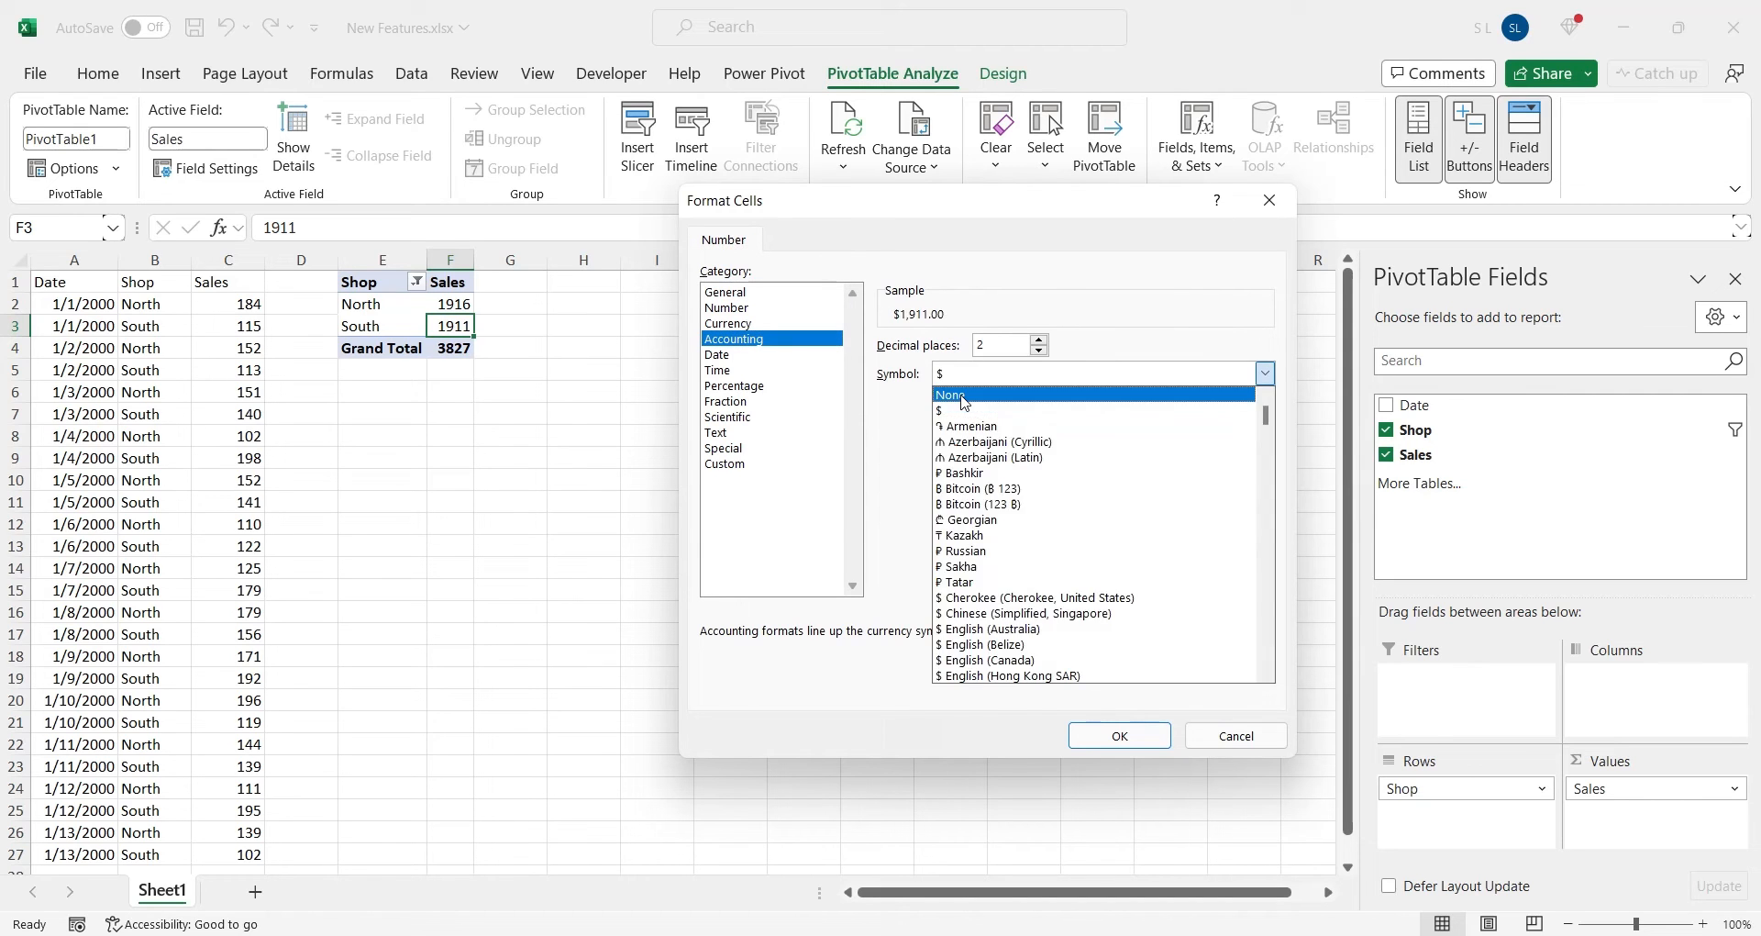
left_click(1119, 734)
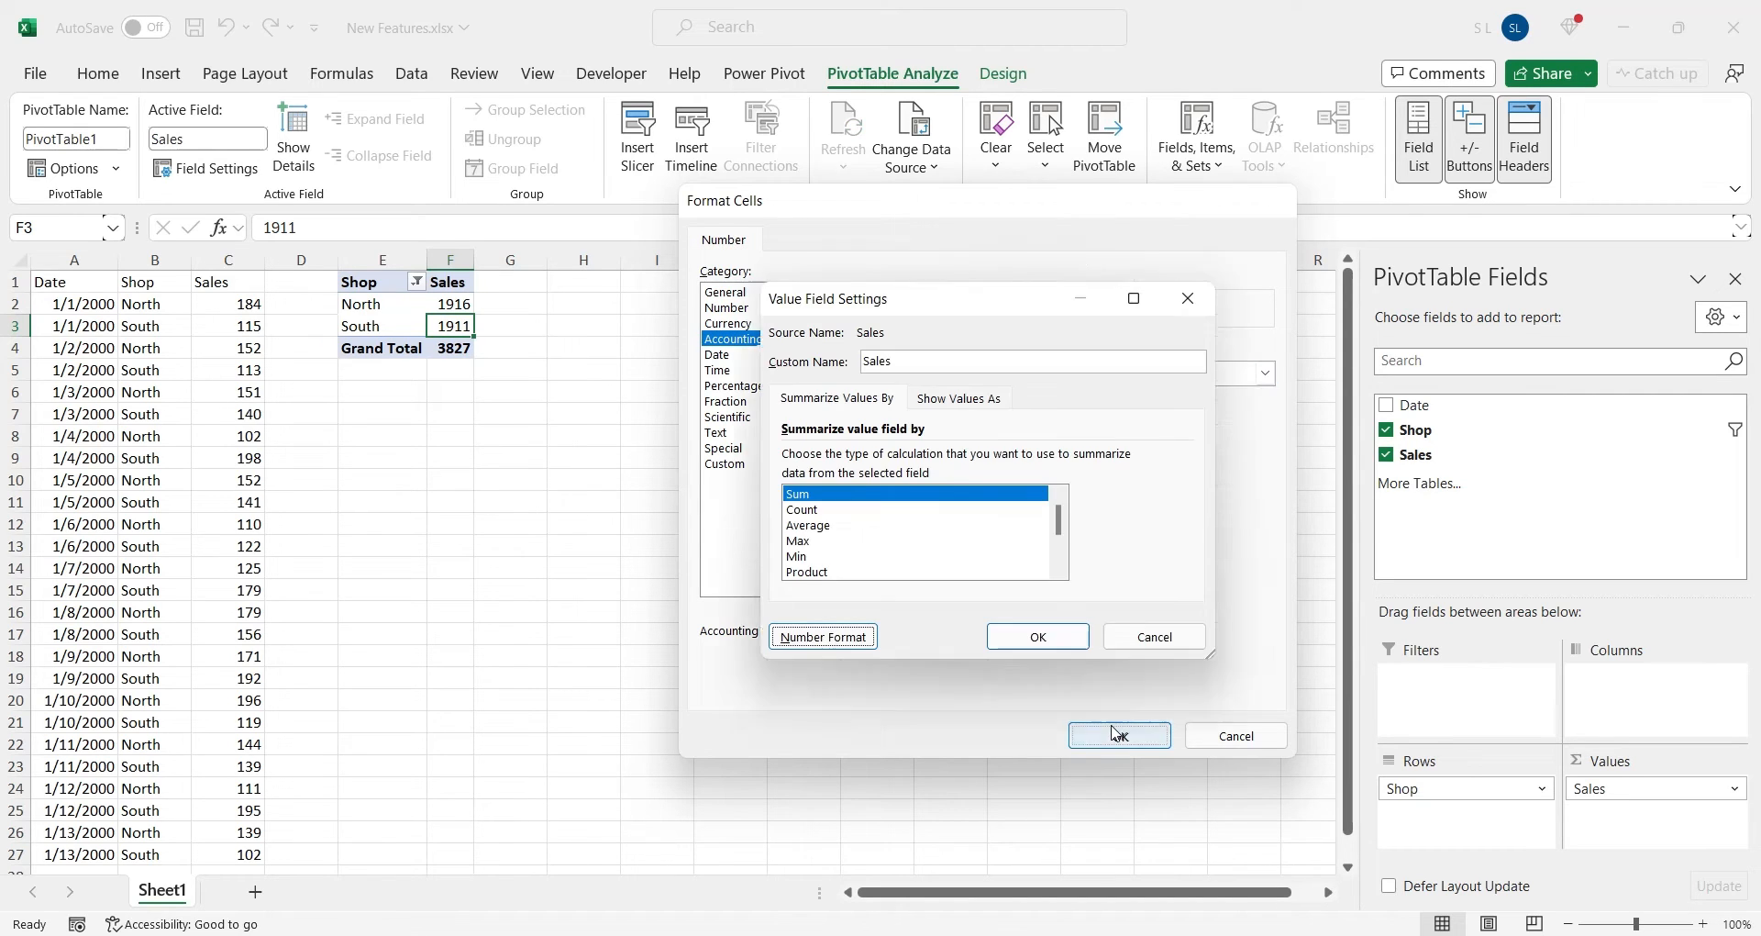
left_click(1119, 735)
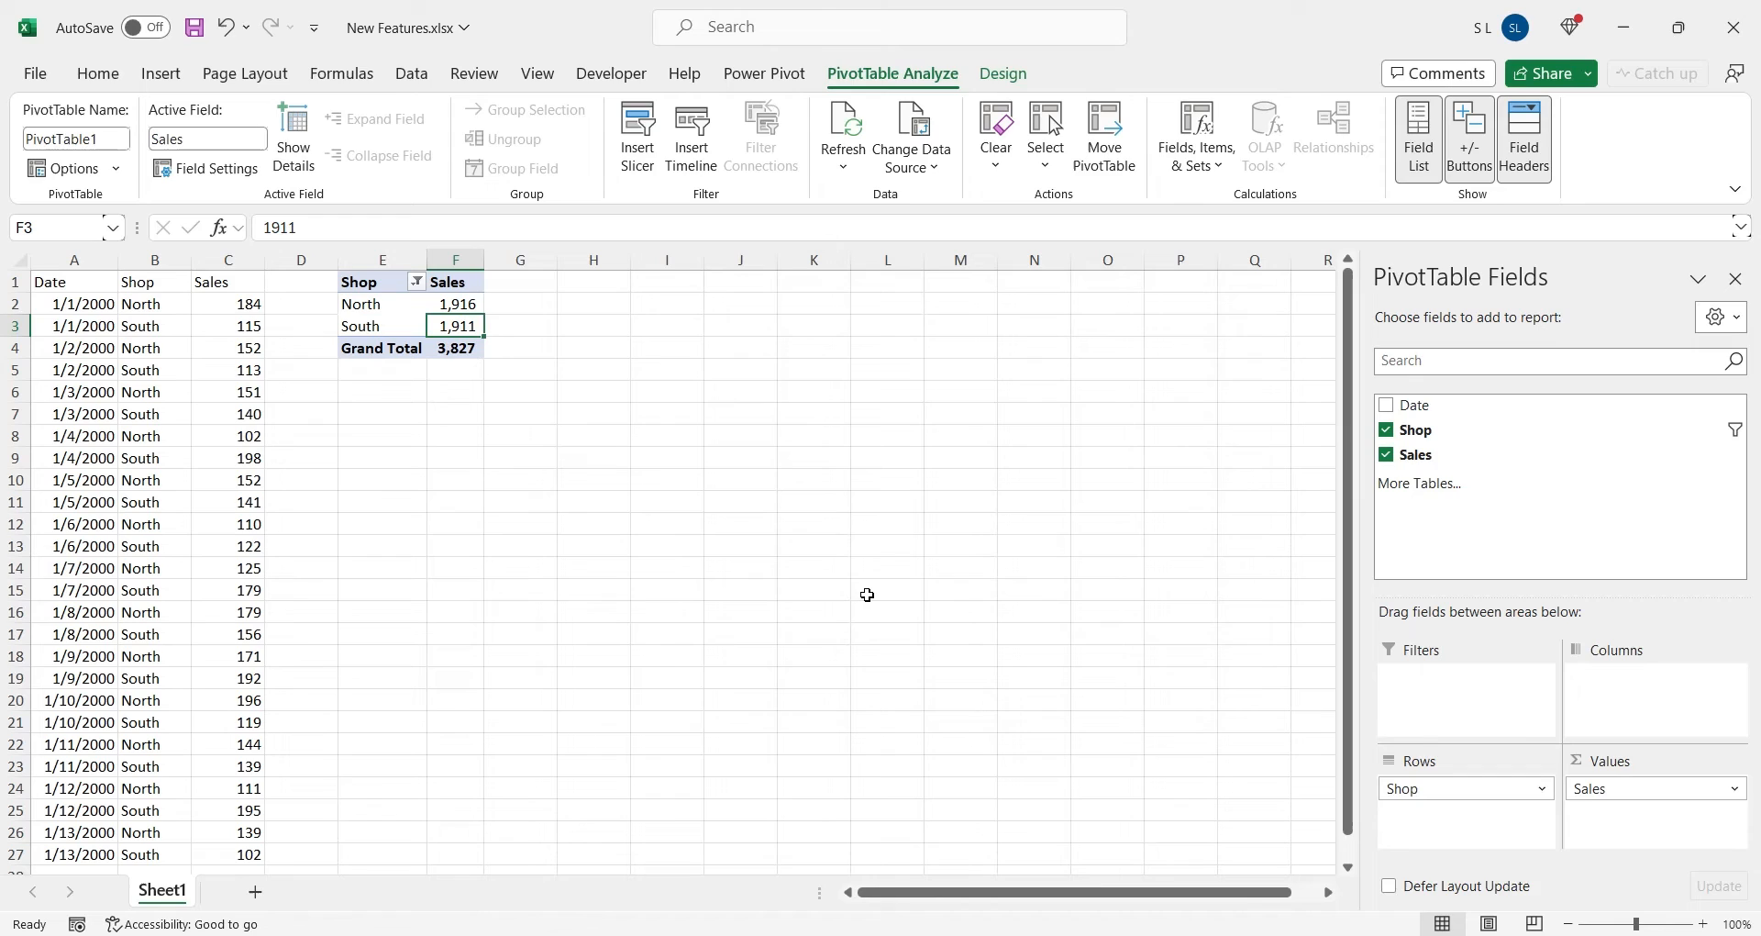
Make H1 a Python cell that imports pandas as pd and loads A1:C27 with headers into data
type("=py")
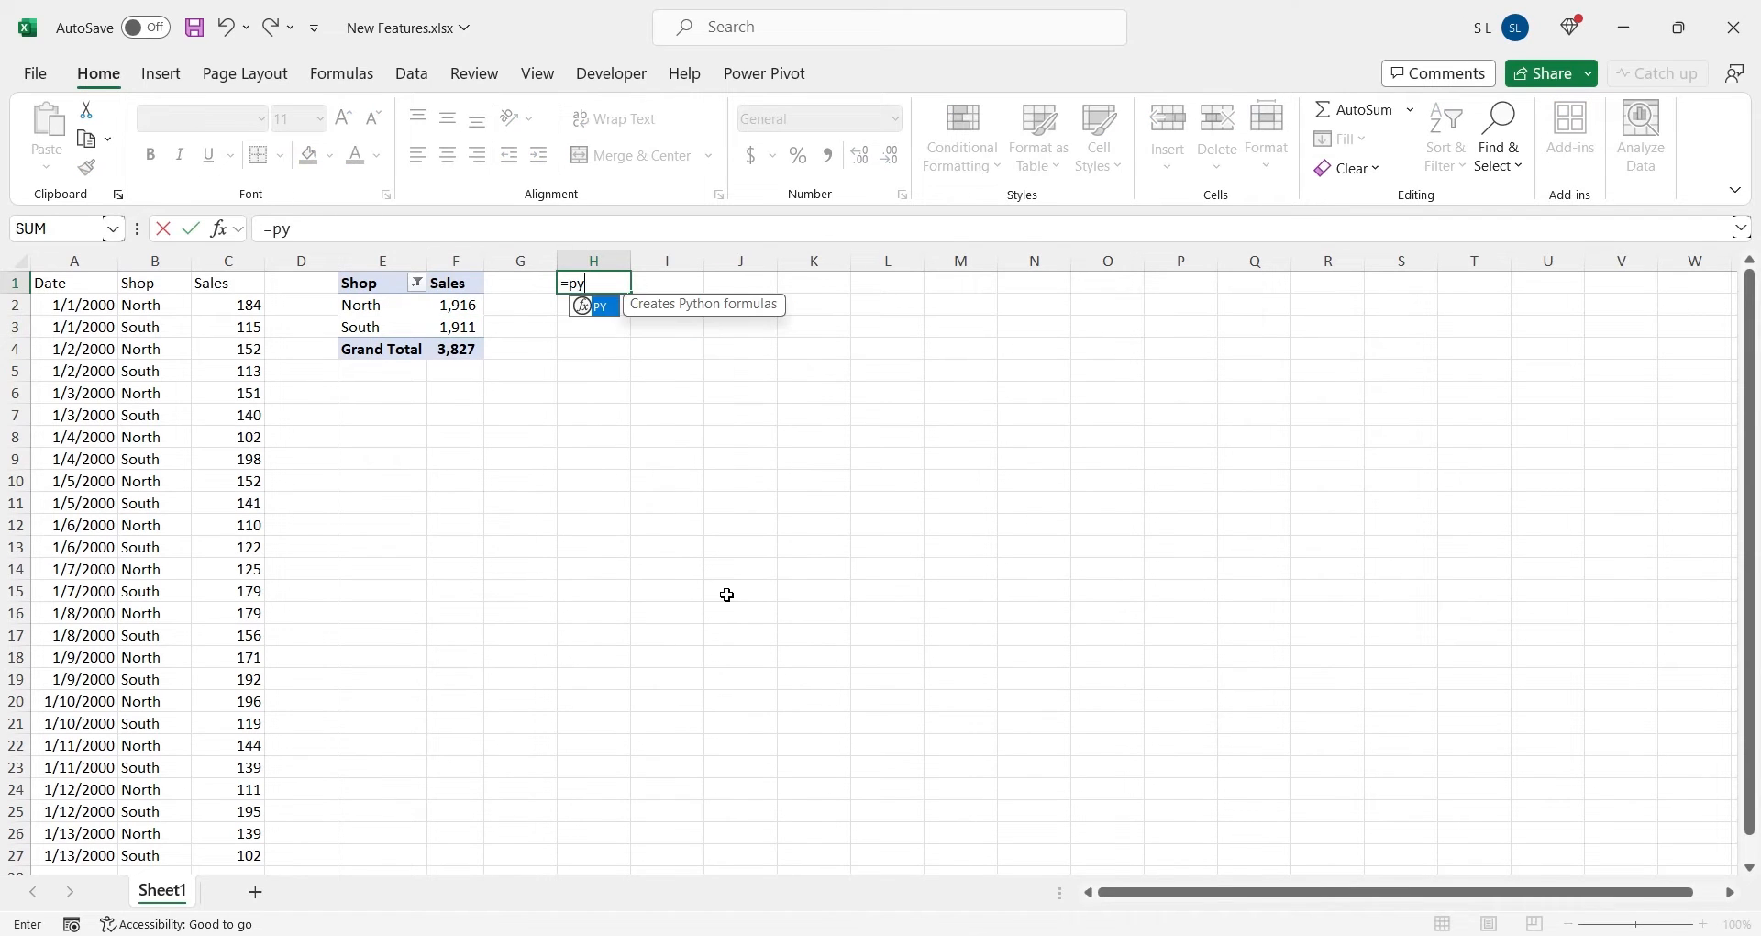
key("Tab")
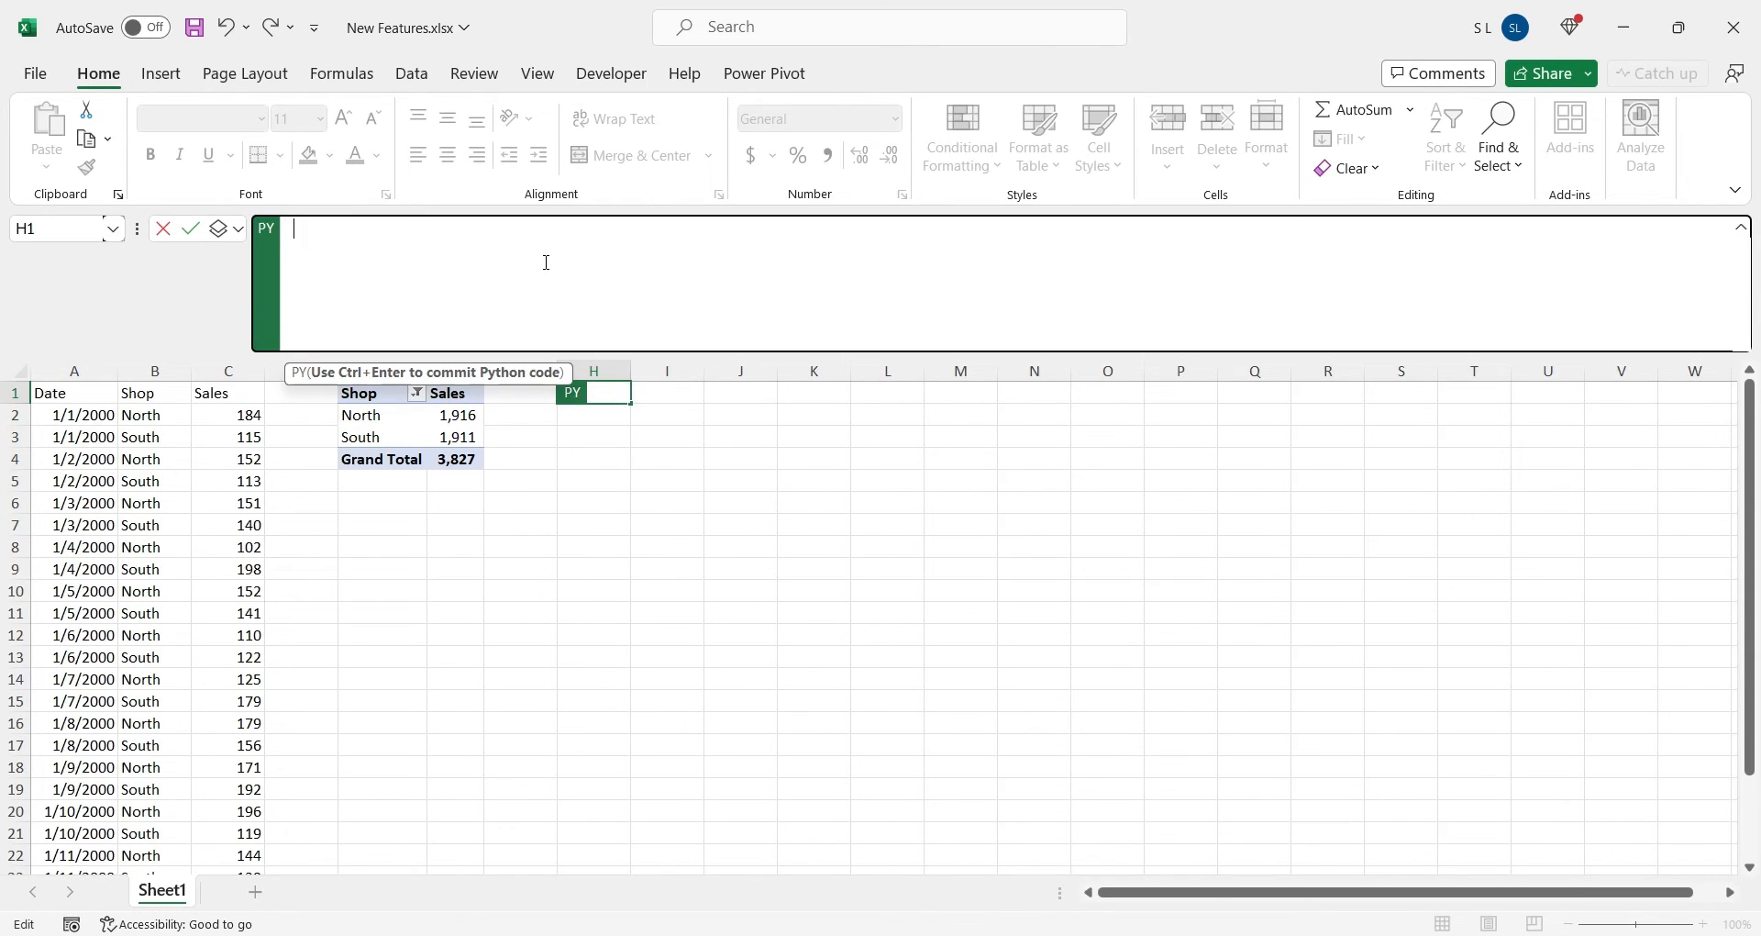
type("import p")
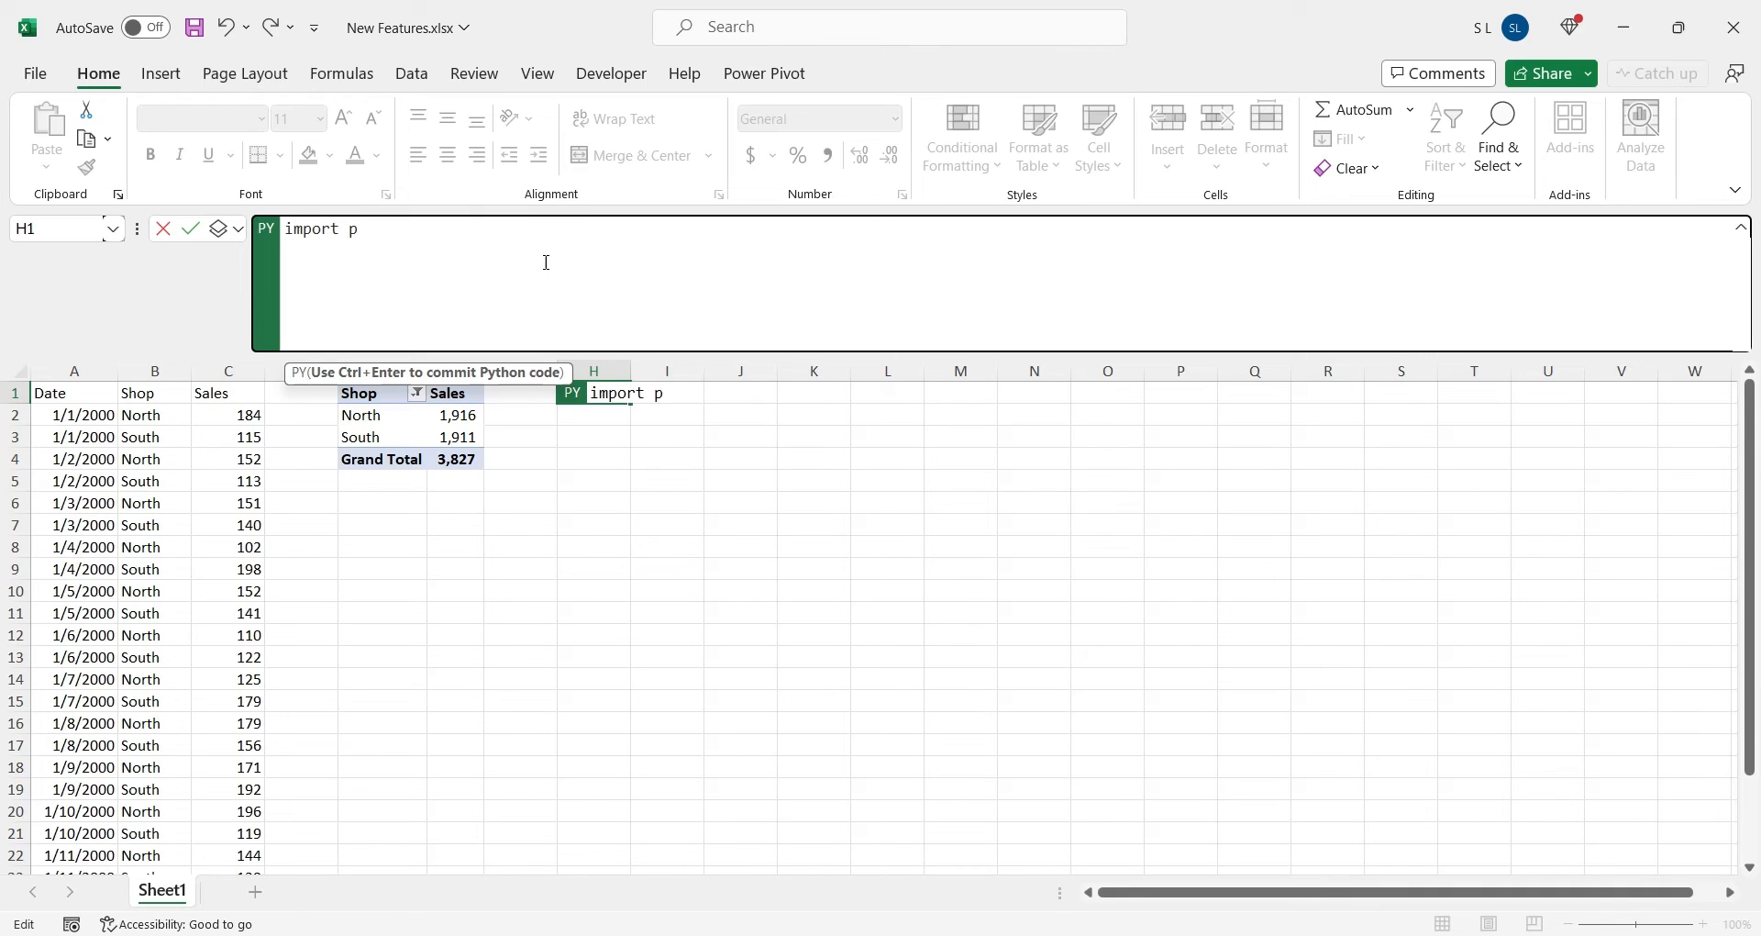
type("andas as p")
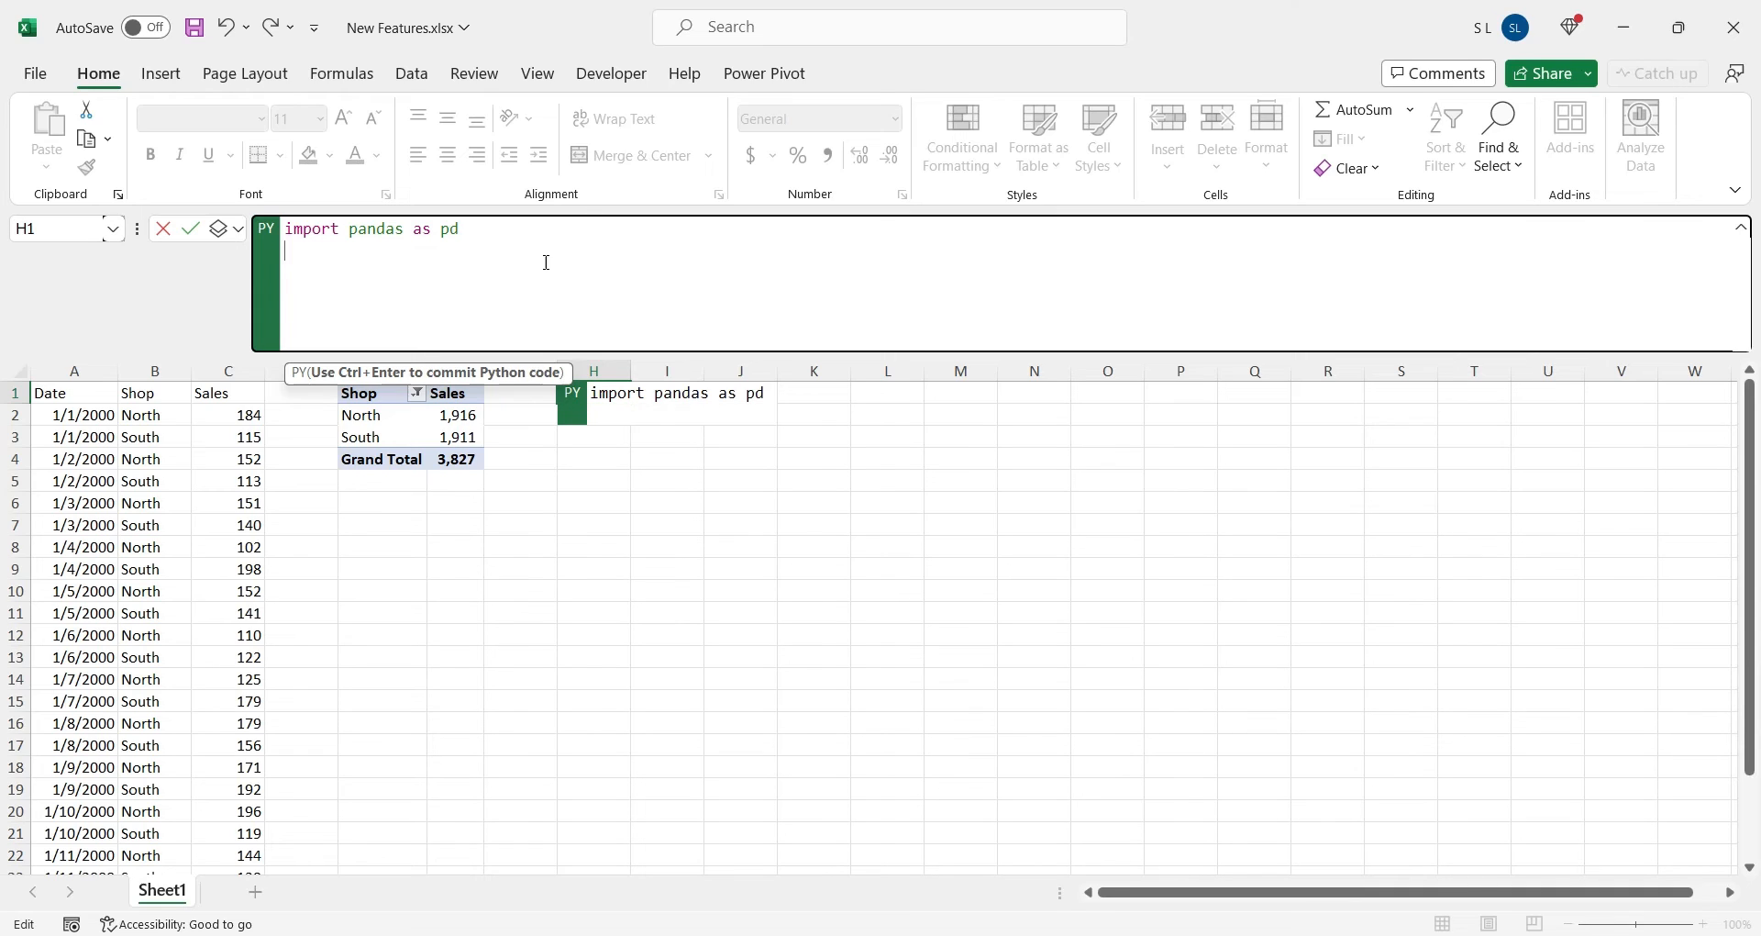
type("data")
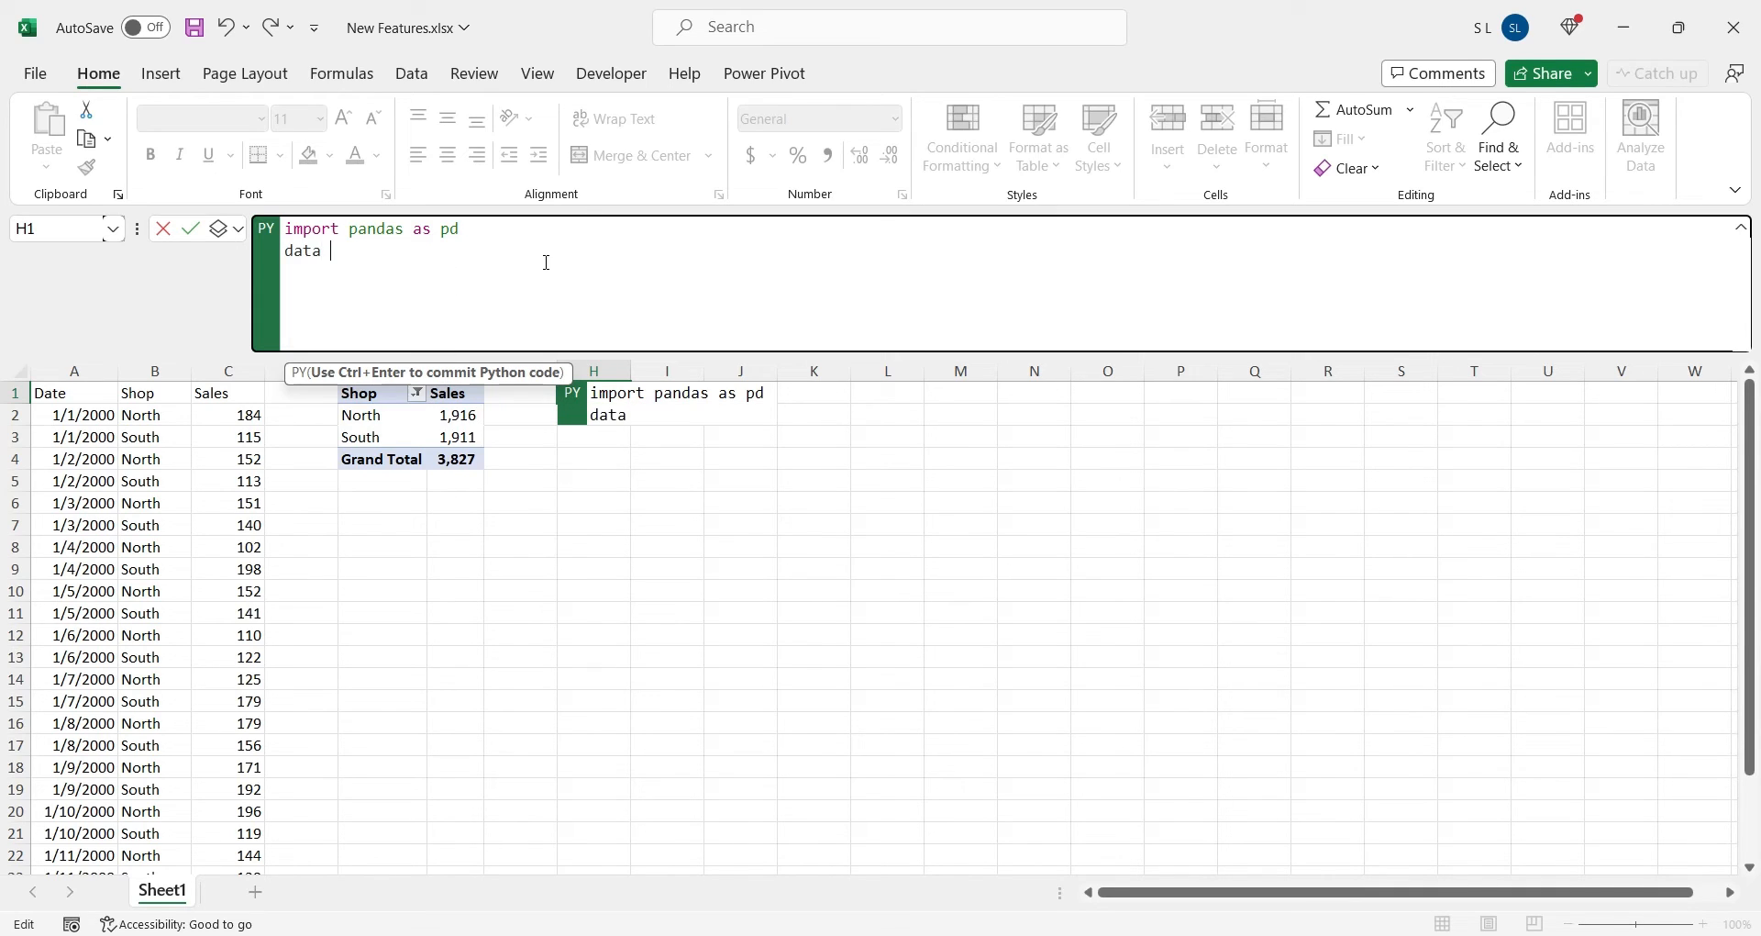
type("= xl(\"A1:C27\", headers=True")
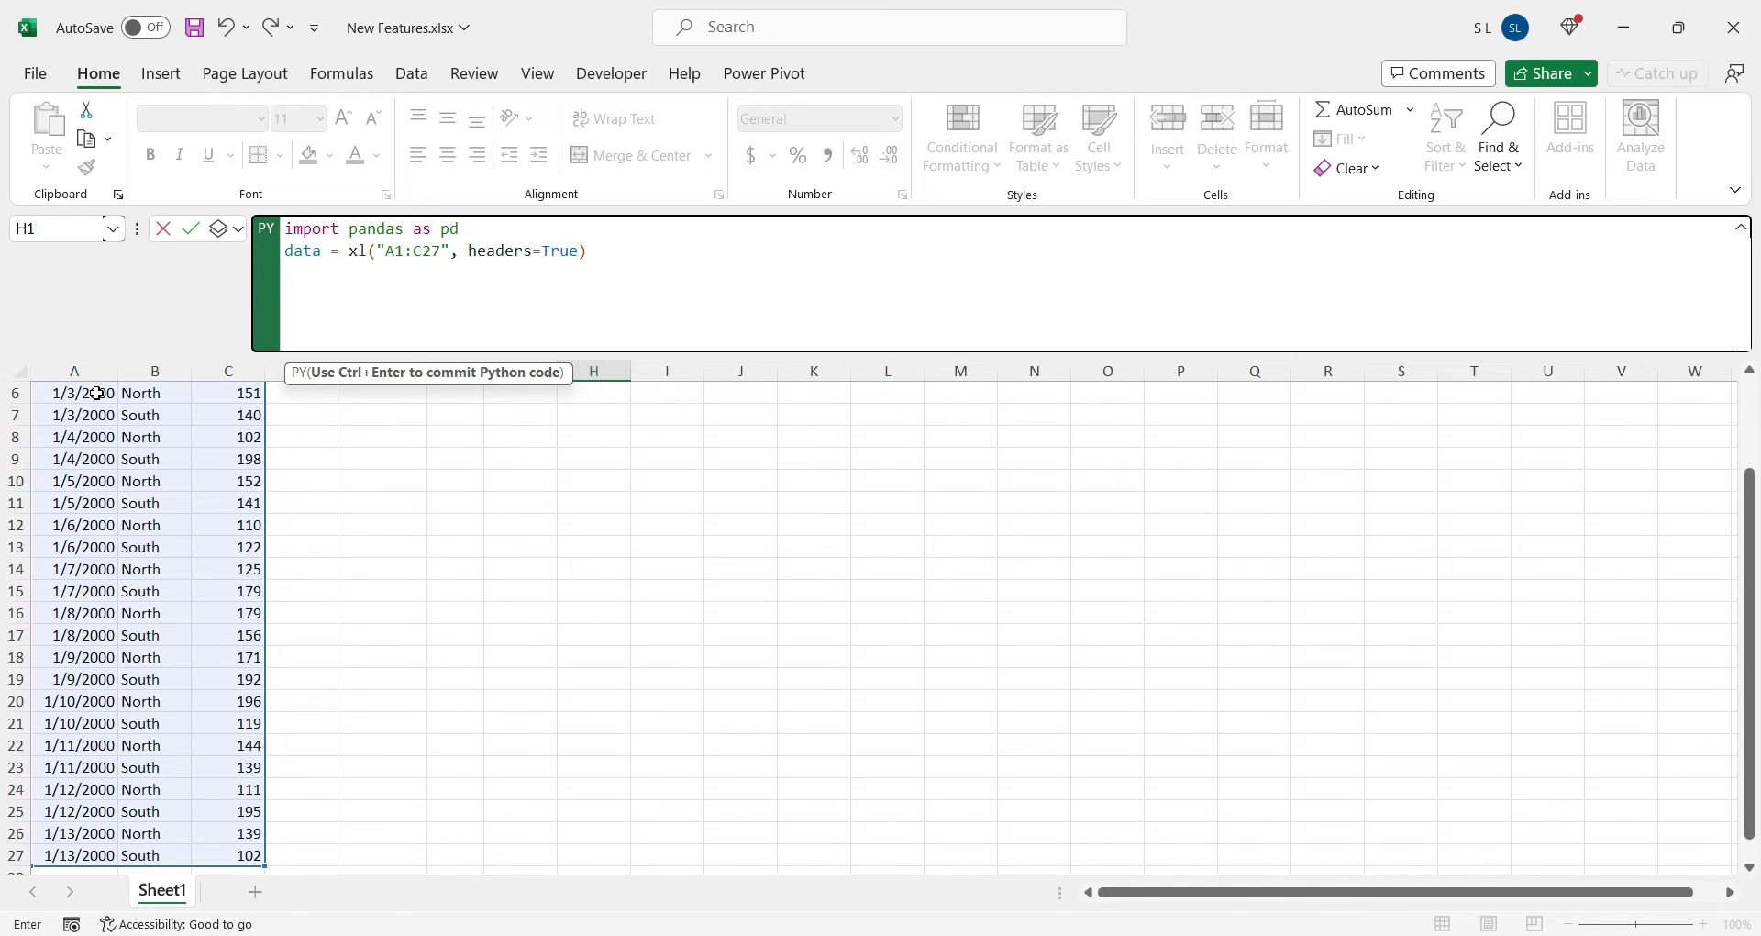
Write summary = data.groupby("shop")["Sales"].sum() and print(summary) in the H1 code
type("summary =")
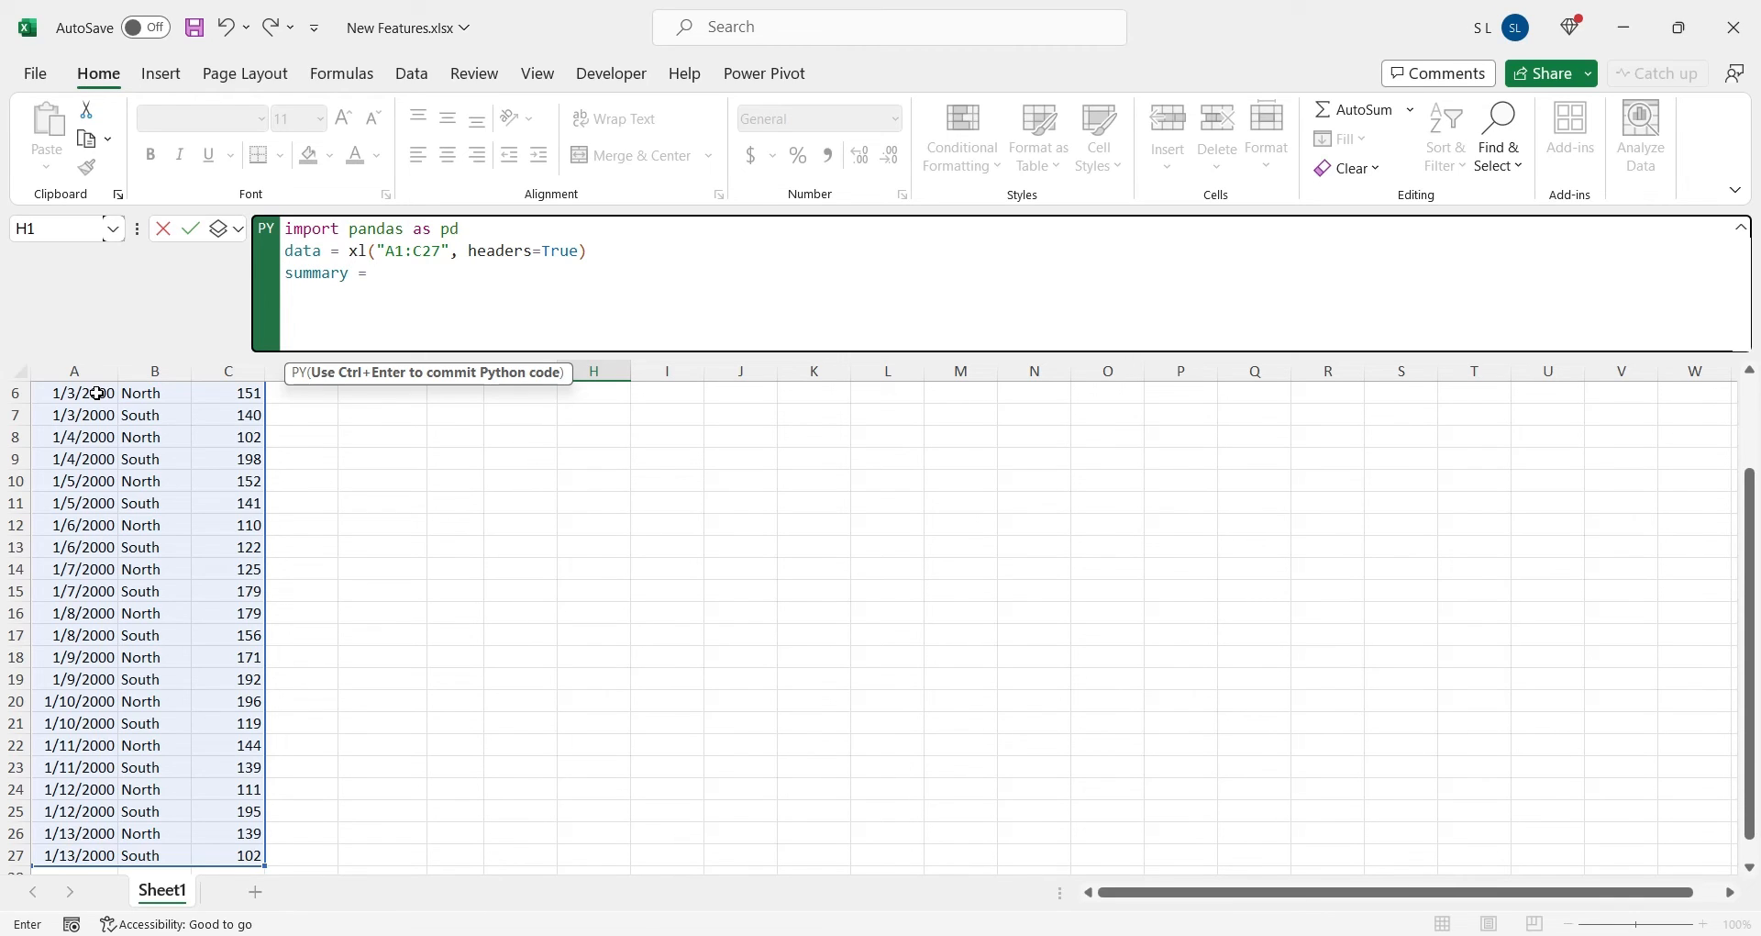
type("data.")
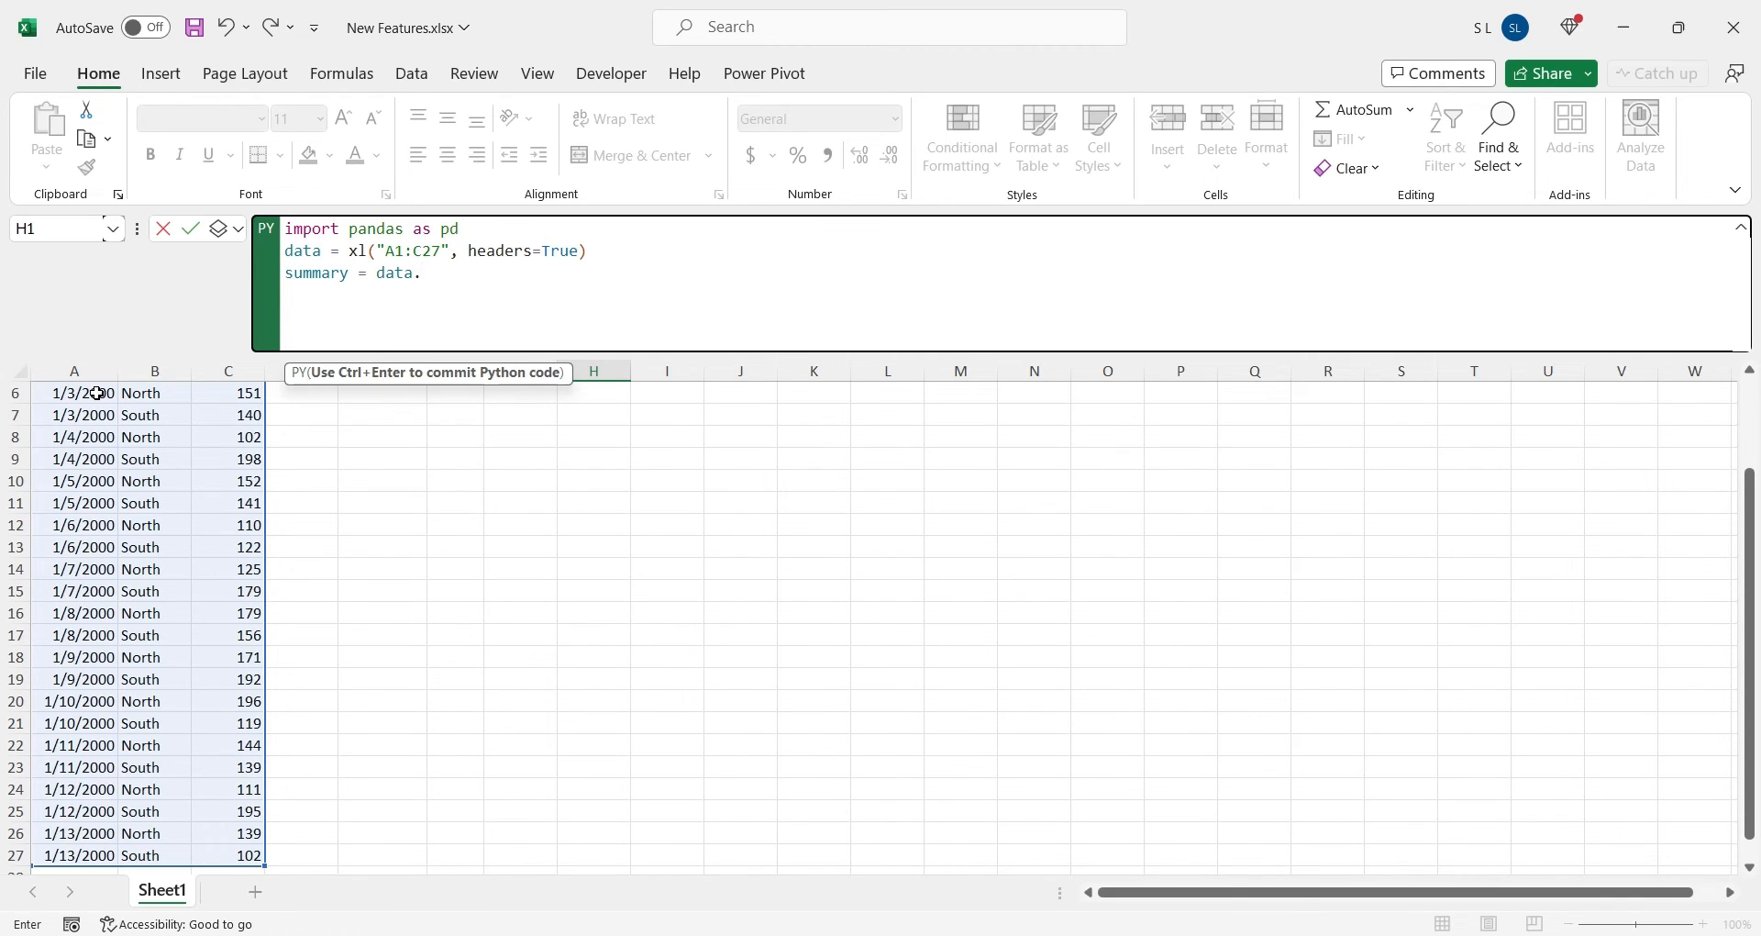
type("groupby")
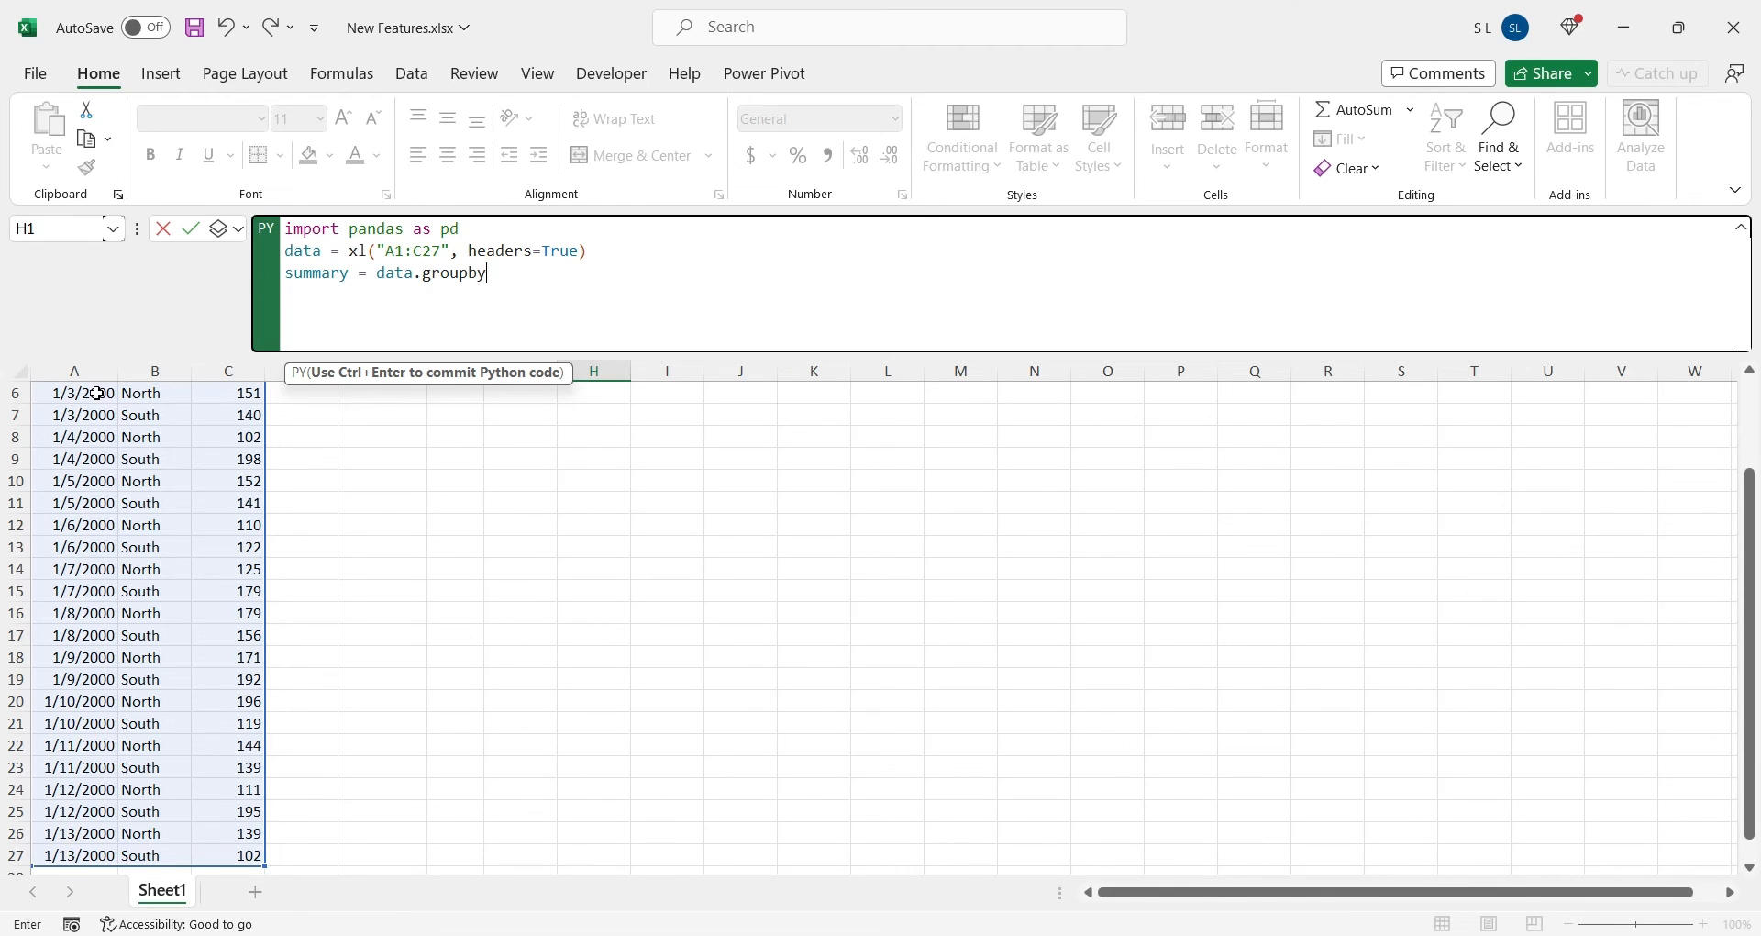
type("(\"")
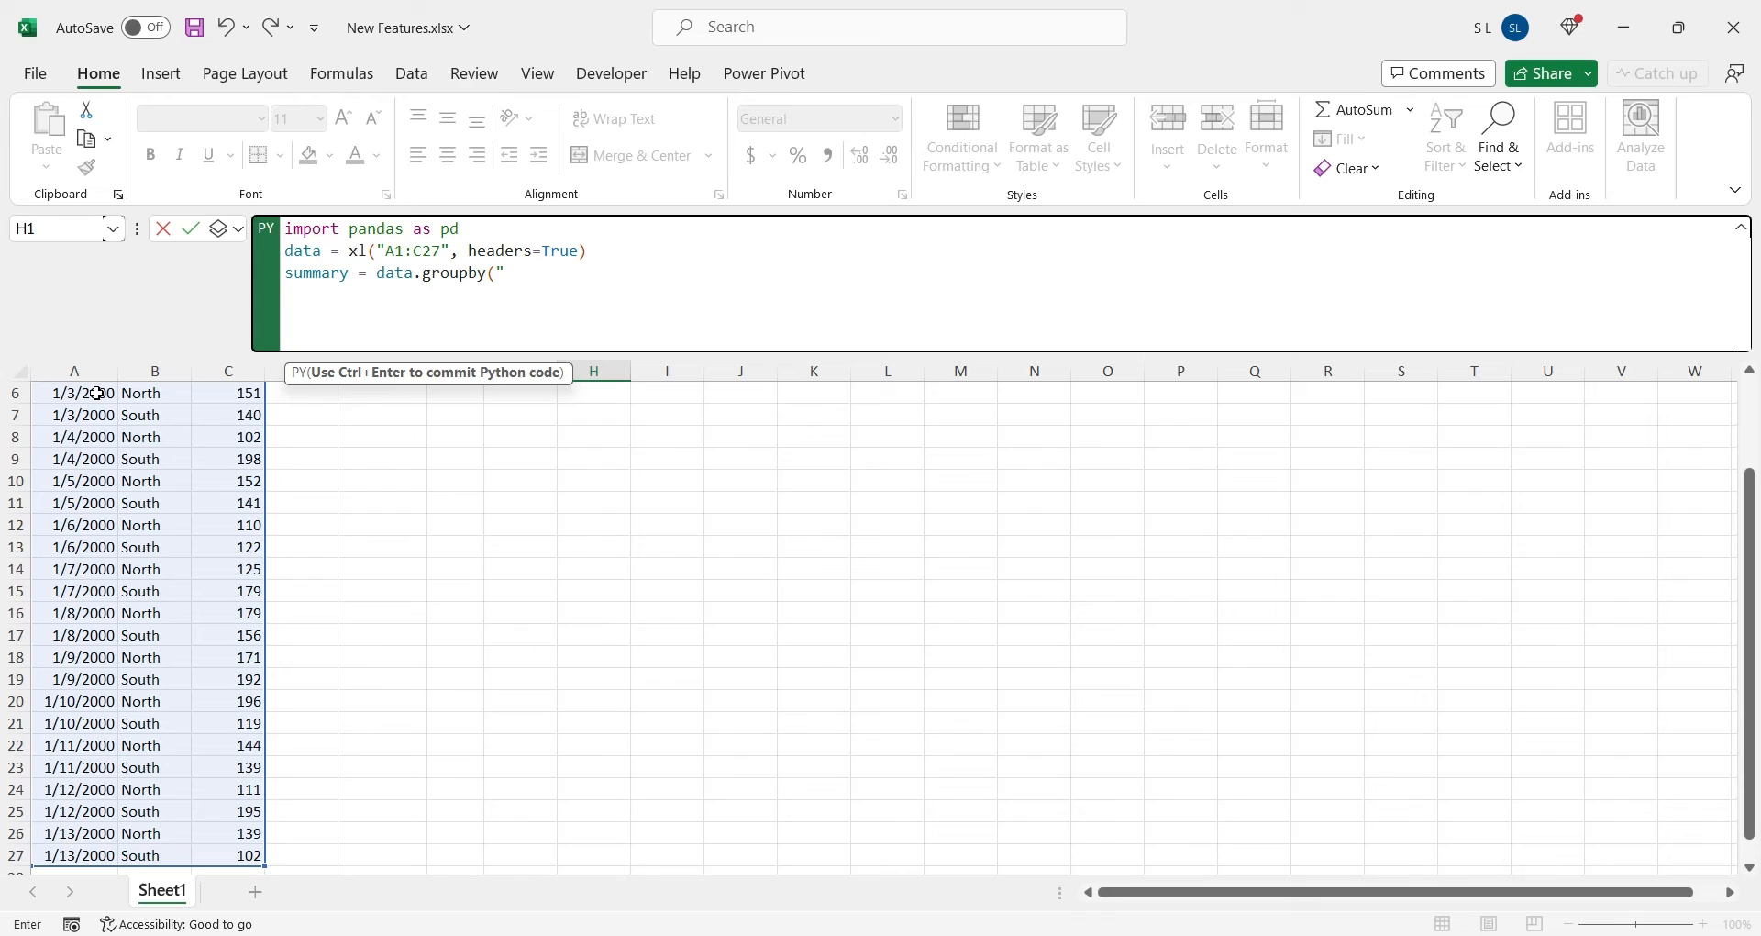
type("shop")
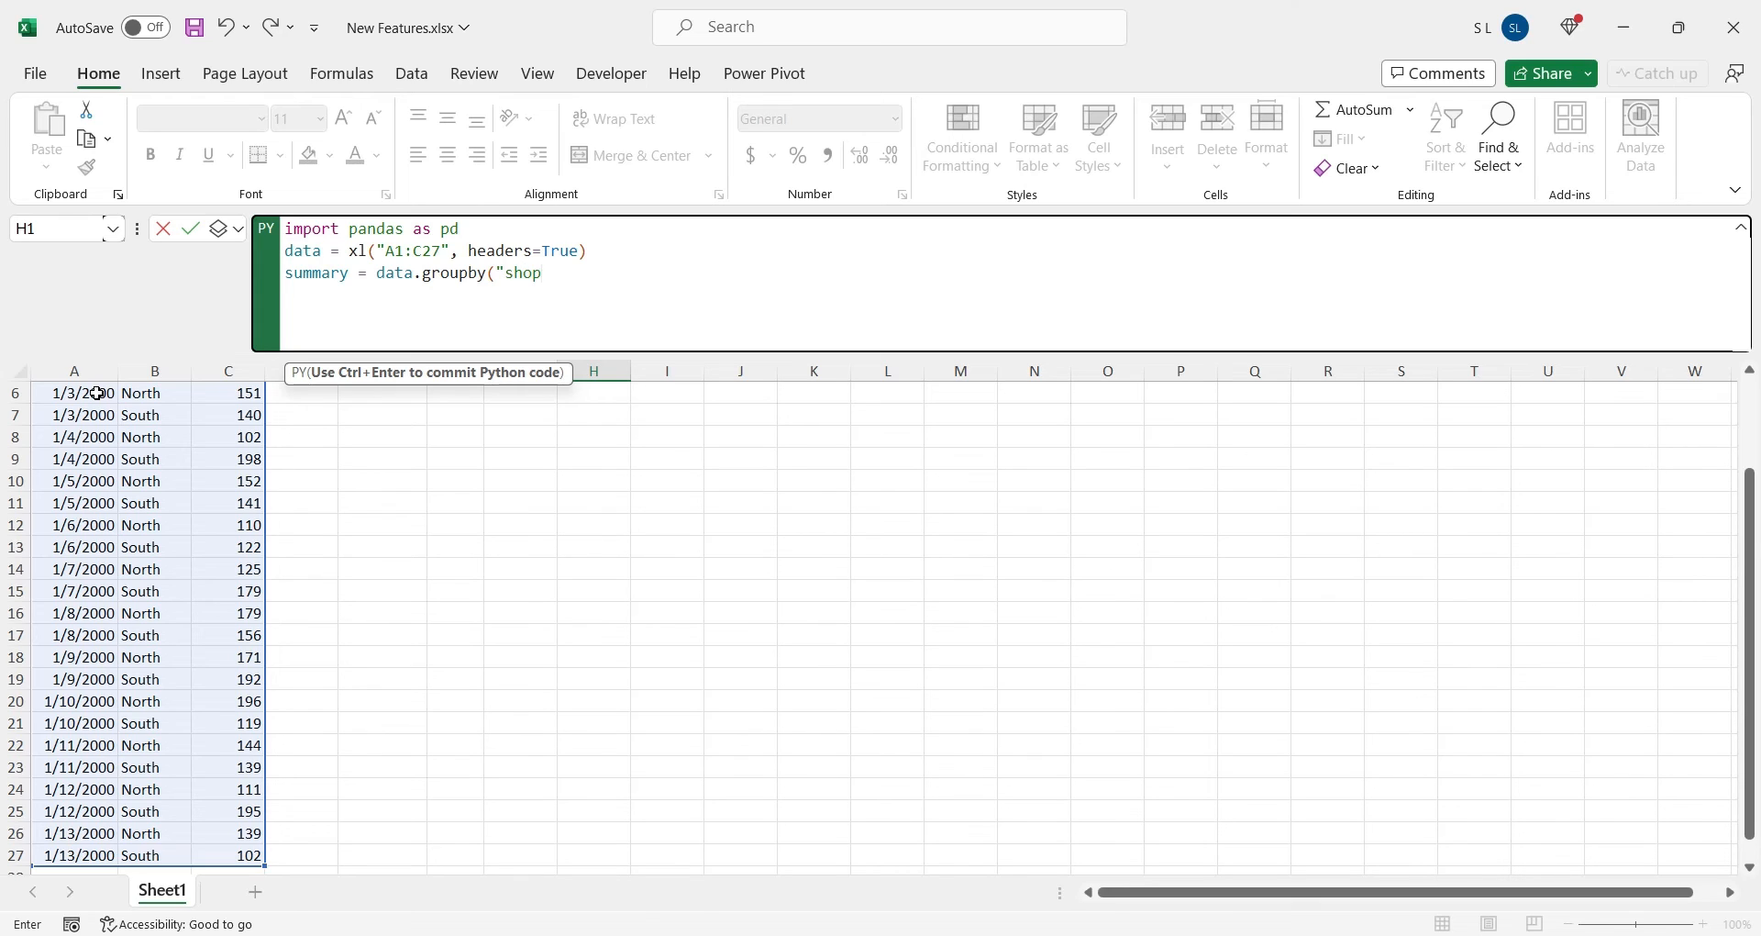
type("\"")
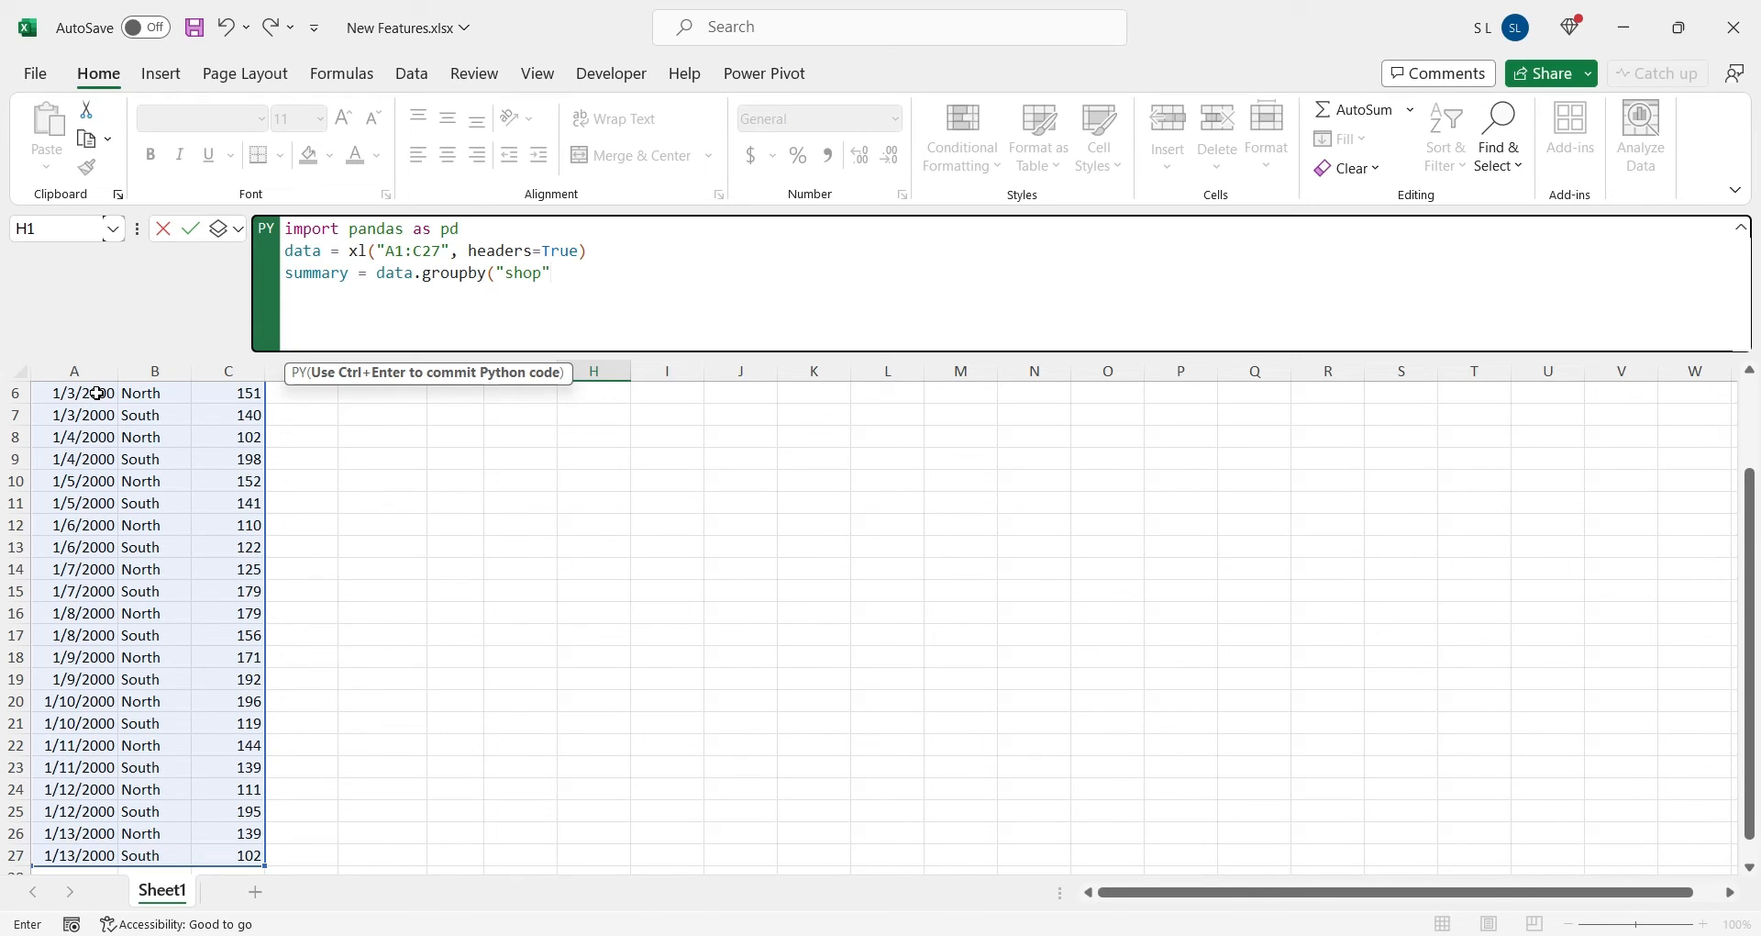
type("[")
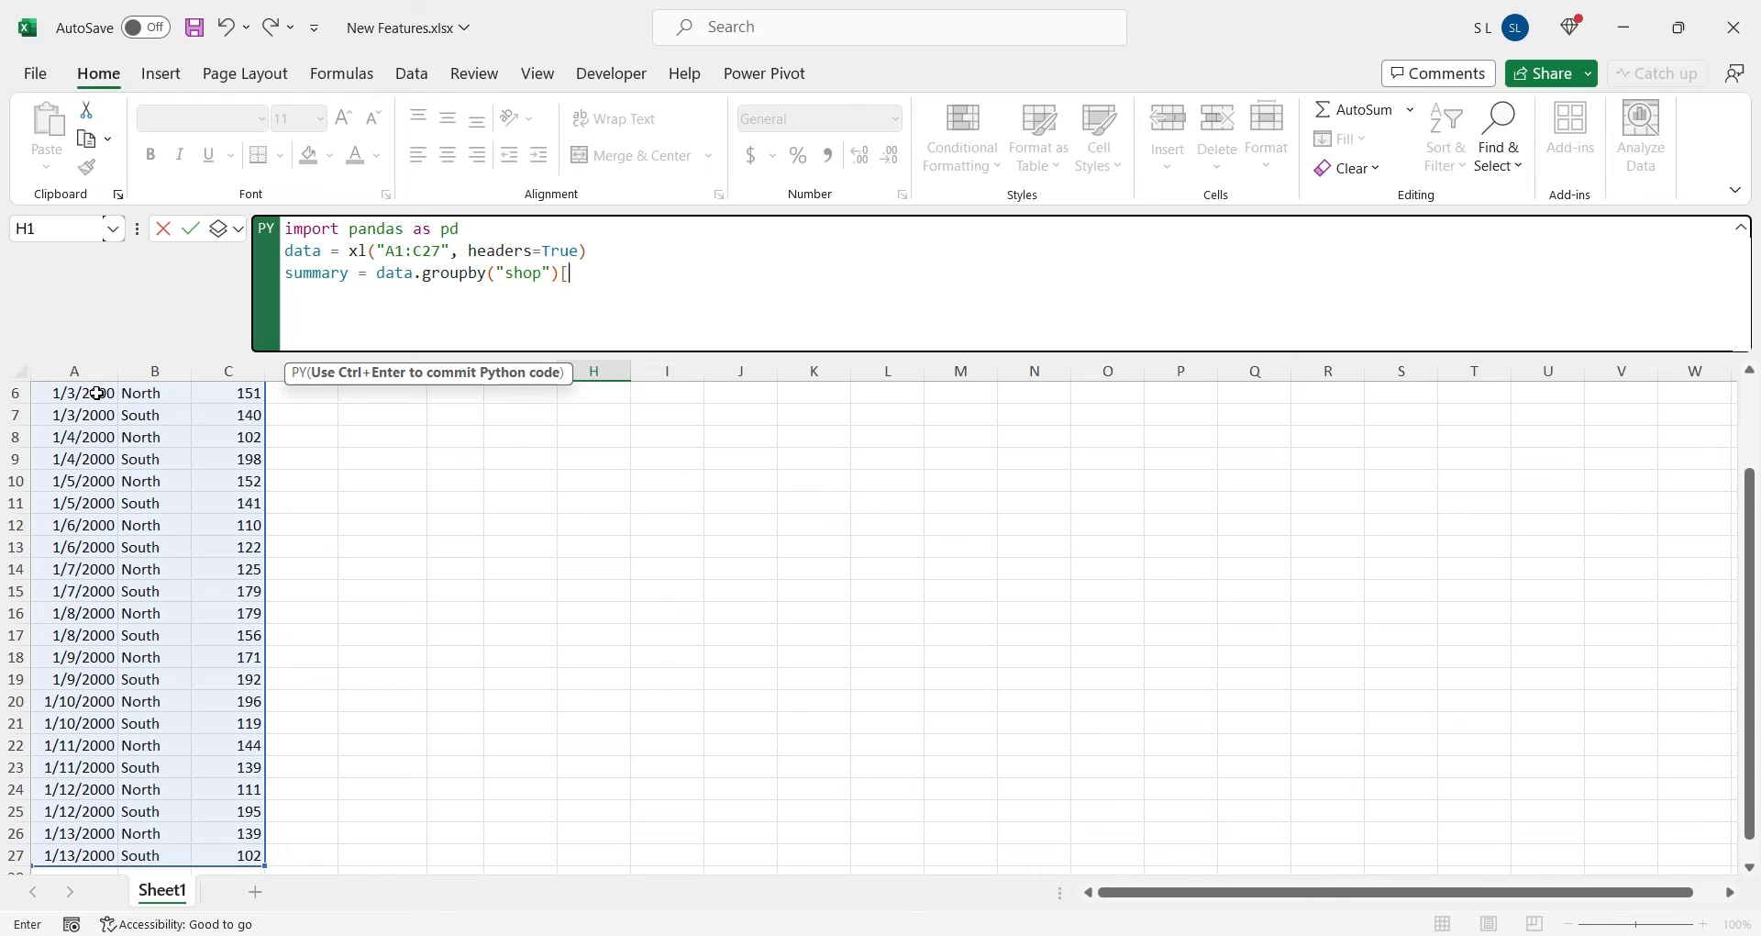
type("\"")
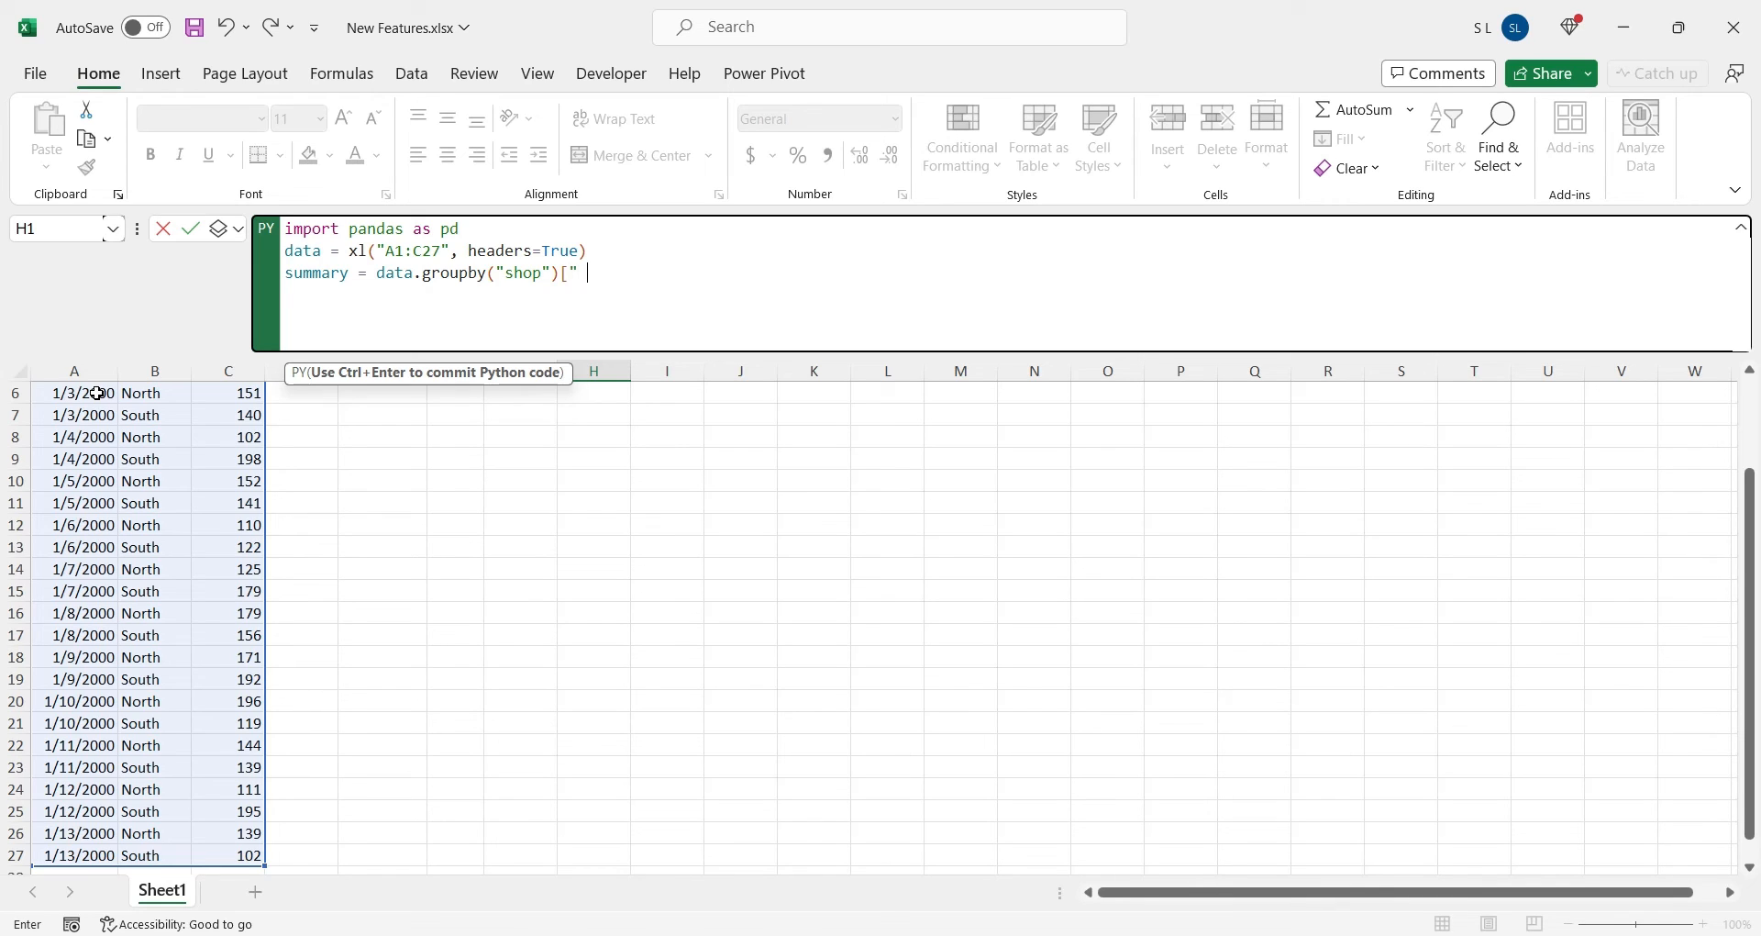
type("Sales\"")
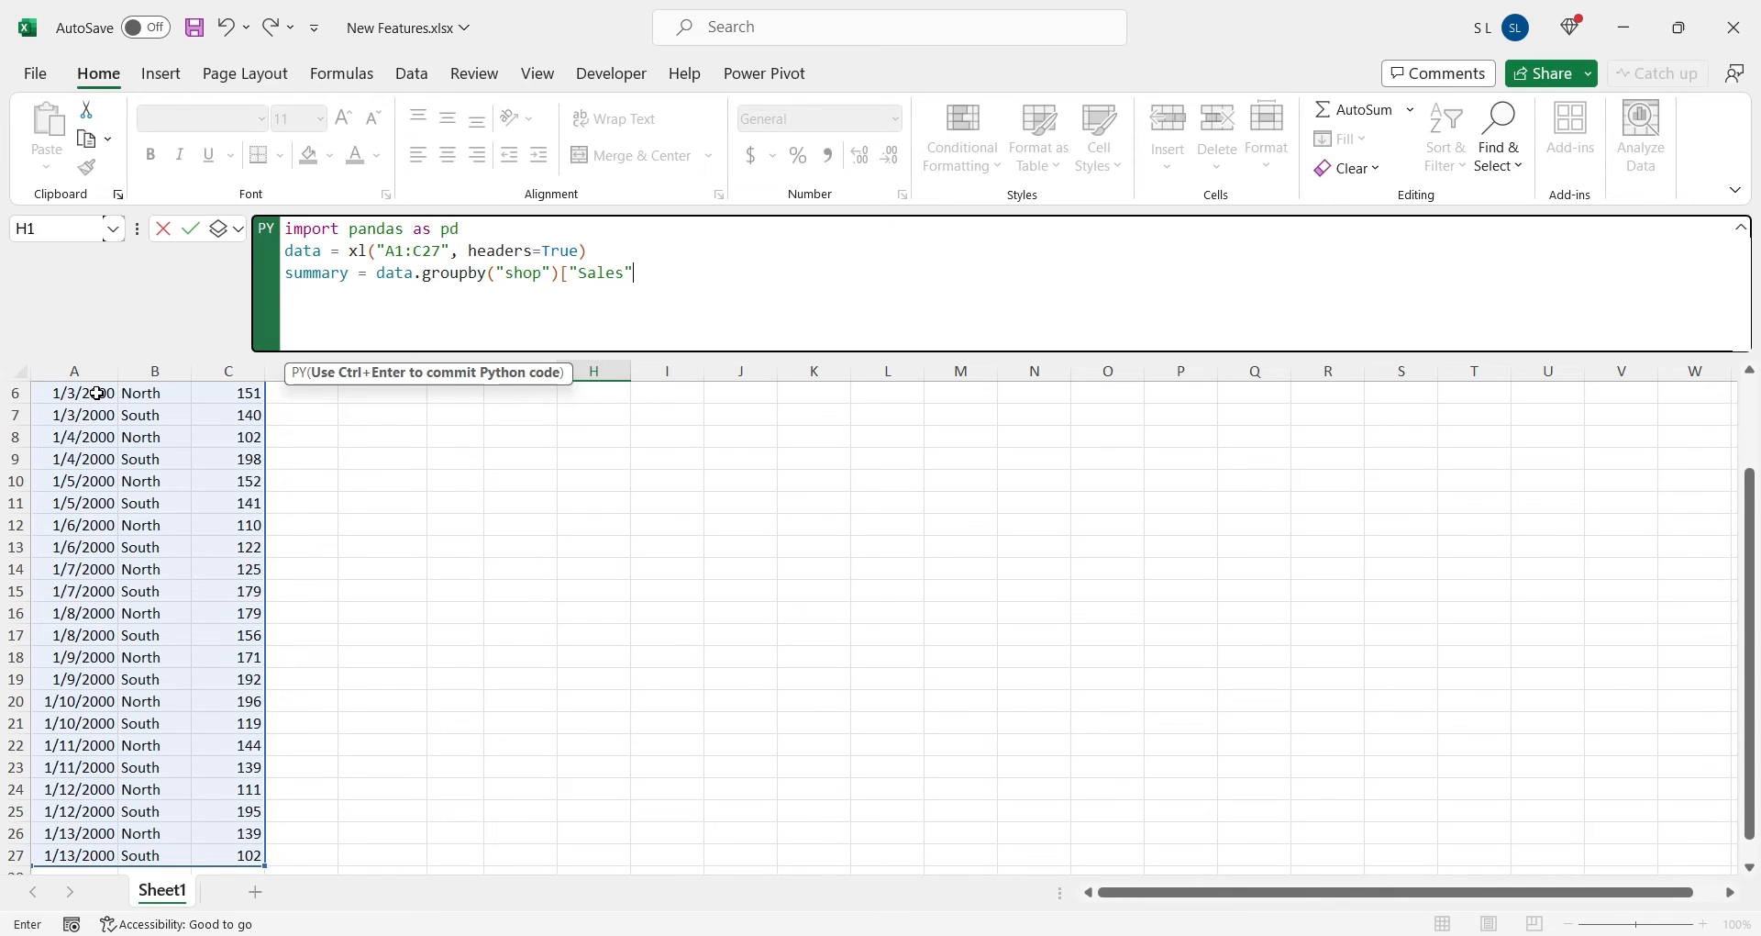
type("]")
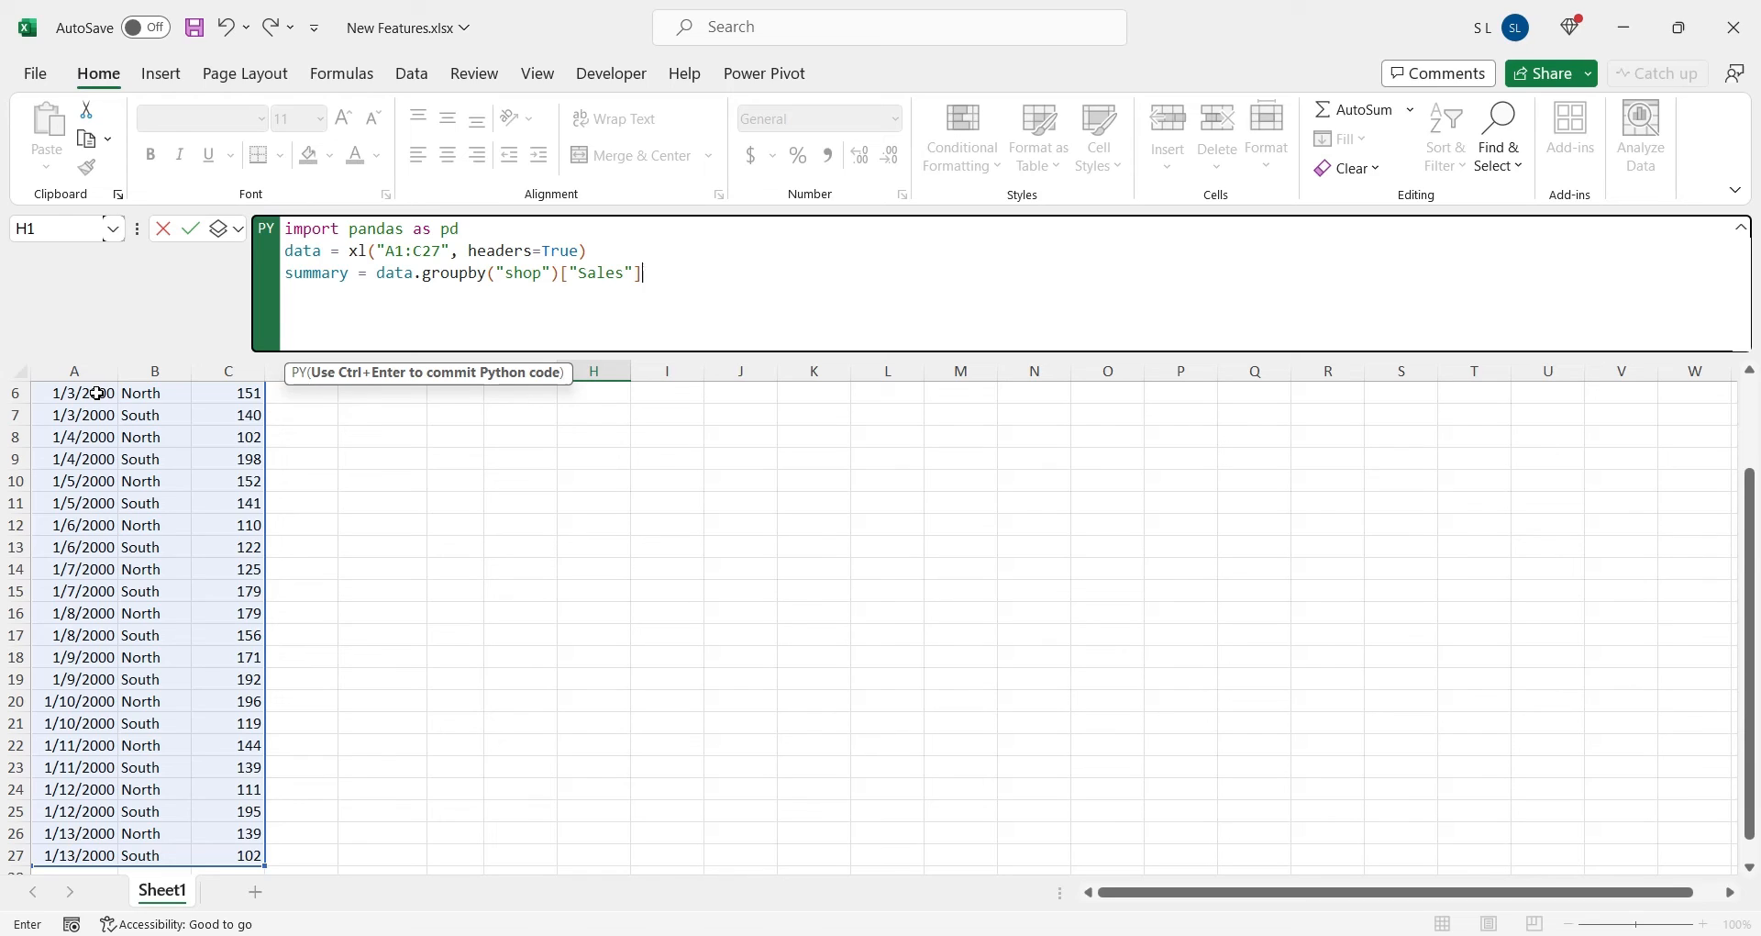
type(".")
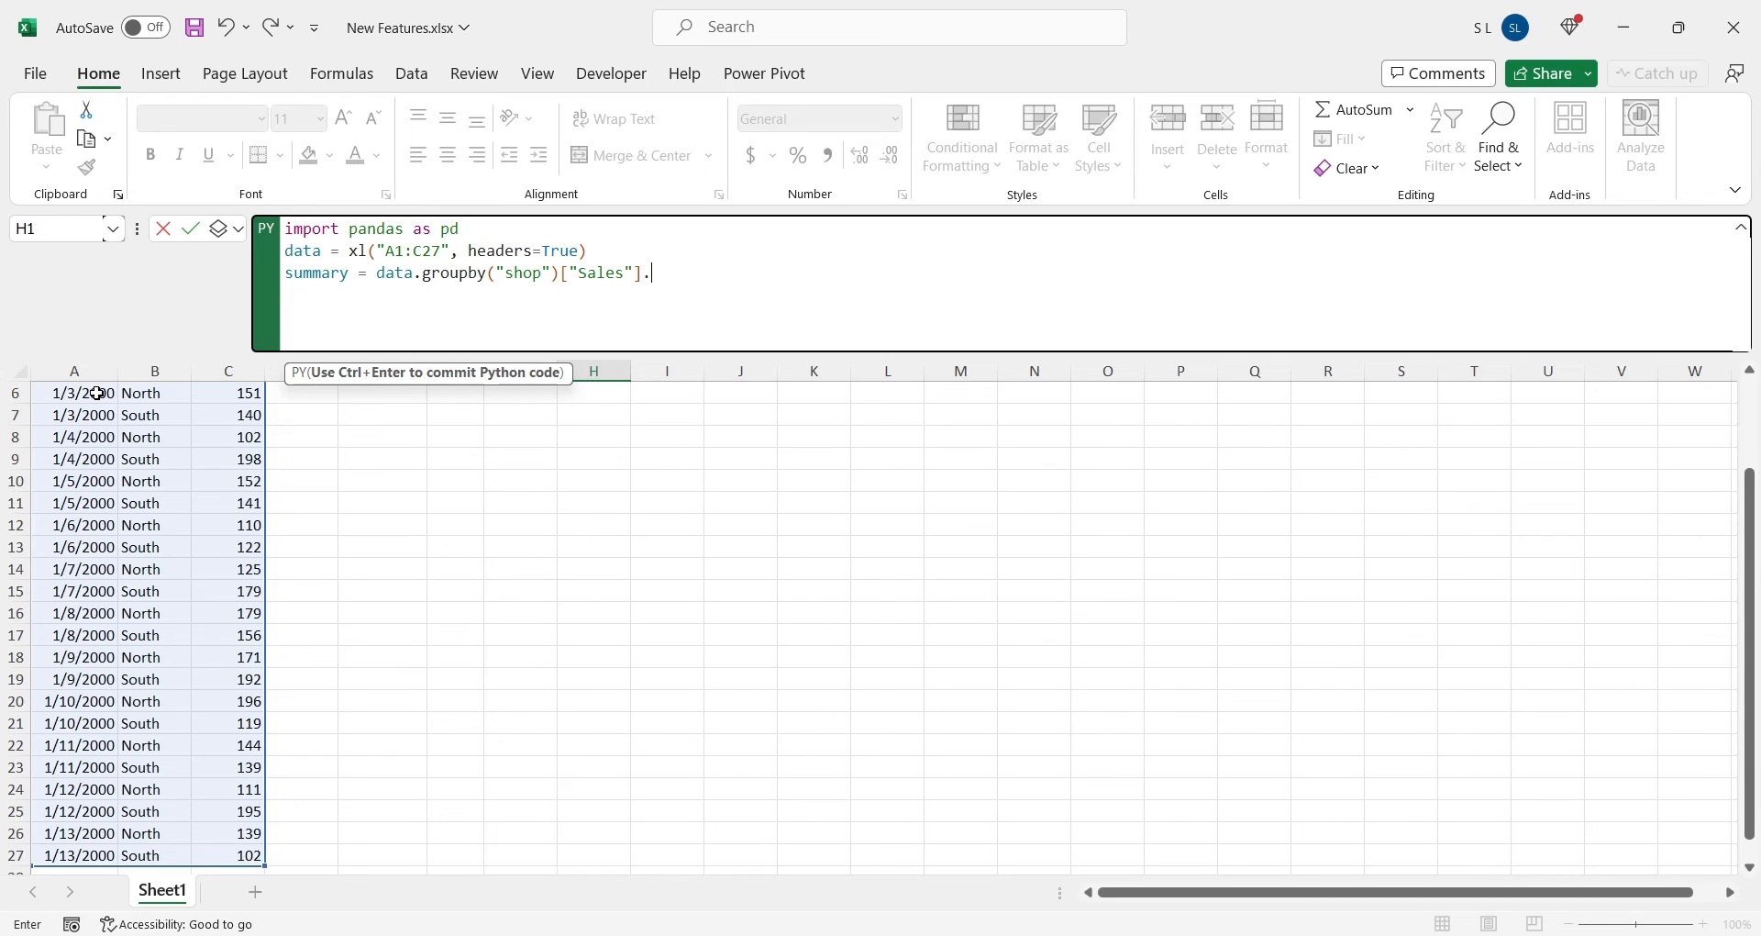
type("sum()")
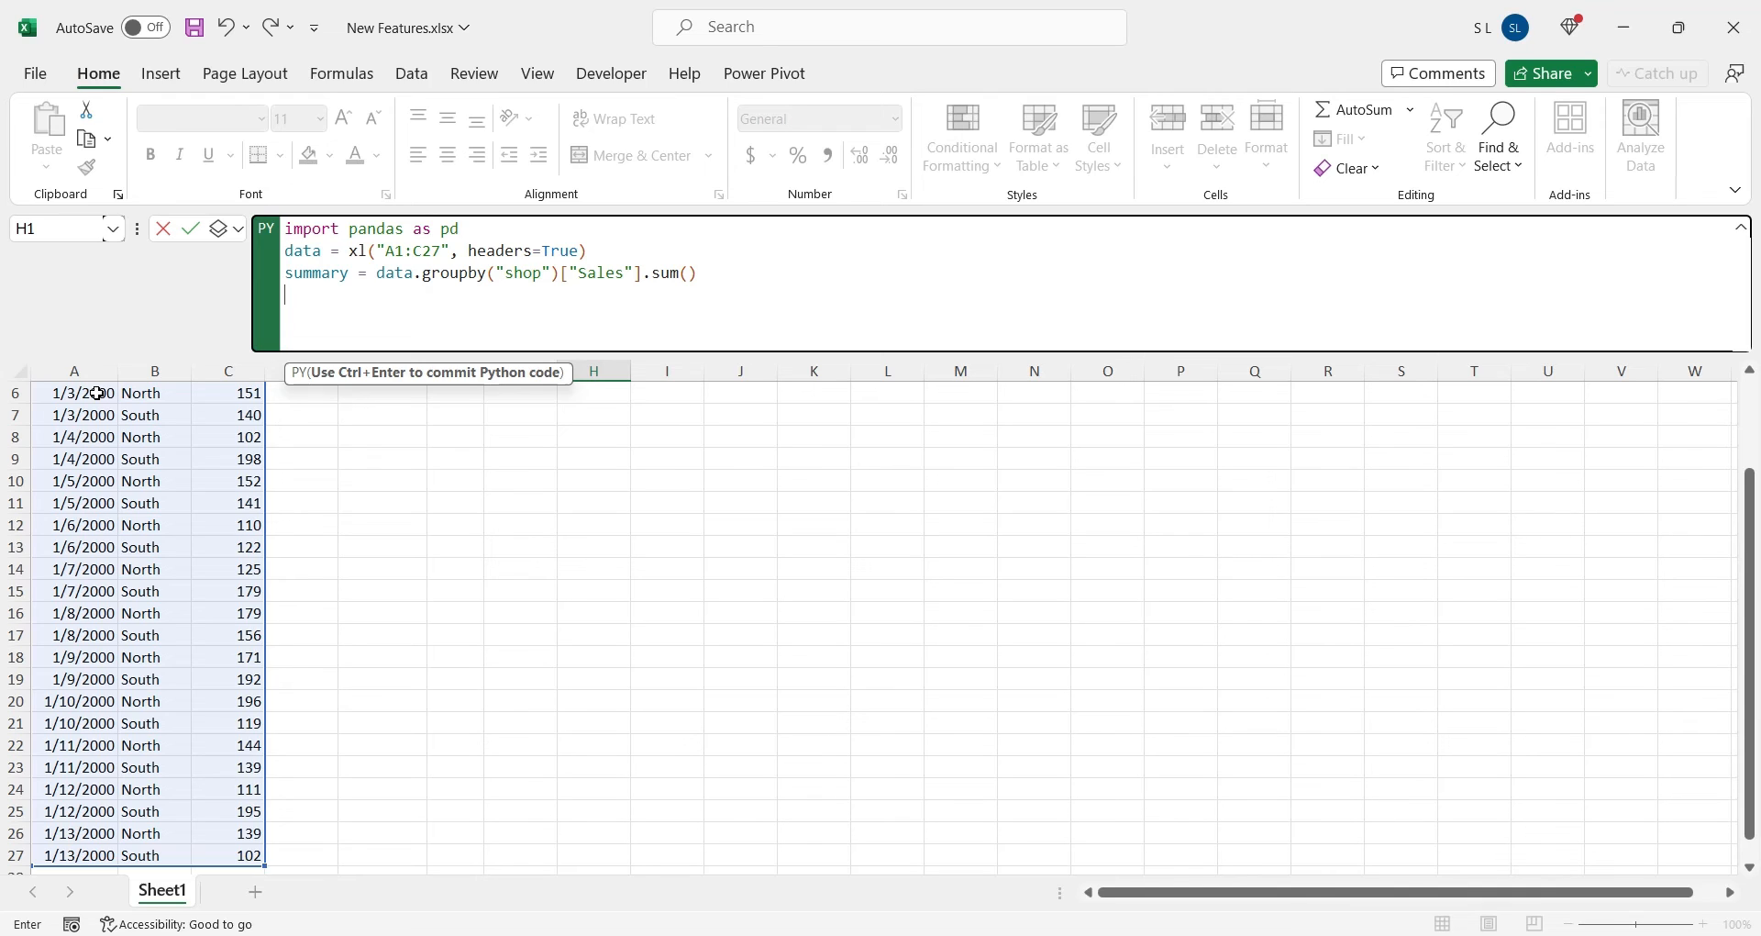
type("print")
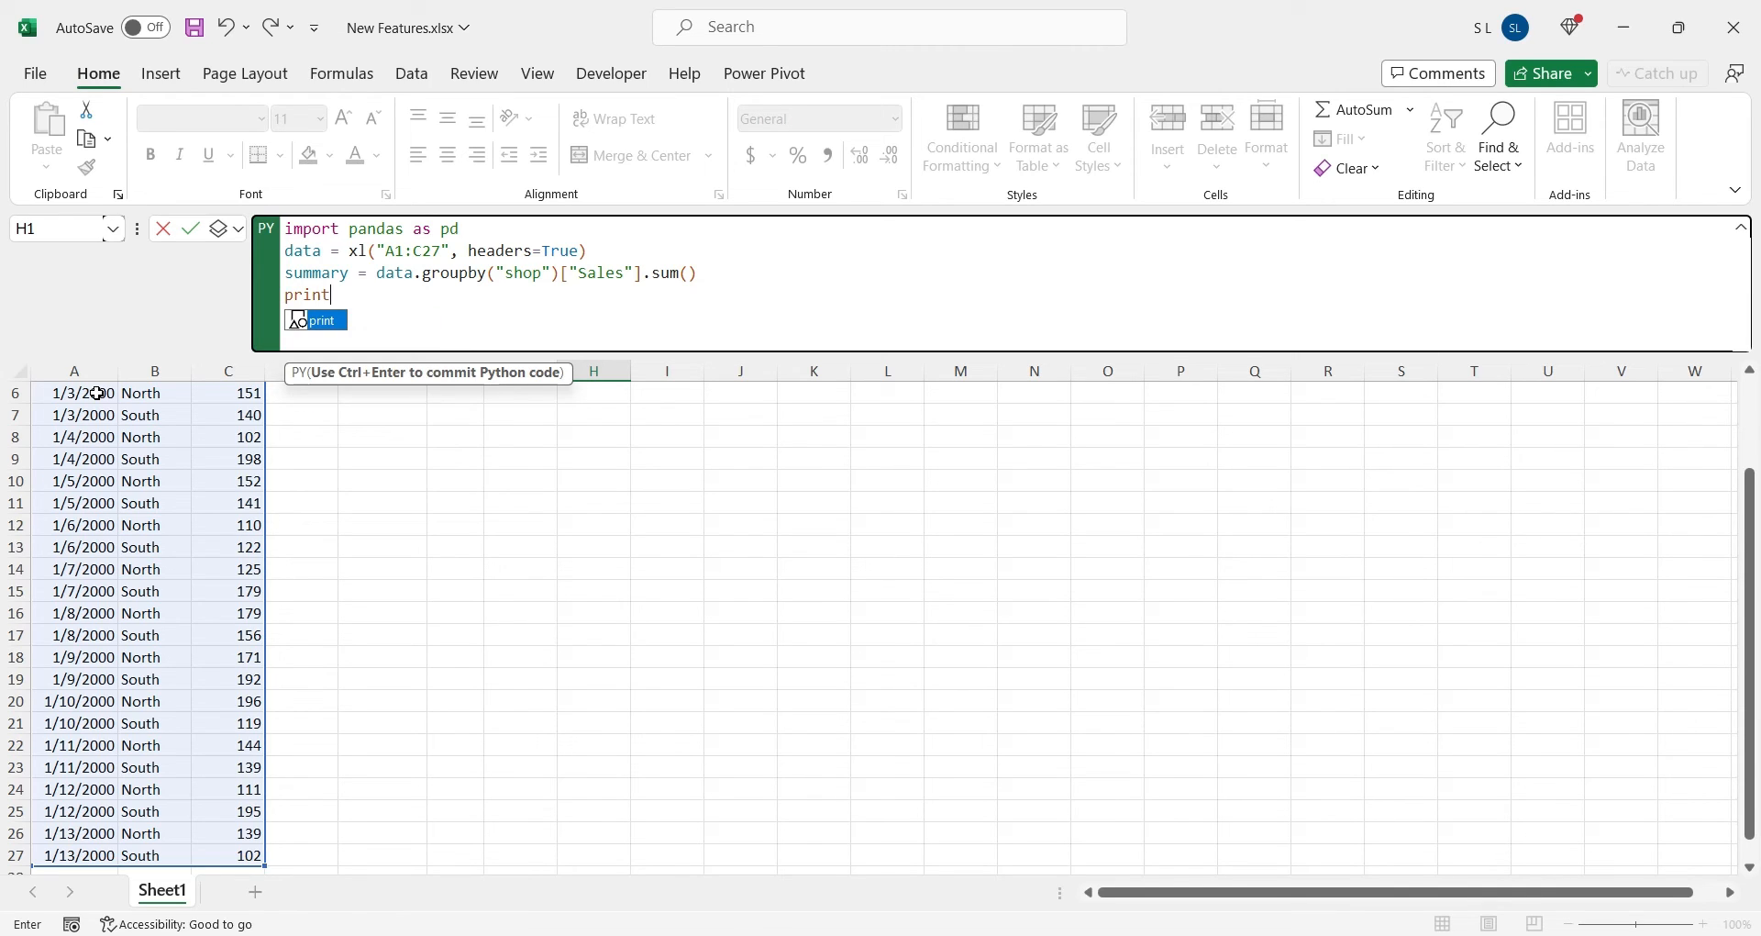
type("(summary")
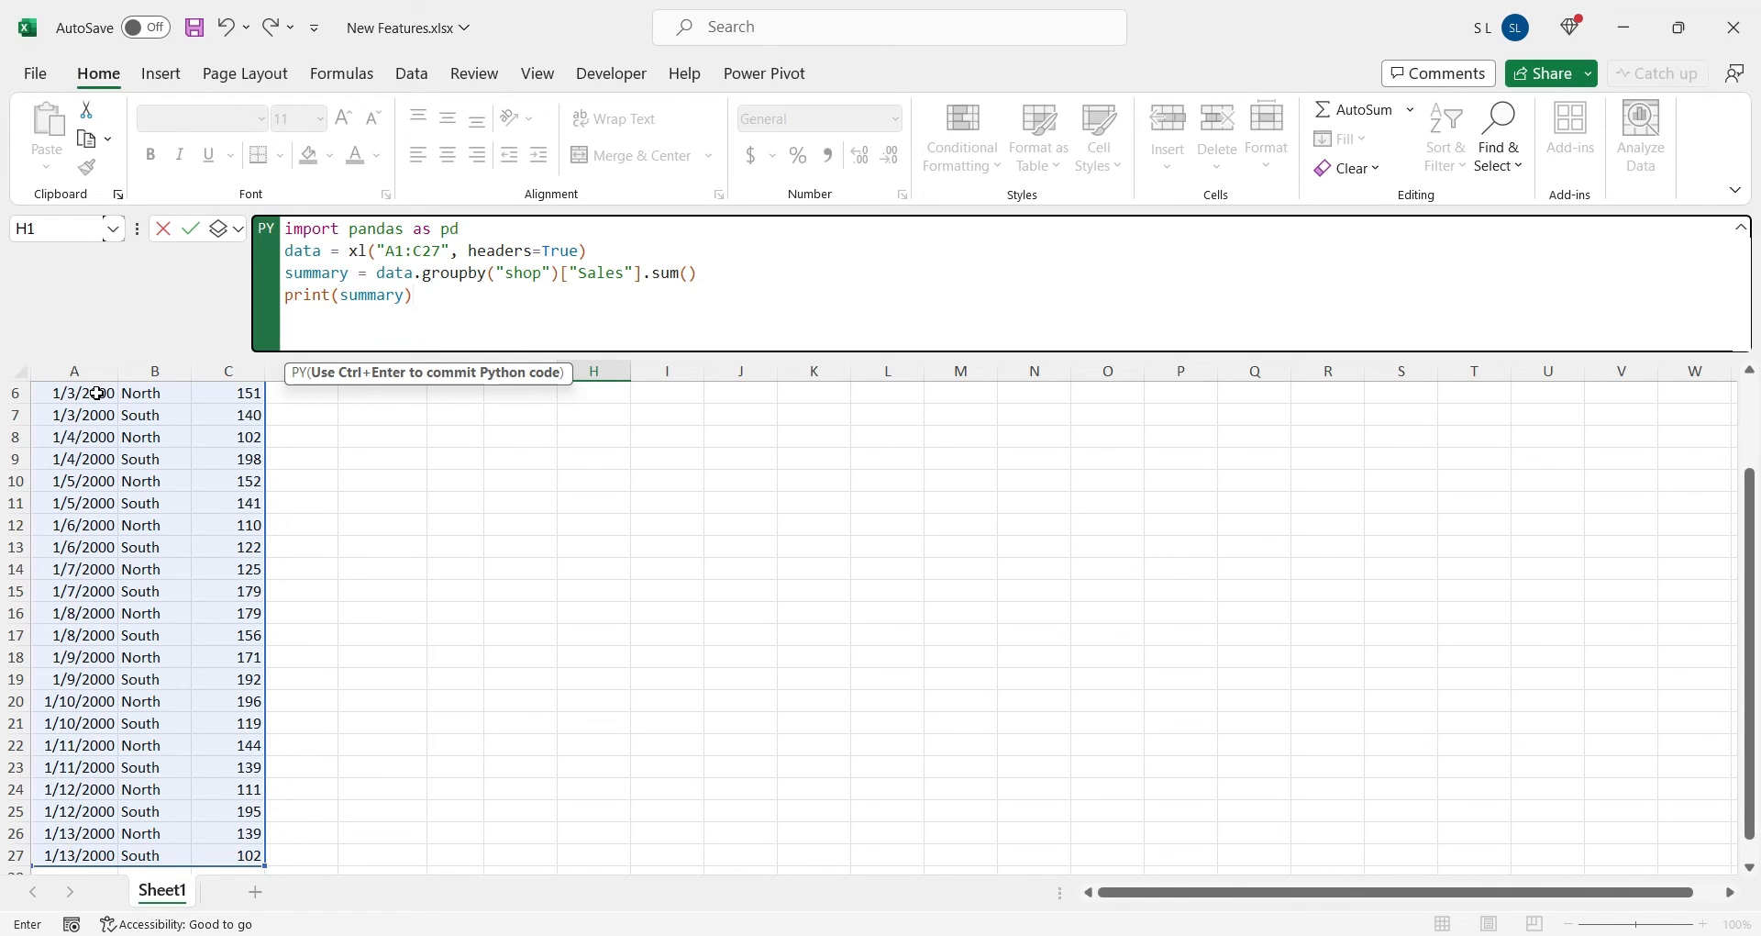
mouse_move(353, 378)
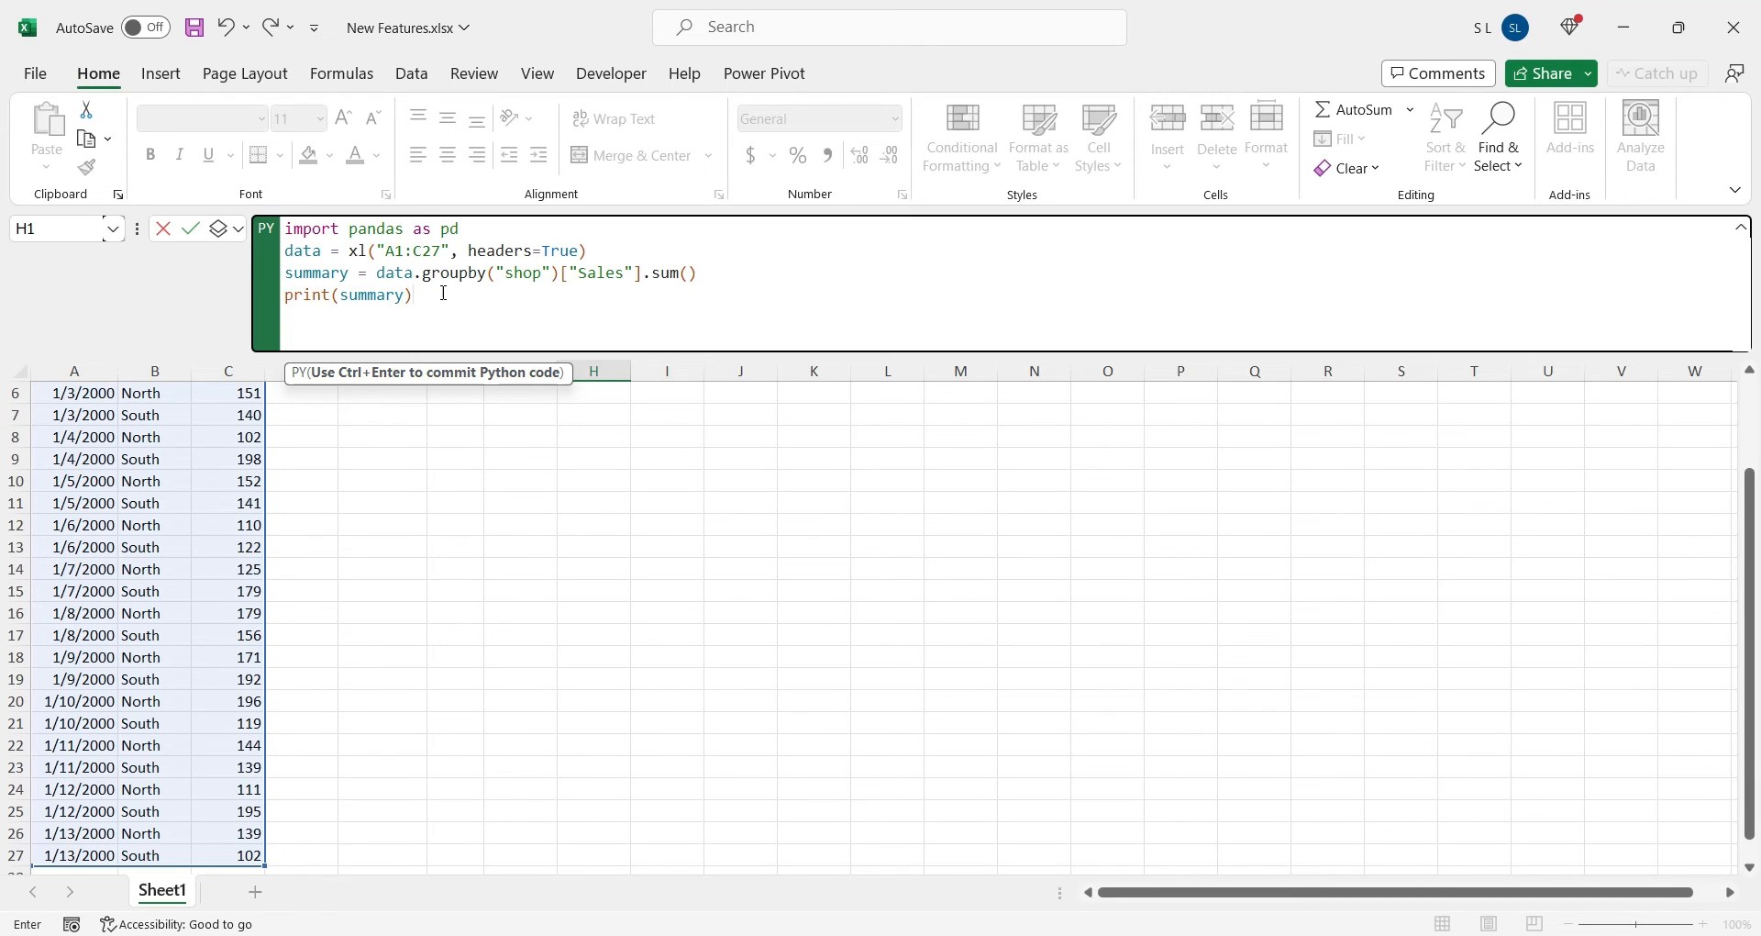
Run the H1 Python code with Ctrl+Enter and widen column H to fit the result
key("ctrl+Enter")
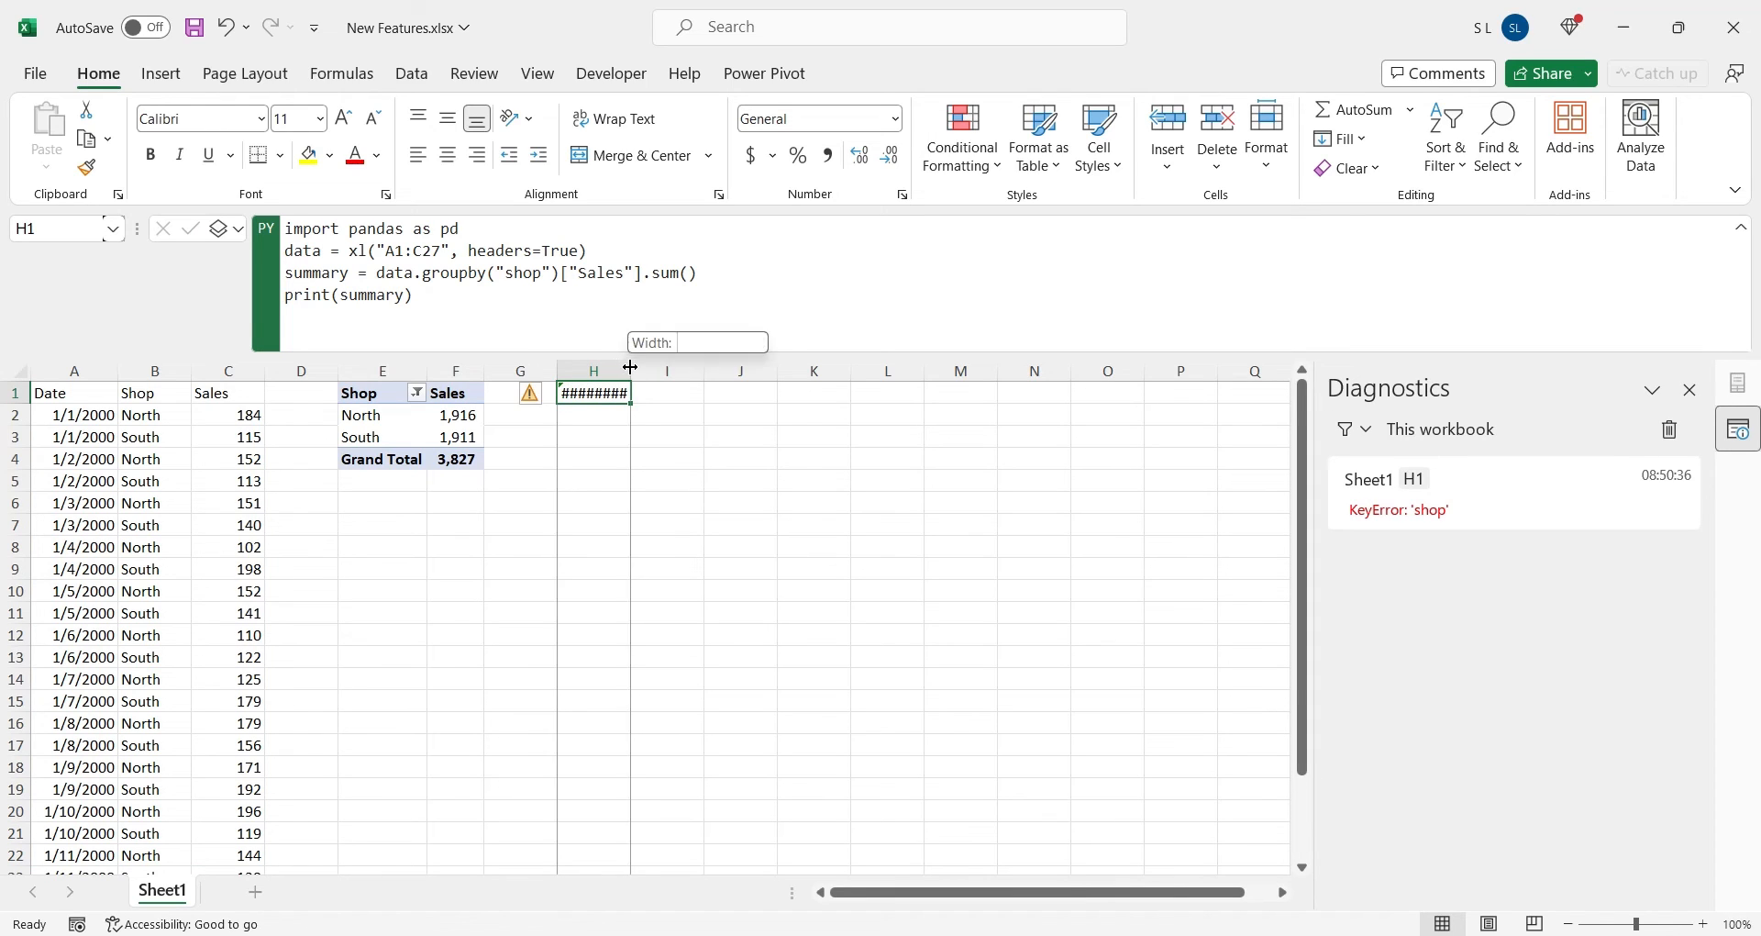
left_click_drag(630, 365, 652, 365)
type("S")
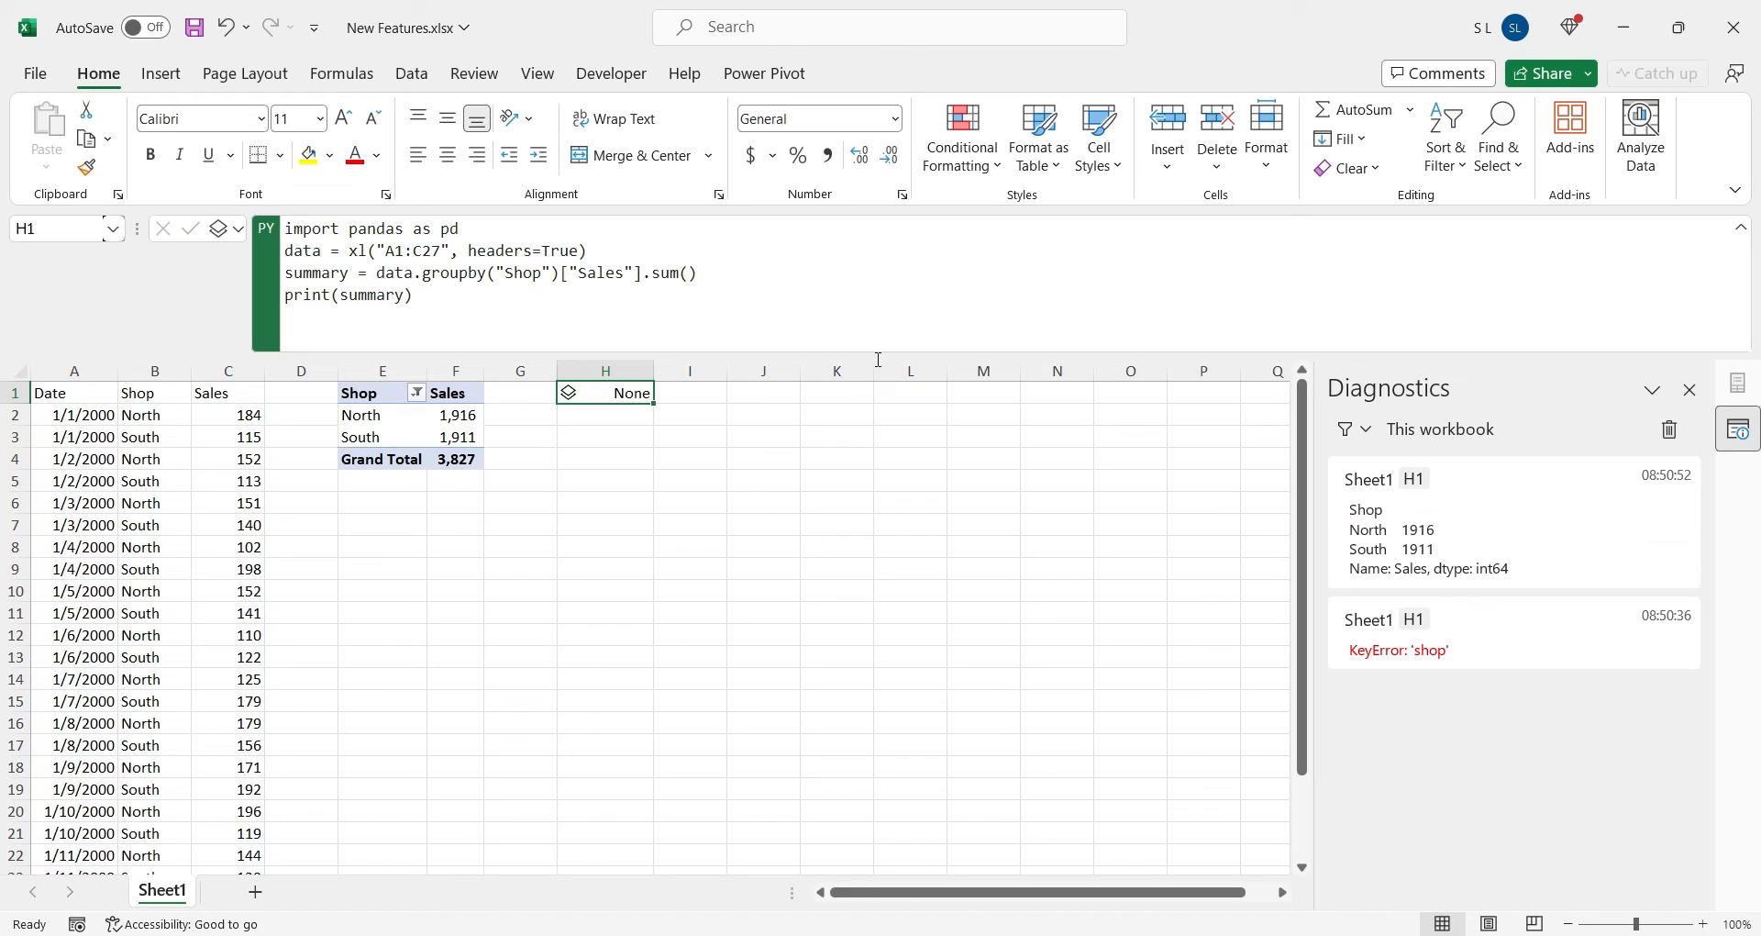
mouse_move(1422, 534)
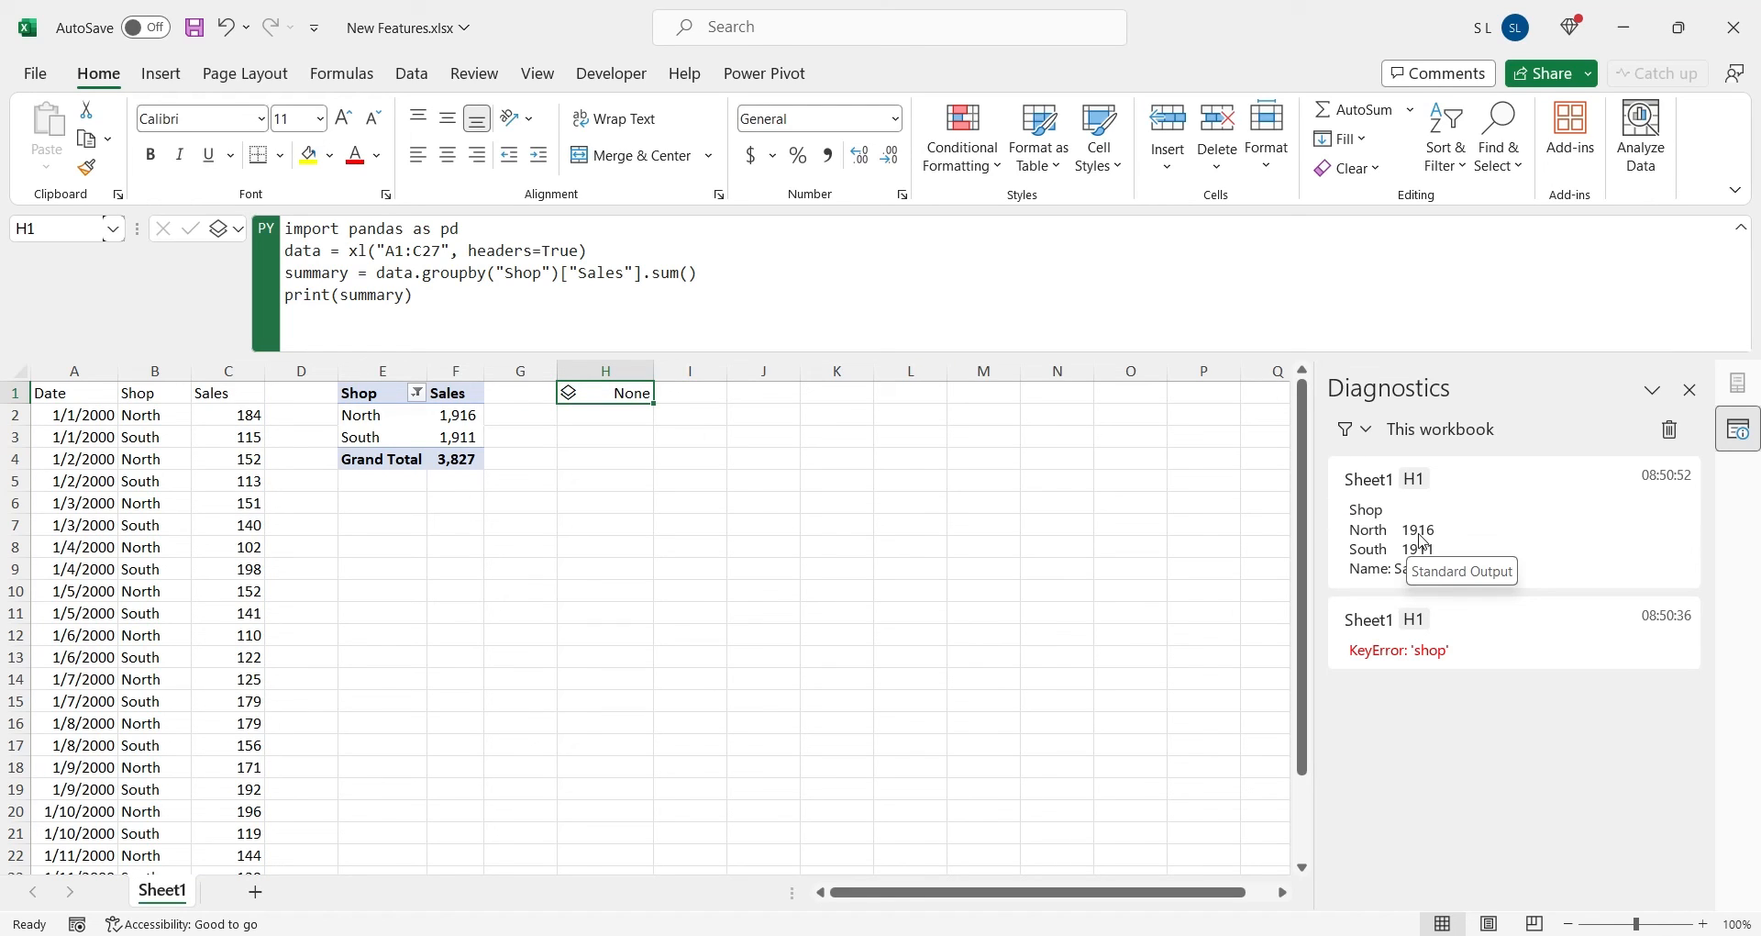